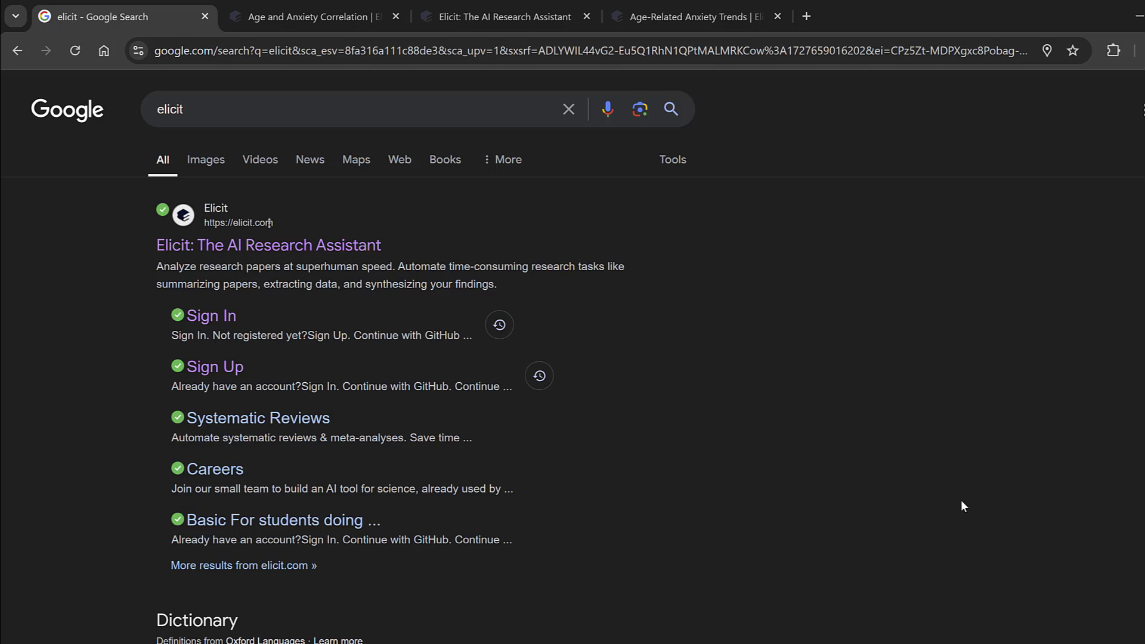
mouse_move(636, 454)
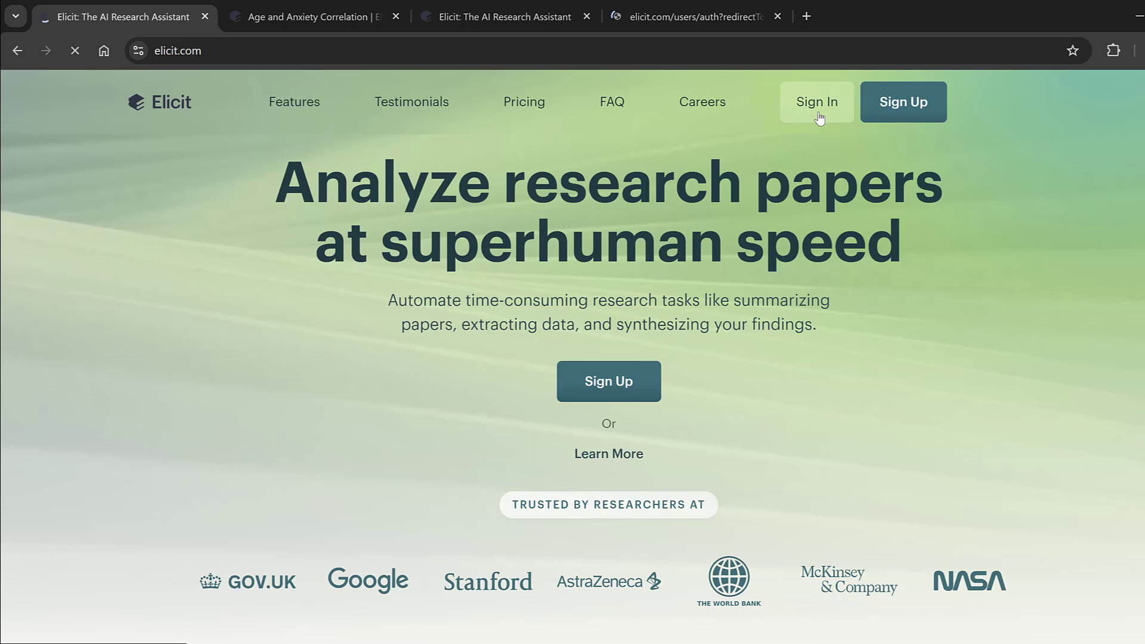
Sign in to Elicit with Google, choosing the saved Google account to reach the home page.
click(816, 101)
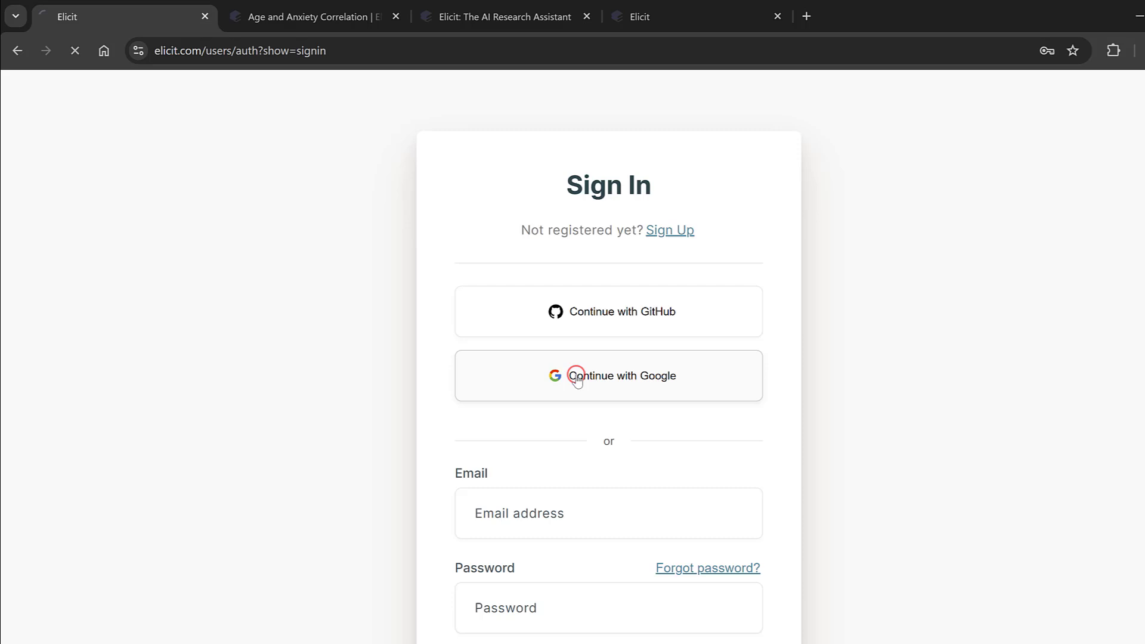
click(609, 375)
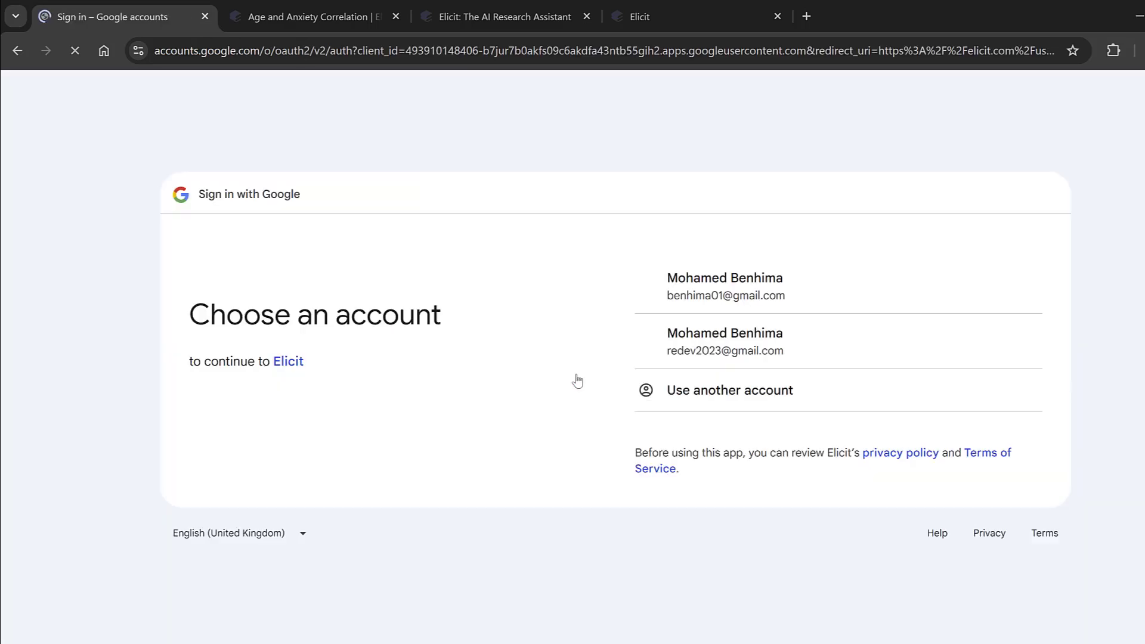
click(725, 286)
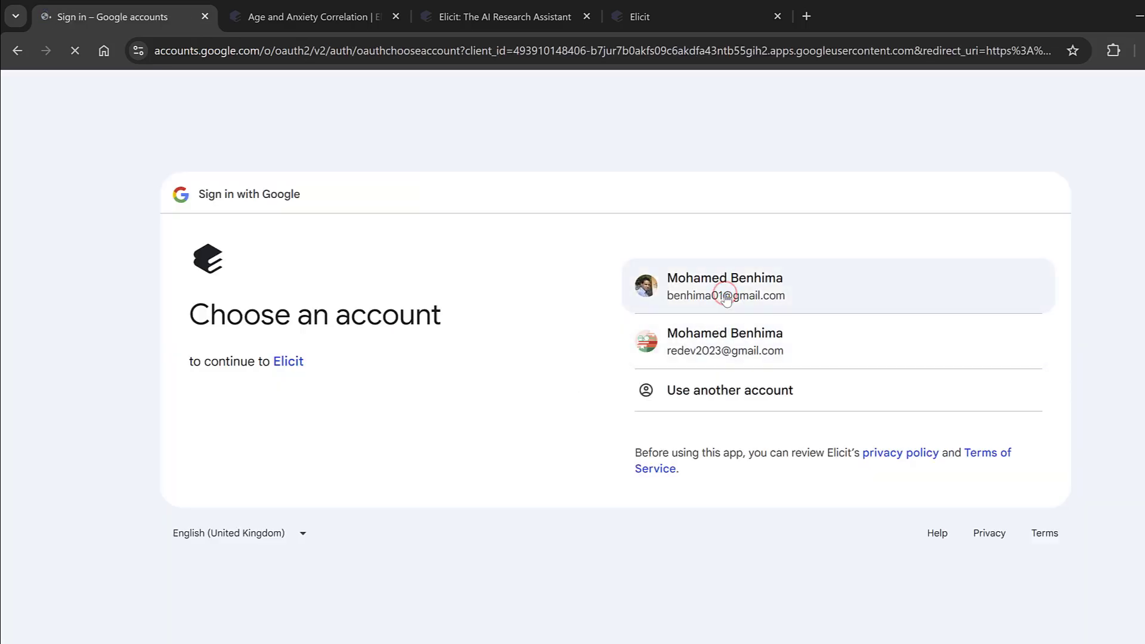
click(725, 286)
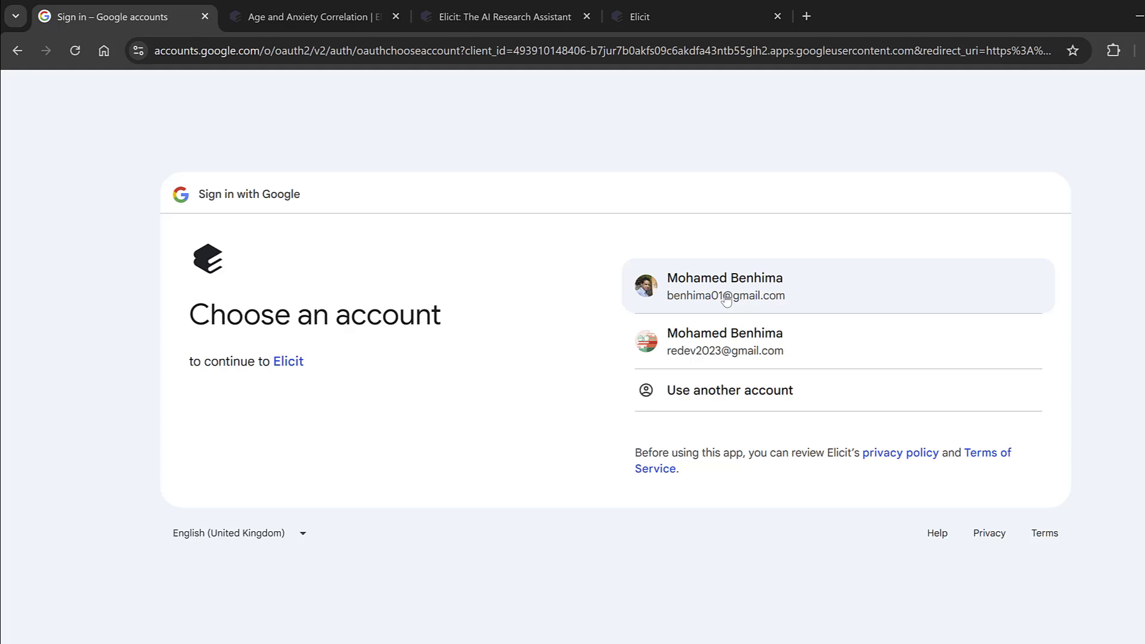
click(724, 286)
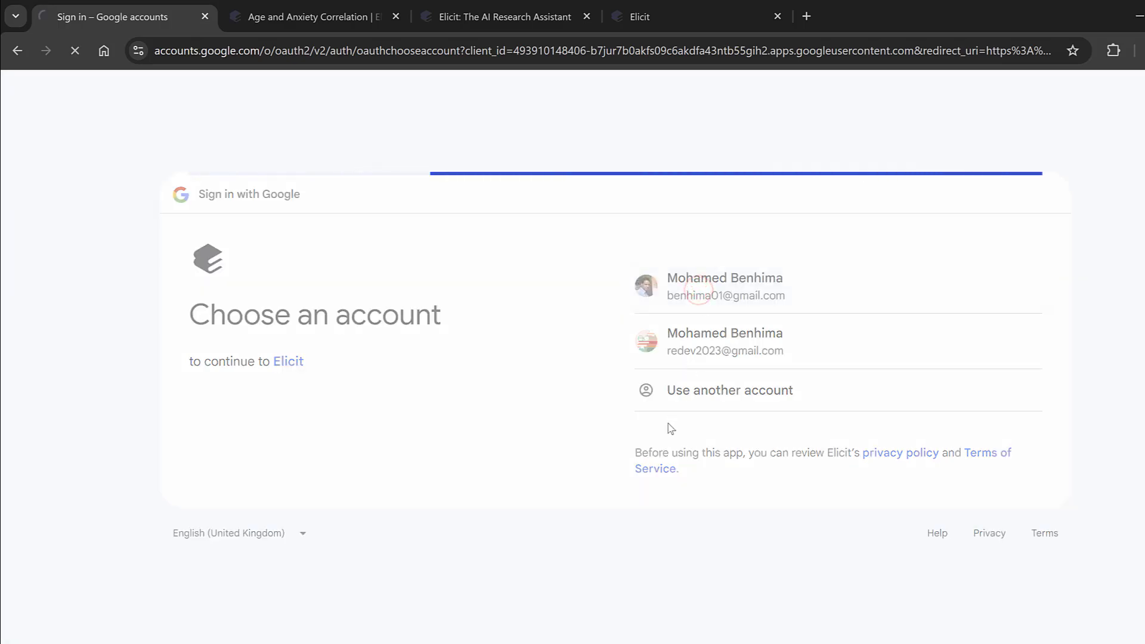
click(724, 286)
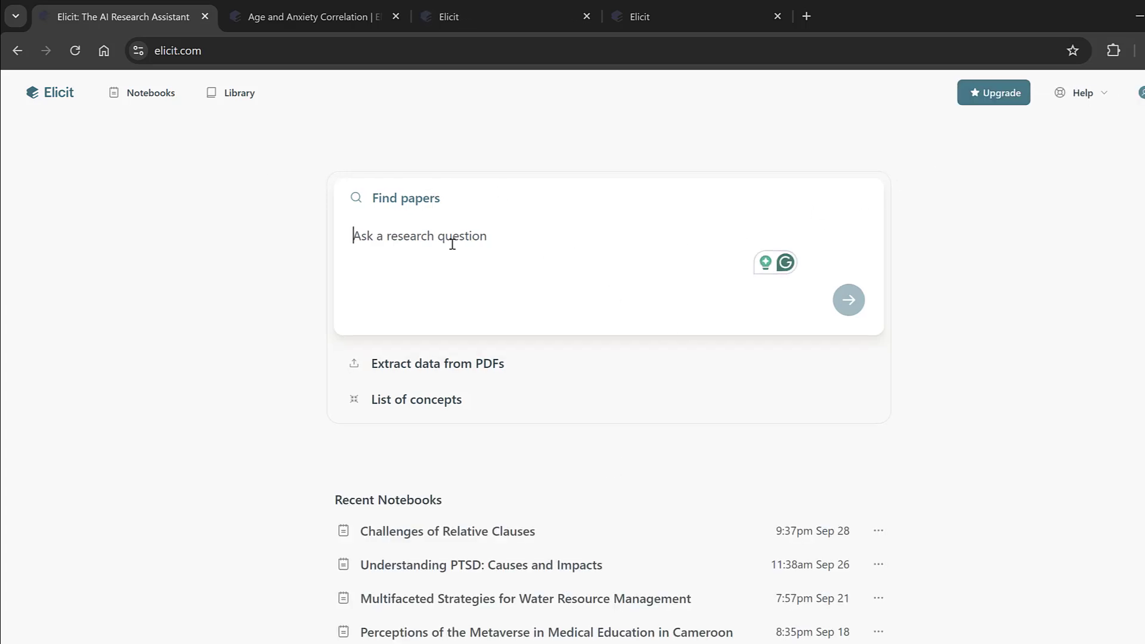
Enter 'age and anxiety' as the research question in the Find papers box.
scroll(down, 3)
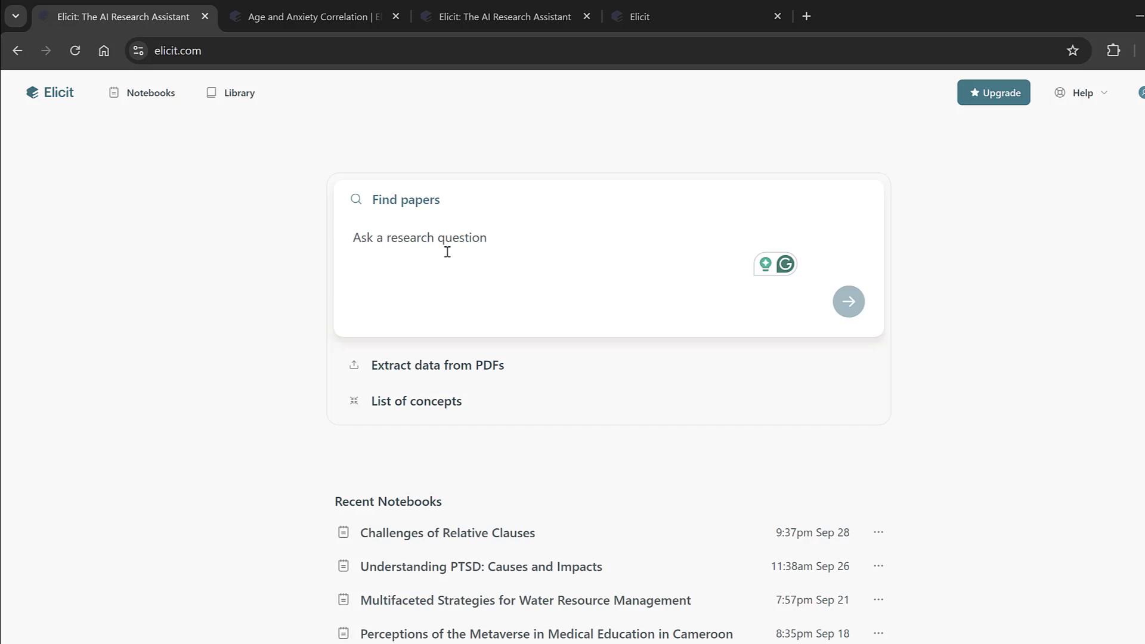
mouse_move(385, 242)
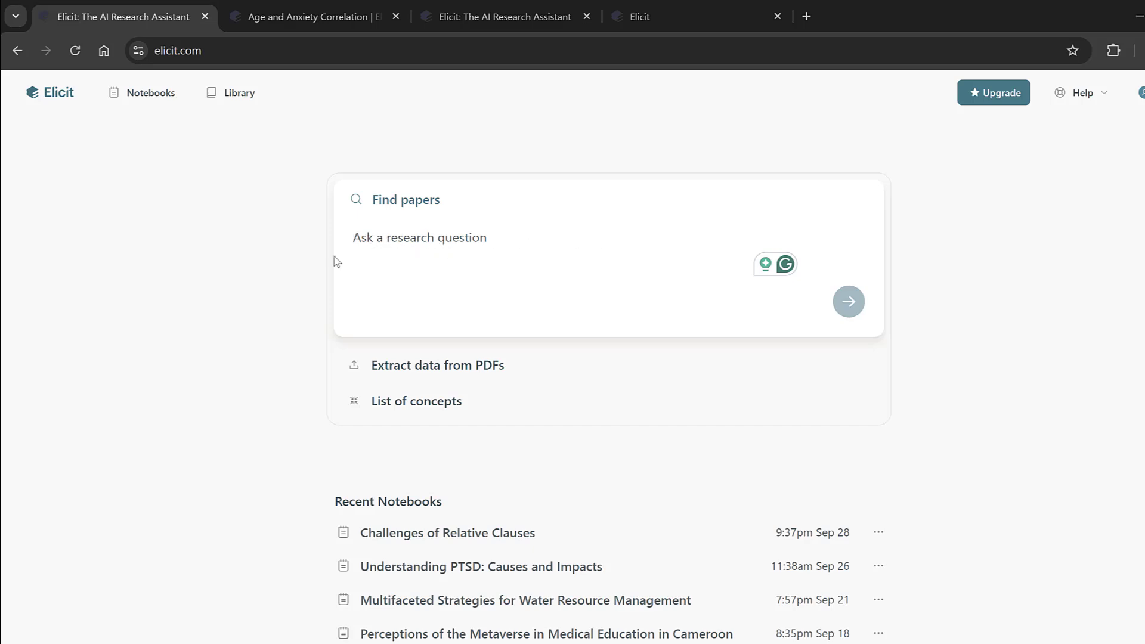
click(418, 236)
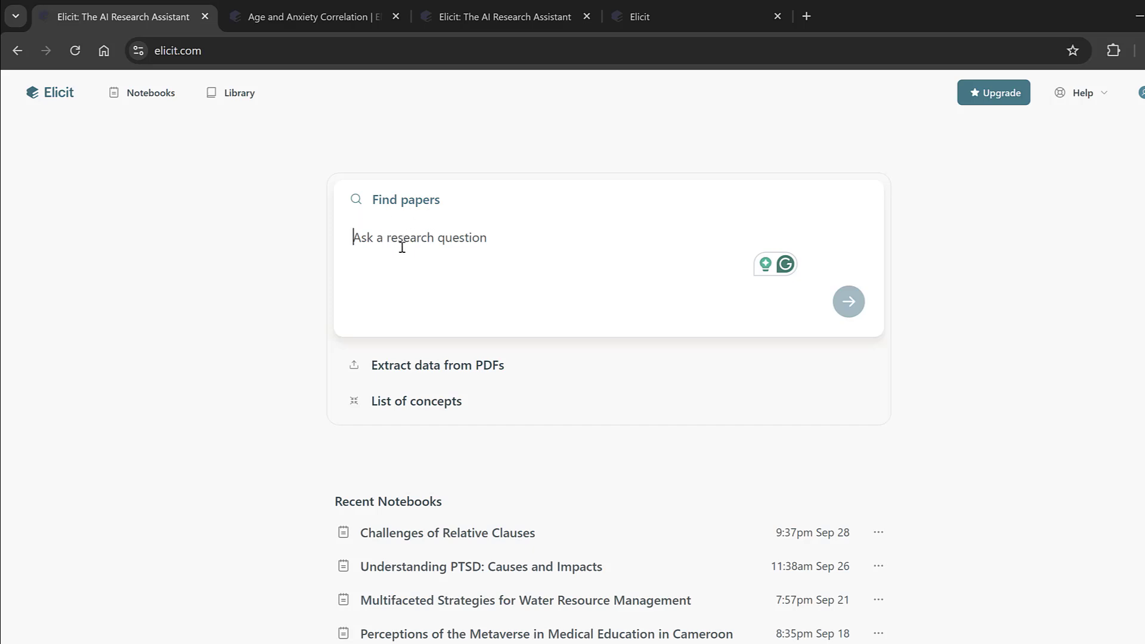
text(age and anxiety)
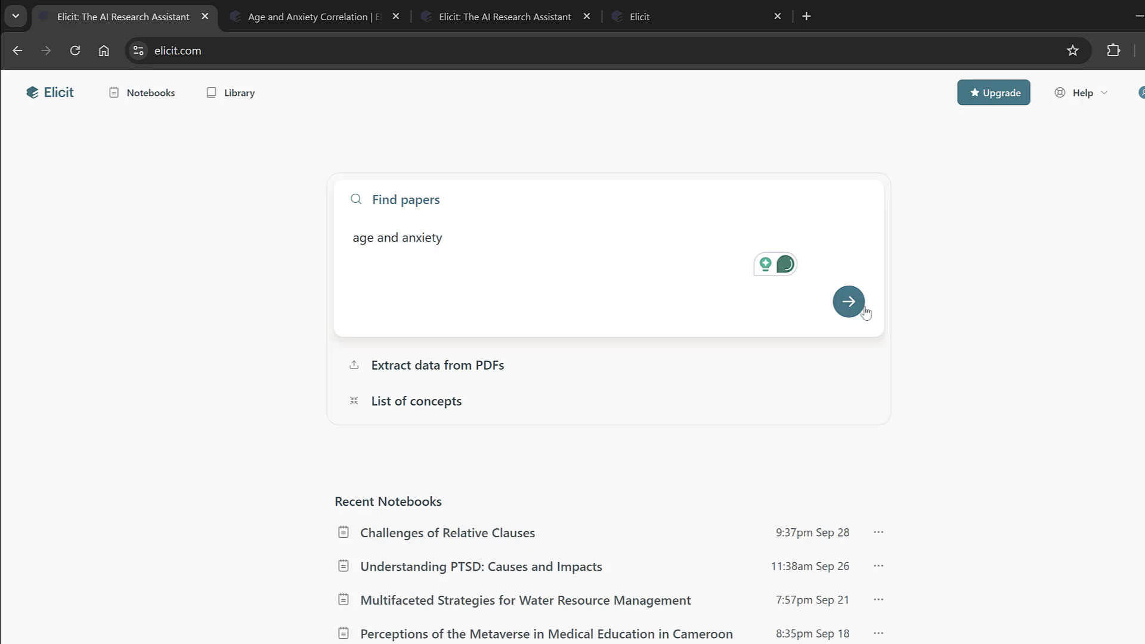
Submit the search and review the generated four-paper summary and results table.
click(848, 301)
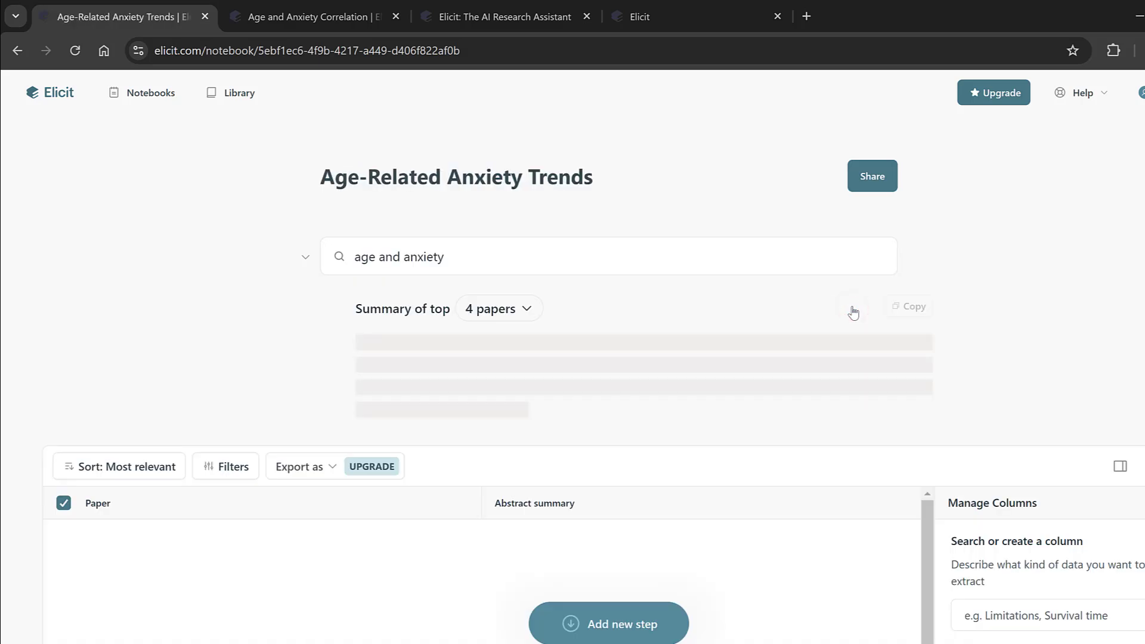
scroll(down, 3)
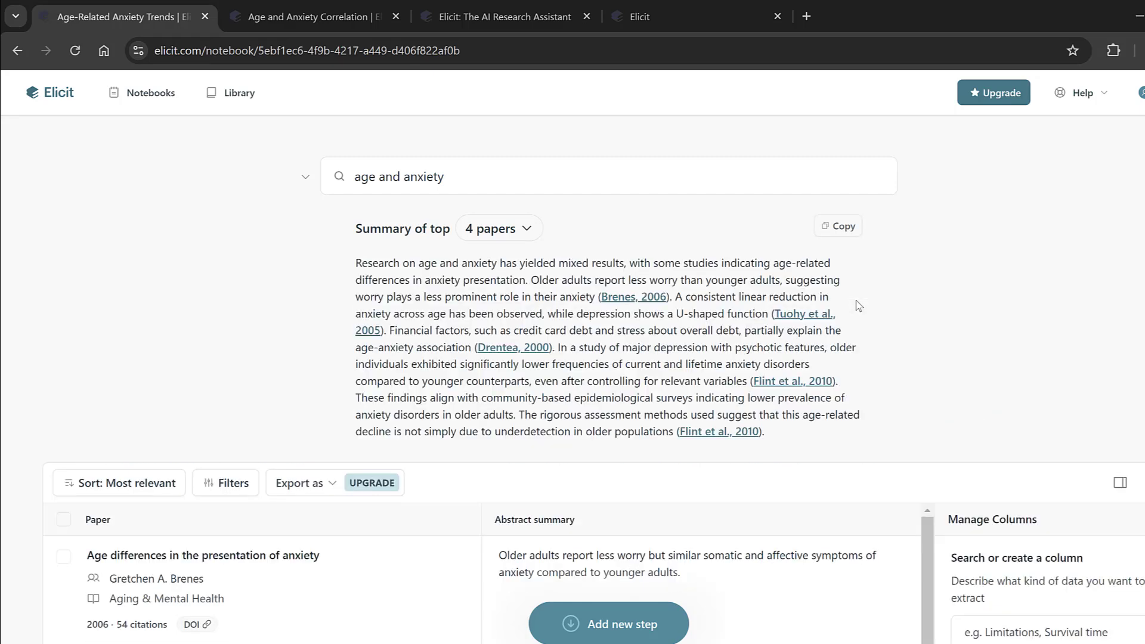
scroll(down, 3)
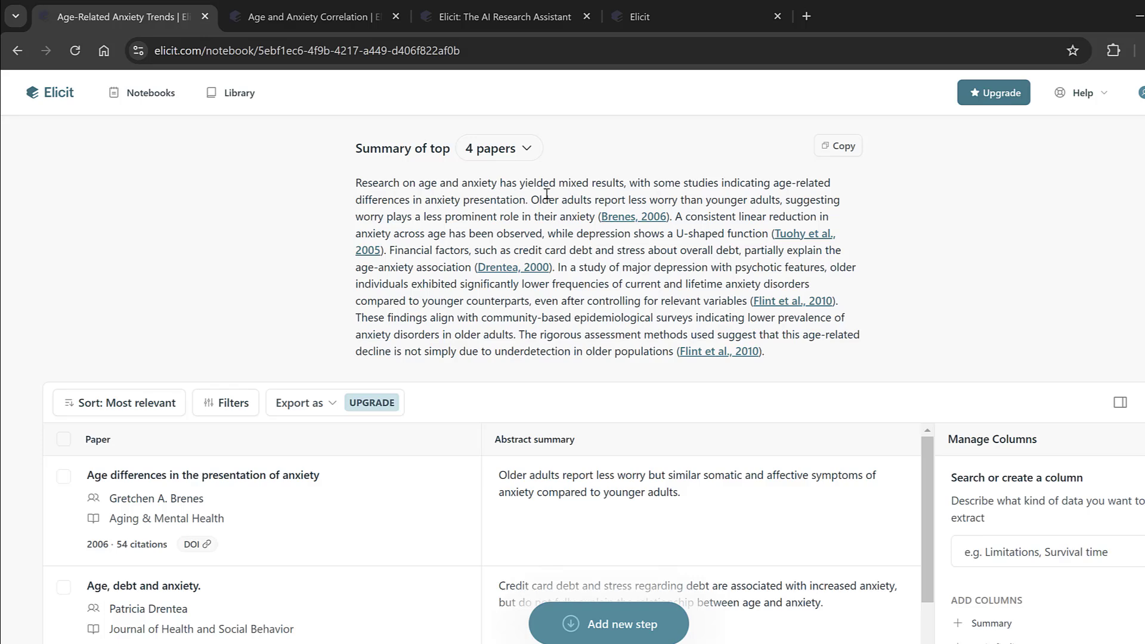
mouse_move(594, 204)
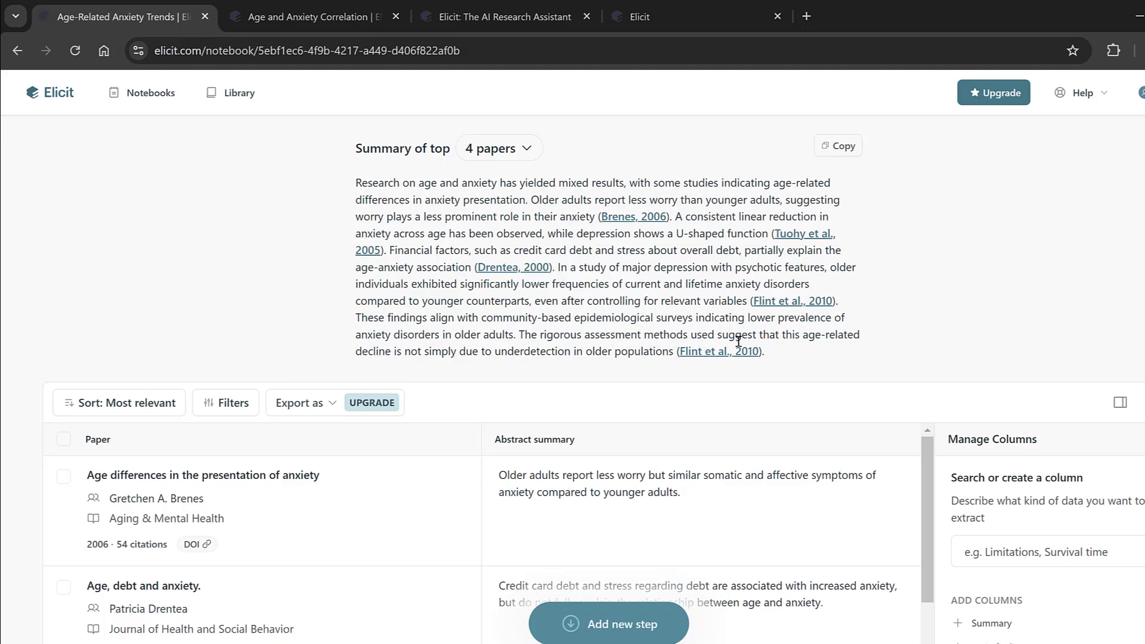
scroll(down, 3)
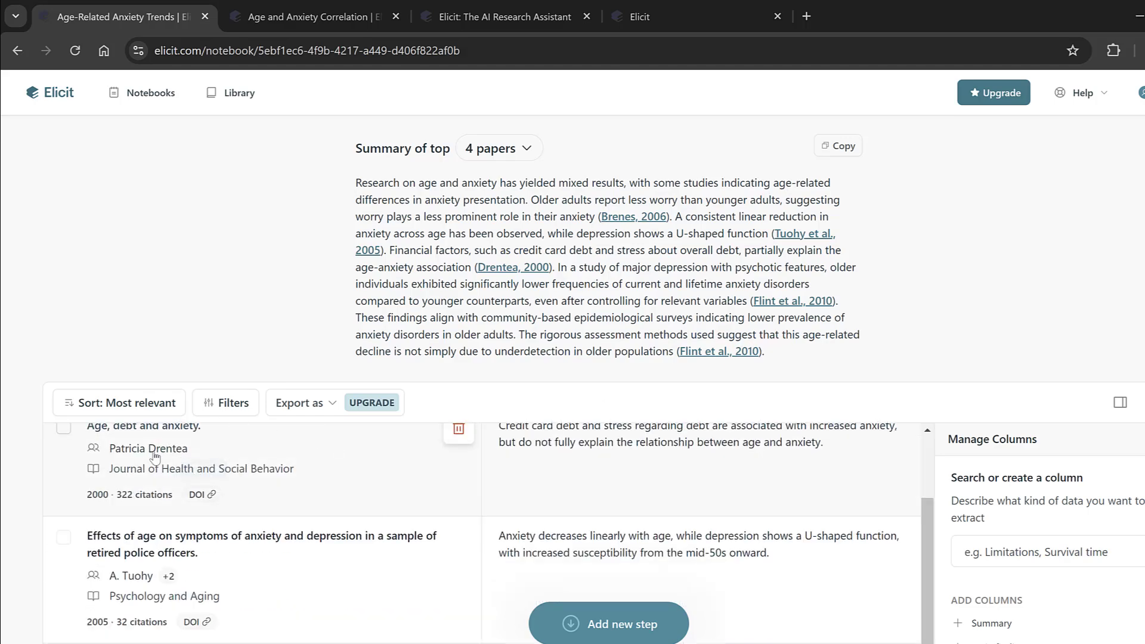
scroll(down, 3)
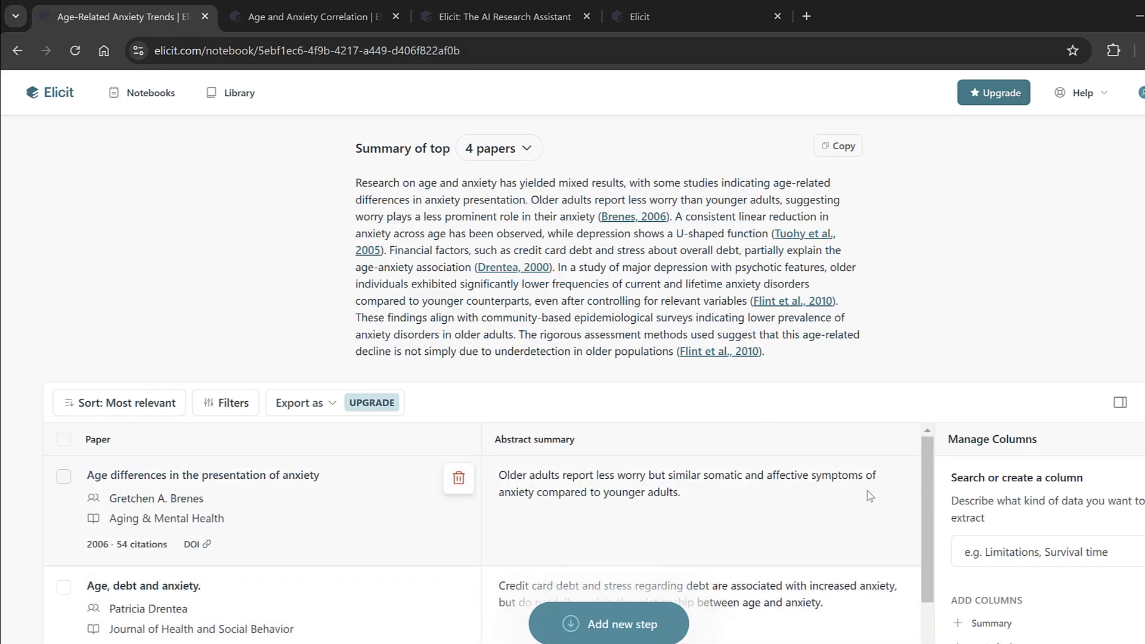
scroll(down, 3)
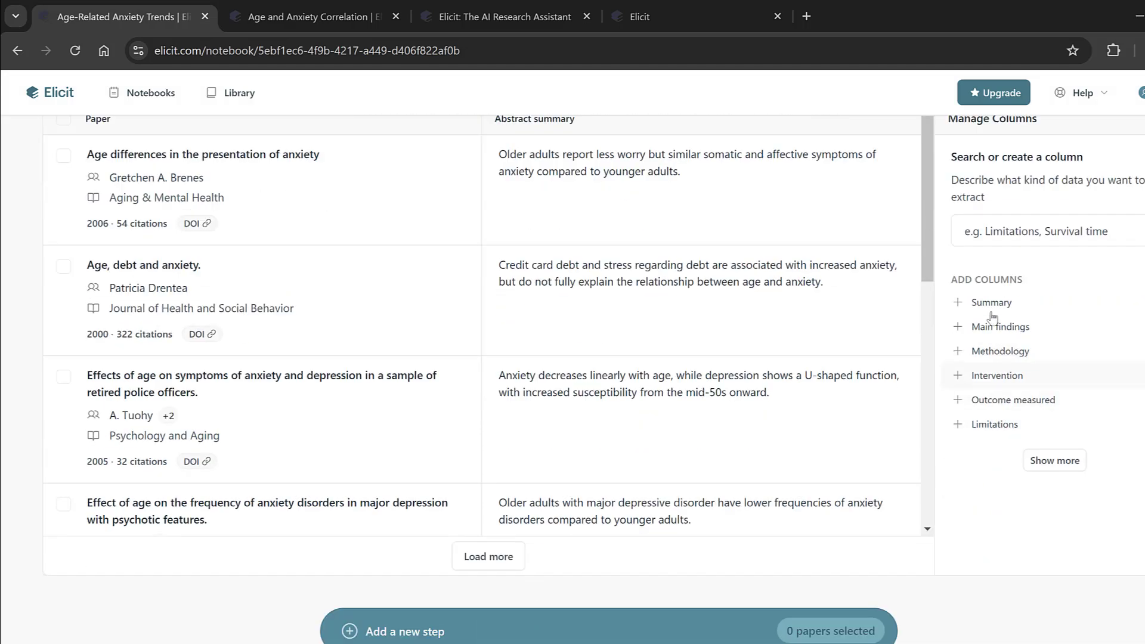
mouse_move(974, 330)
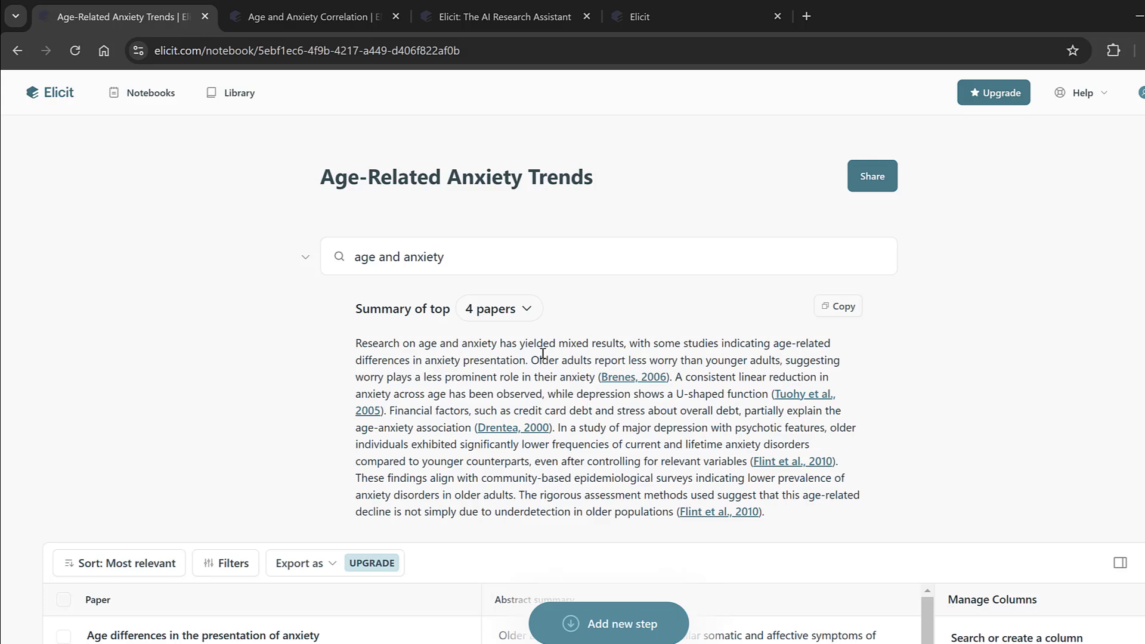
Sort the paper results by Most recent.
click(127, 564)
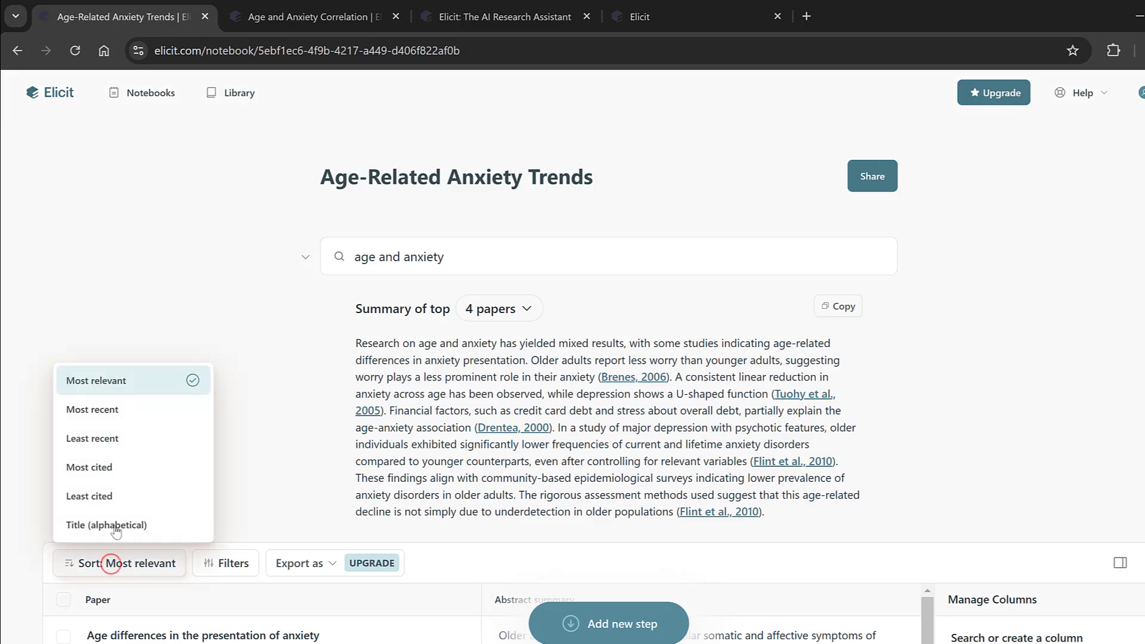
click(91, 409)
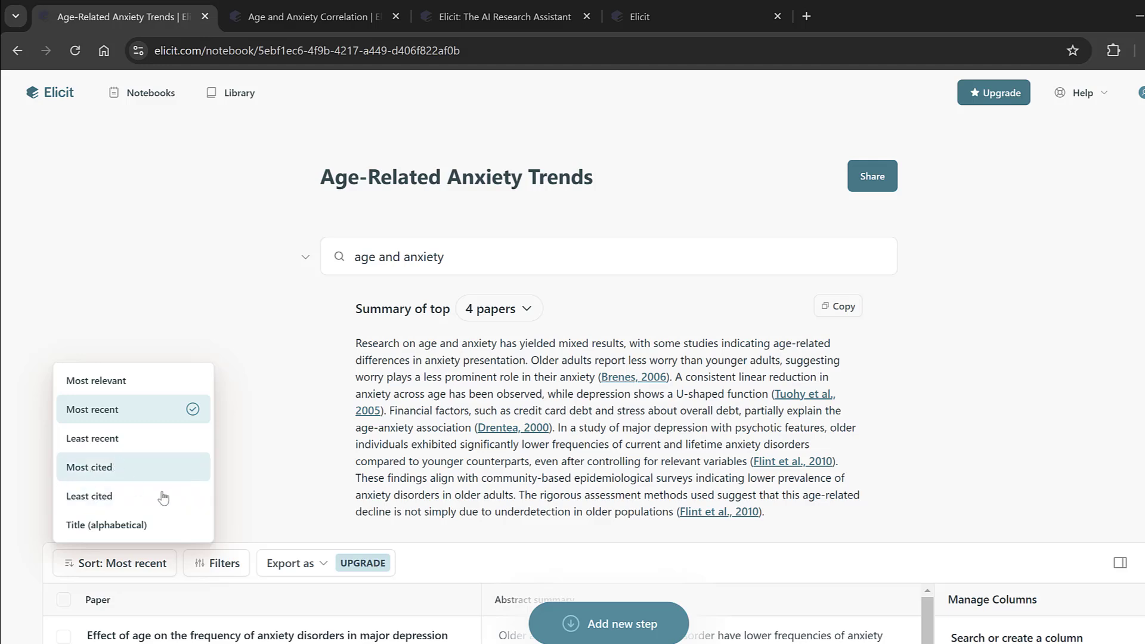
Filter results to papers published from 2020 onward using the Publication year slider.
click(216, 564)
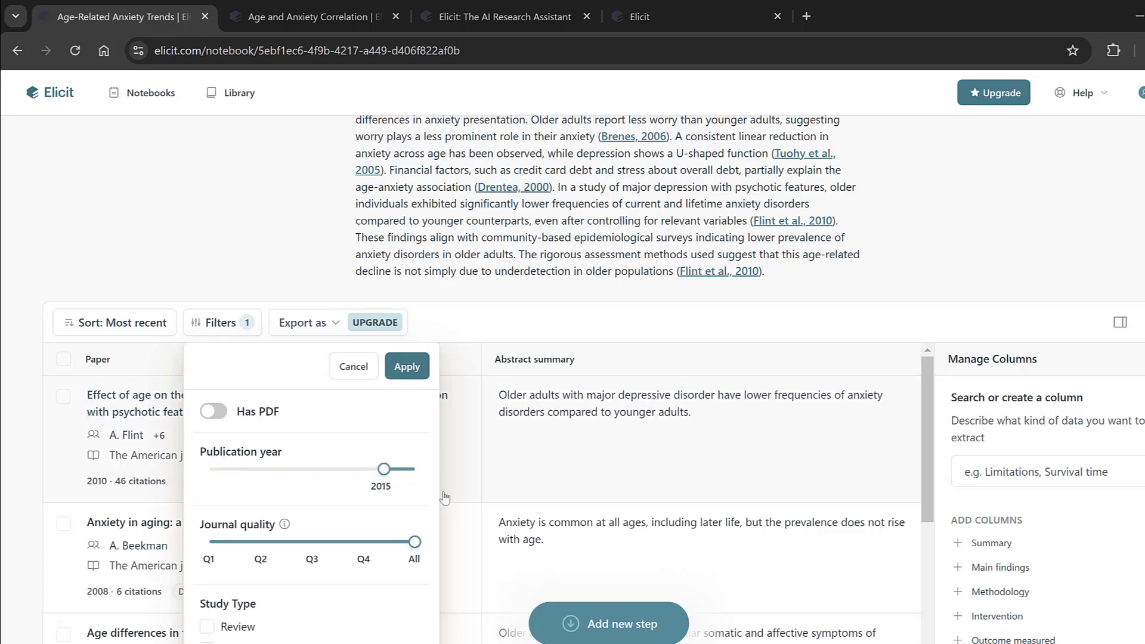
drag(384, 468, 399, 468)
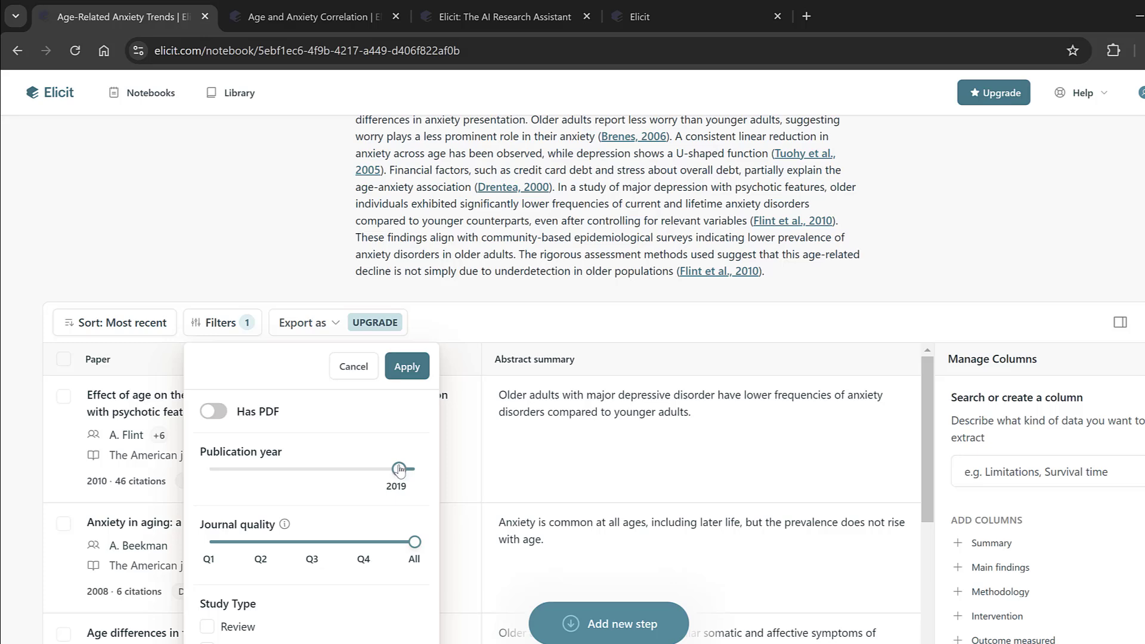
drag(399, 469, 407, 469)
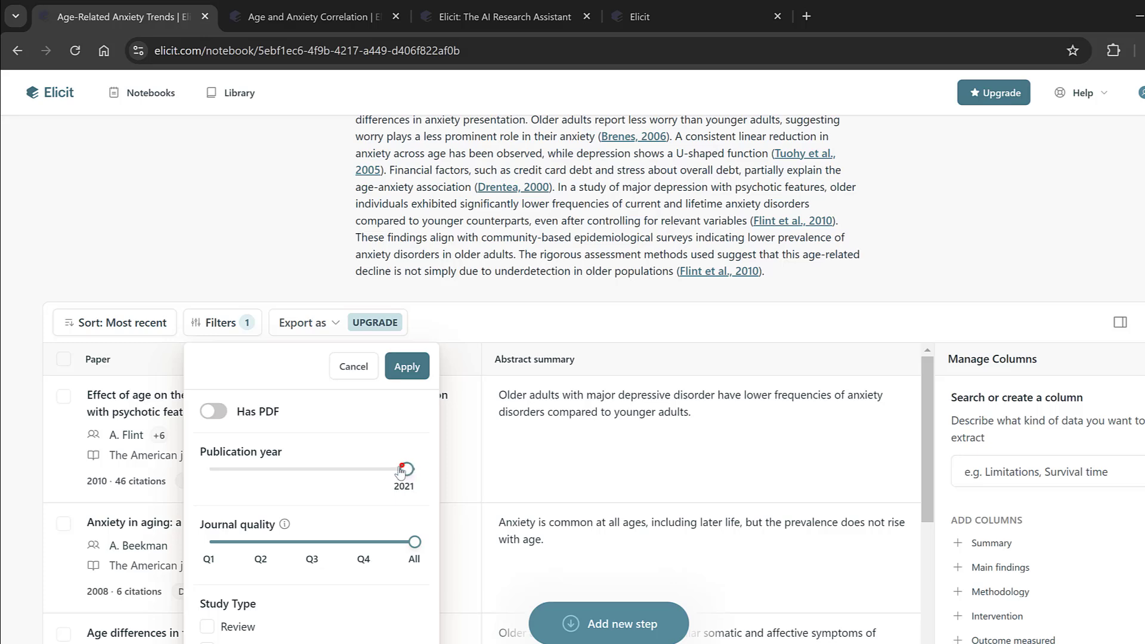
drag(406, 469, 403, 468)
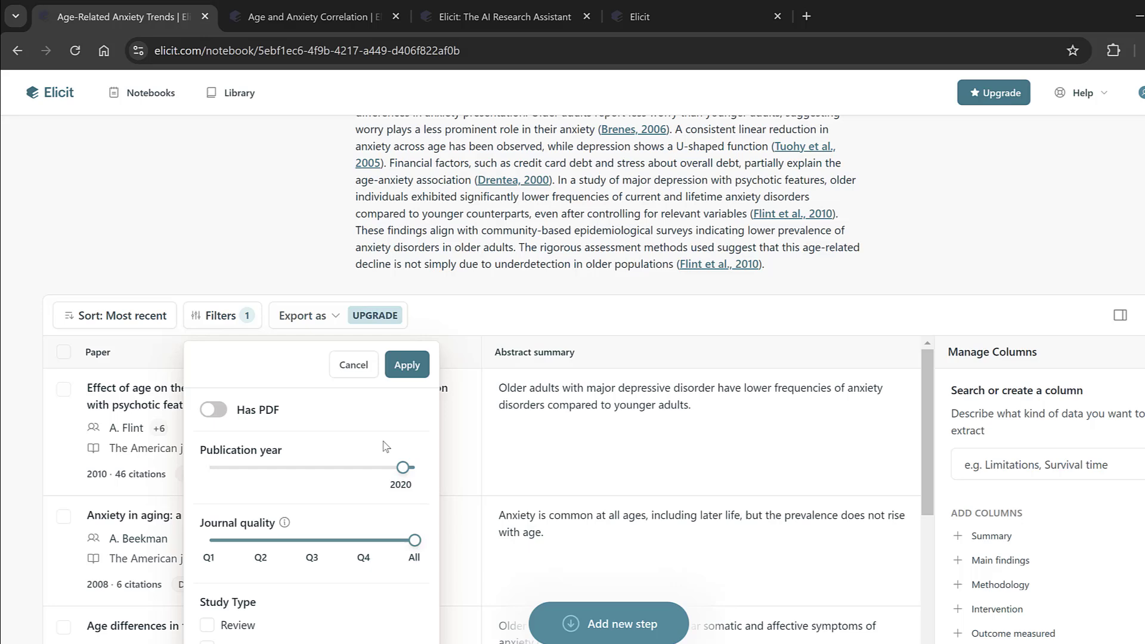
scroll(down, 3)
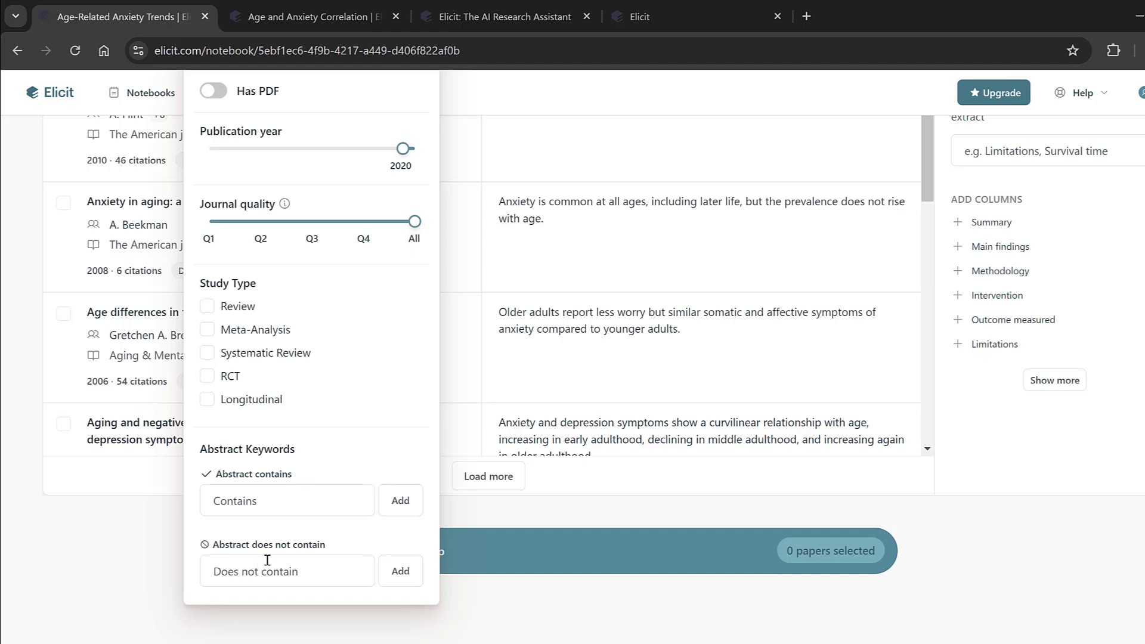
click(413, 295)
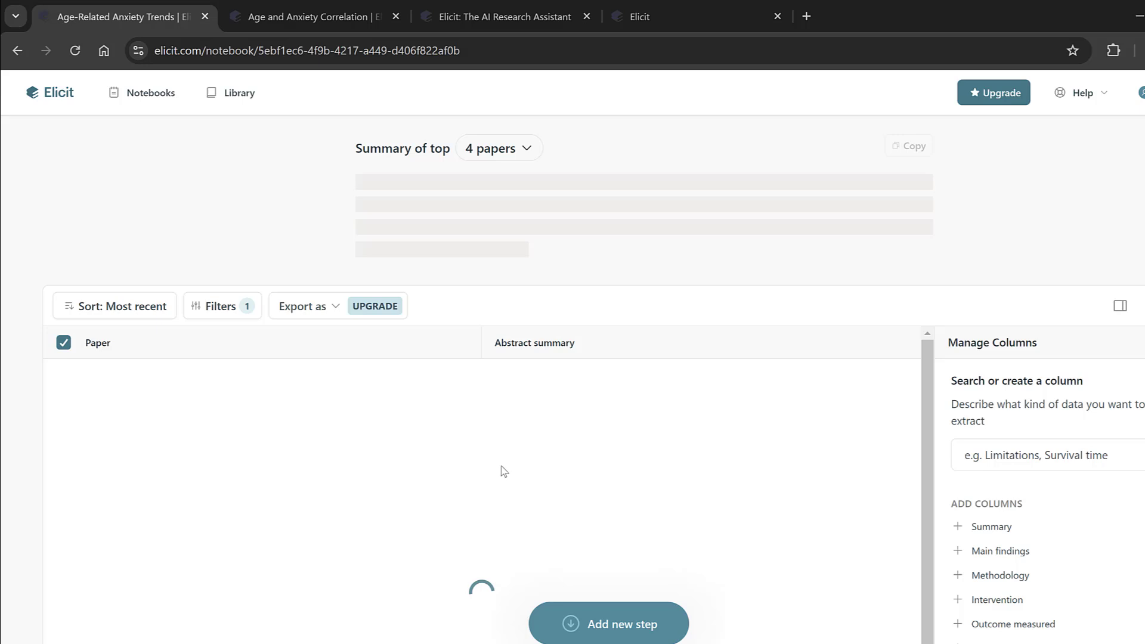
mouse_move(698, 480)
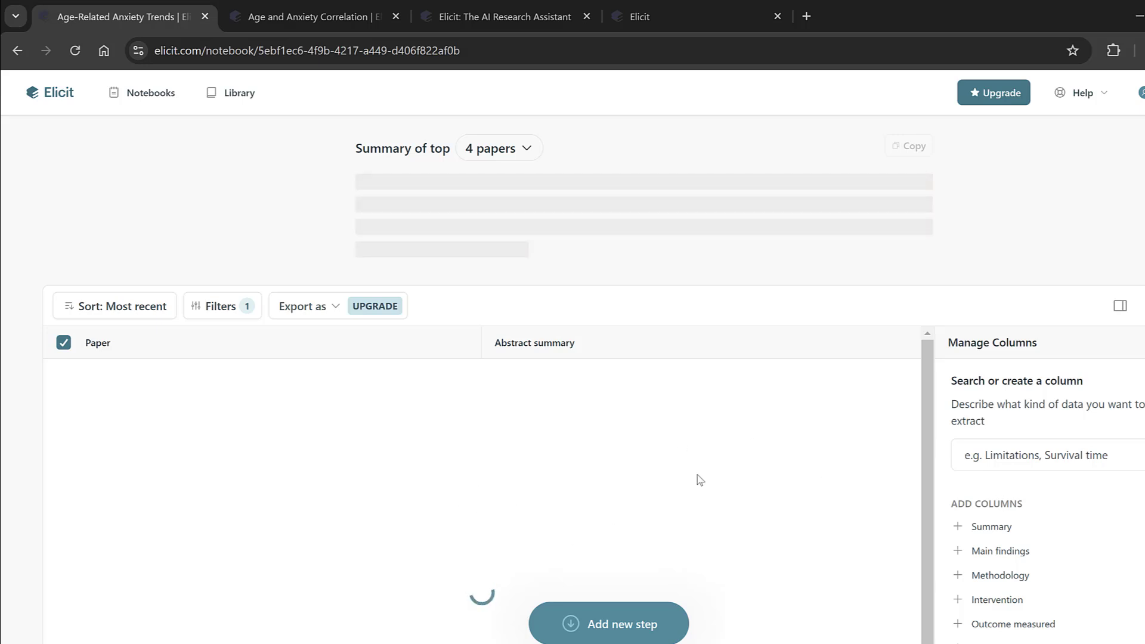
mouse_move(496, 494)
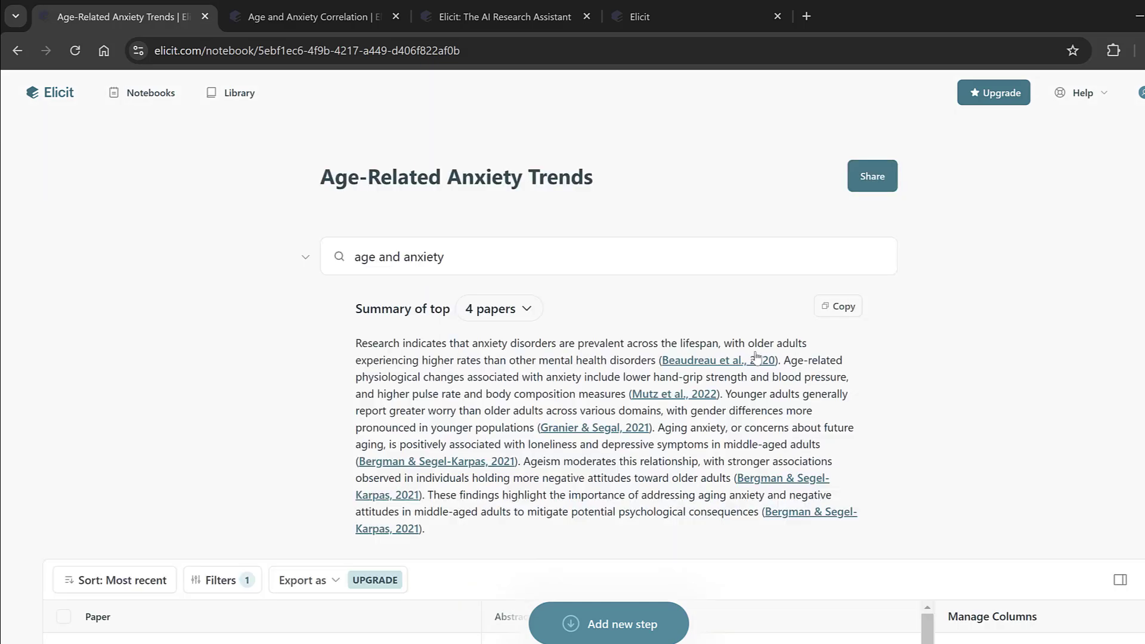
mouse_move(405, 382)
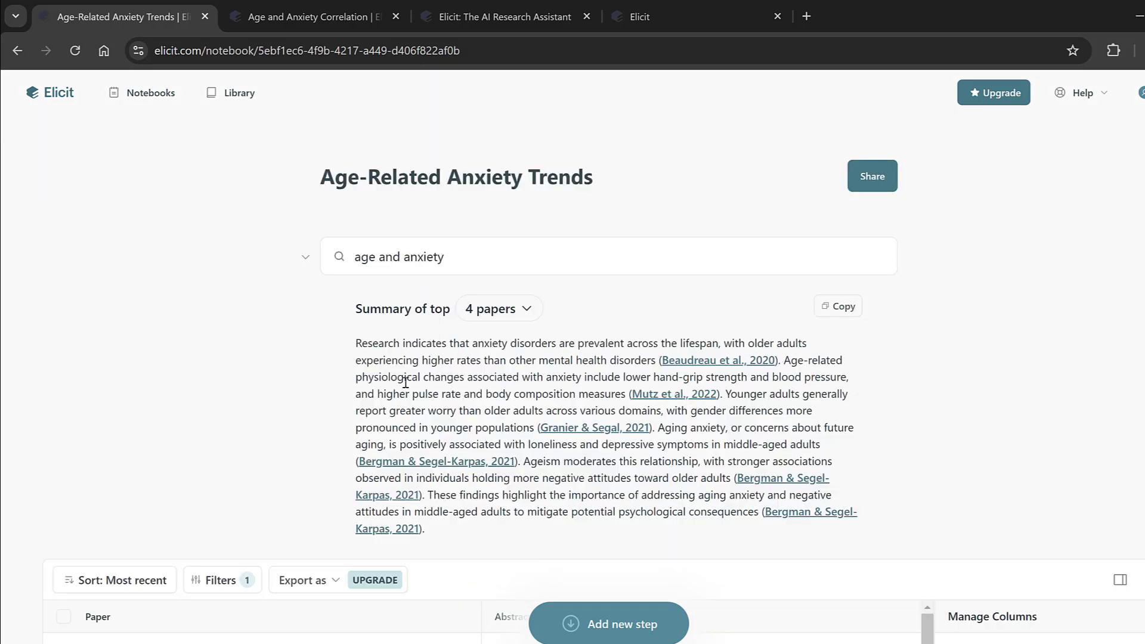
Select the regenerated four-paper summary text and bring the results table into view.
drag(357, 343, 517, 495)
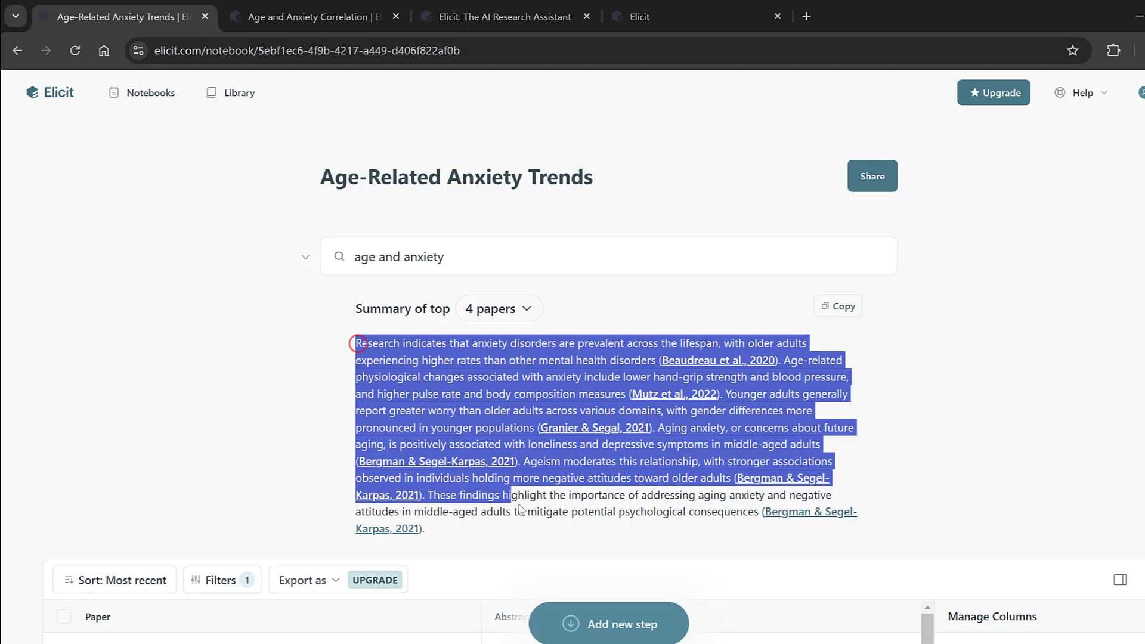
scroll(down, 3)
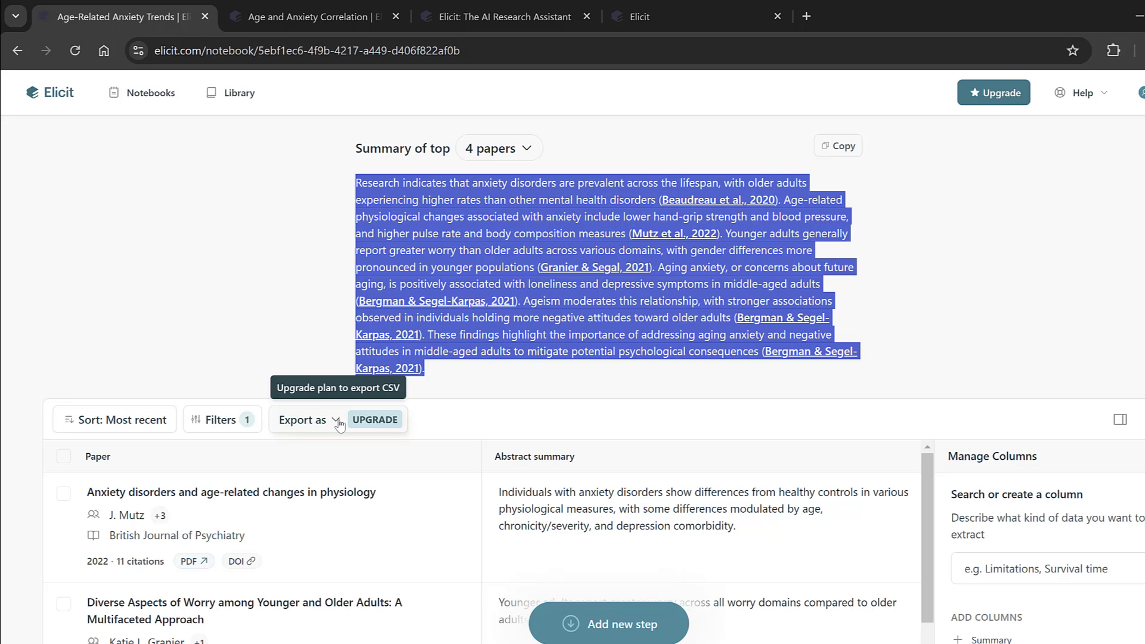
mouse_move(368, 427)
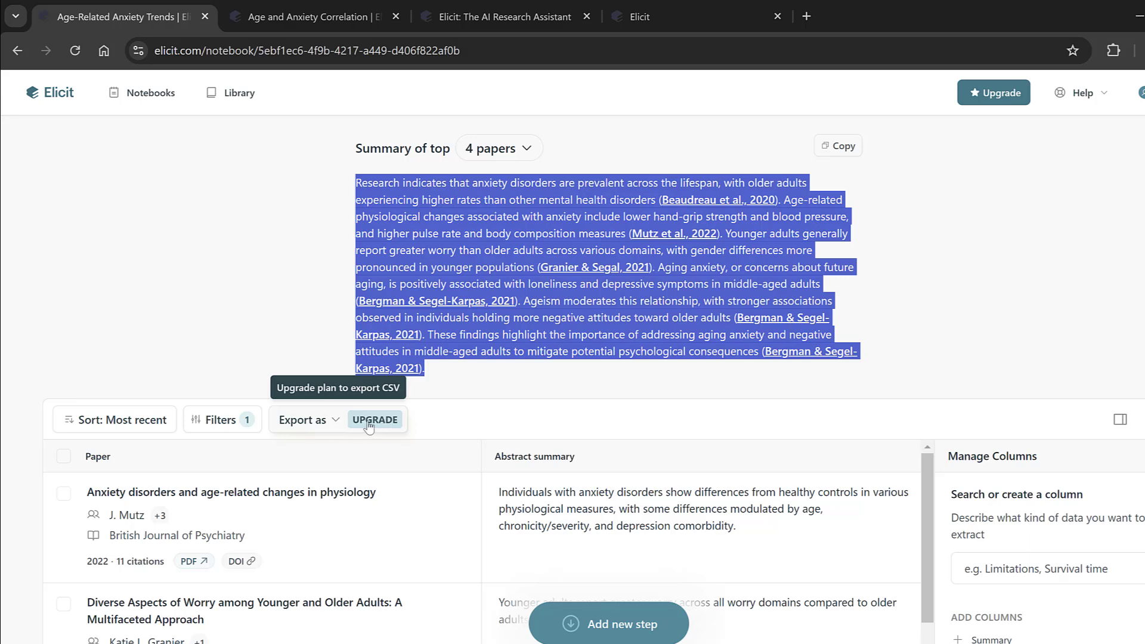
Attempt an export, view plans and start checkout for the Plus subscription.
click(374, 418)
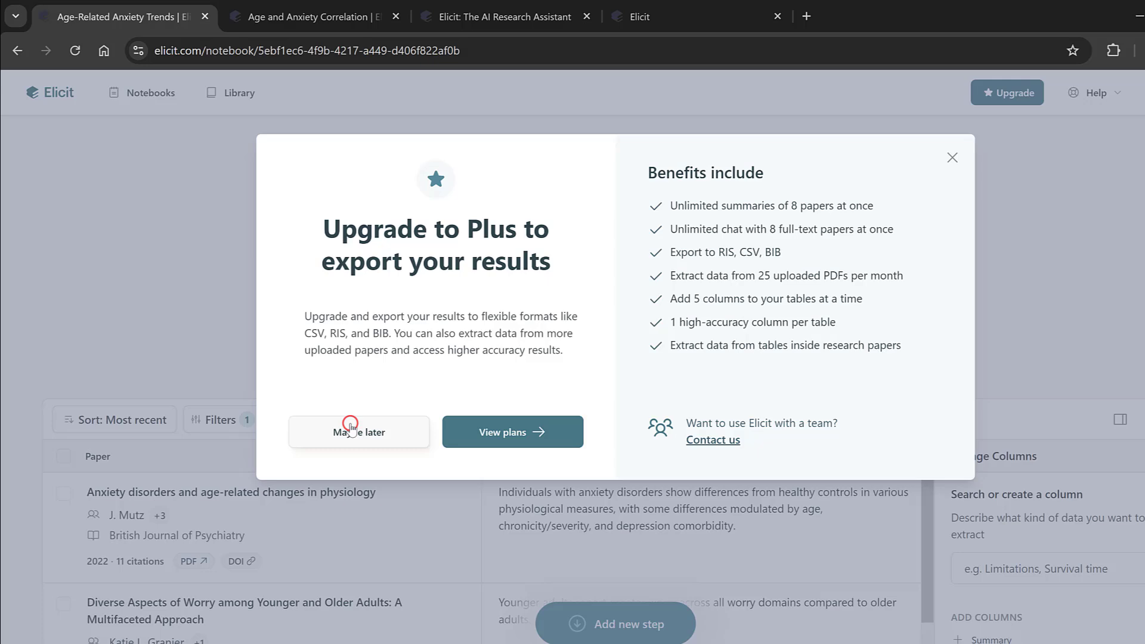
click(512, 432)
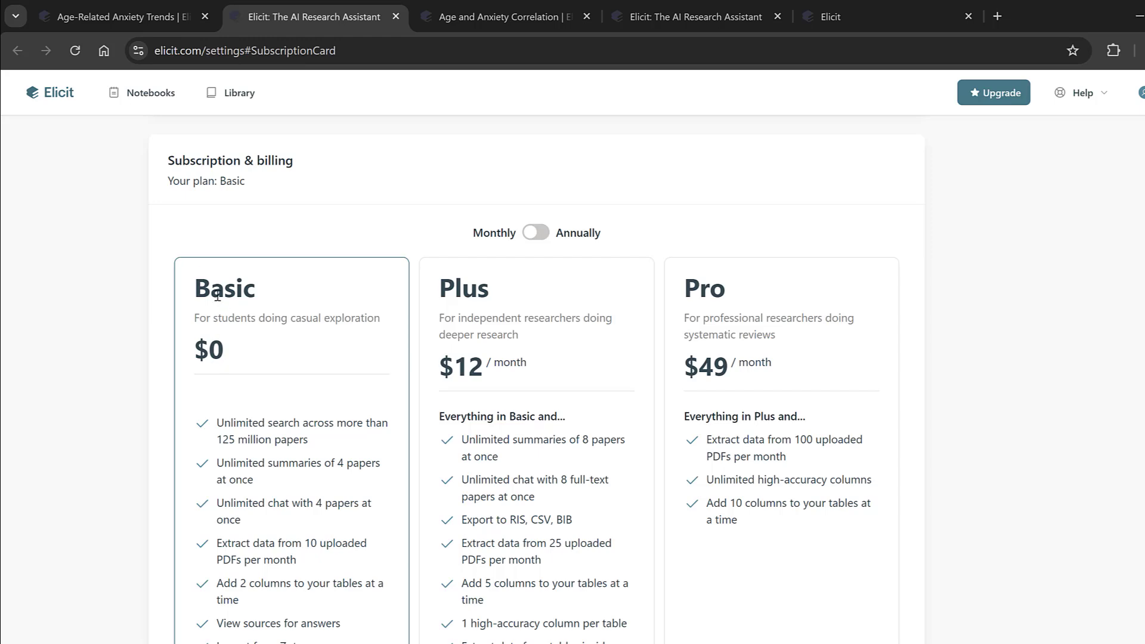
scroll(down, 3)
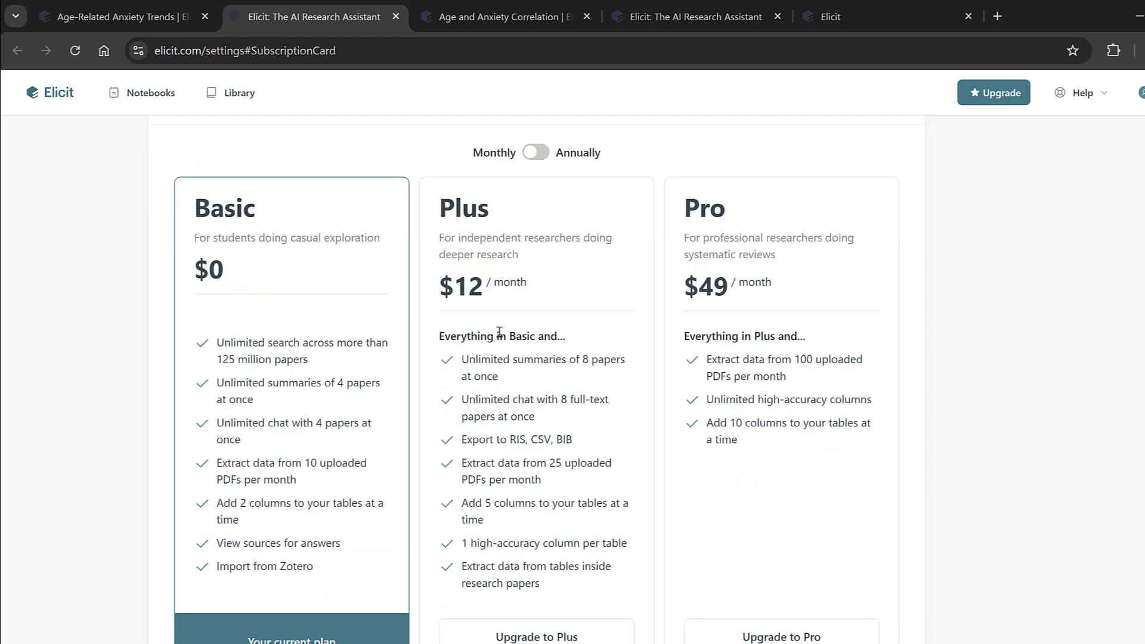
click(536, 637)
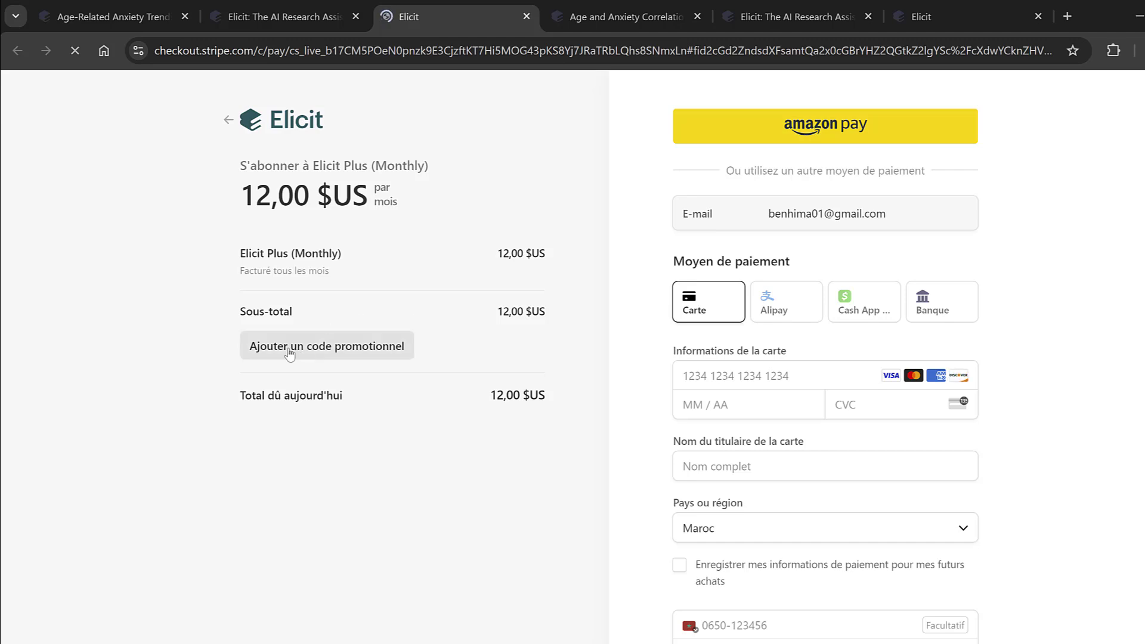
Enter promotional code 'BEN' at checkout and try applying it.
click(327, 345)
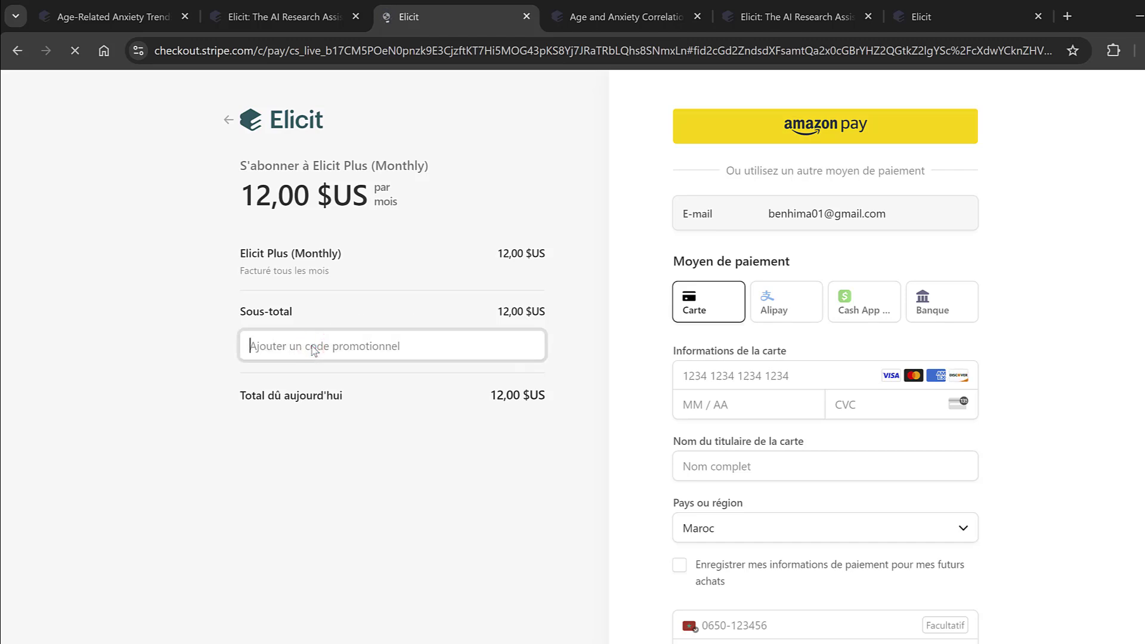
text(BEN)
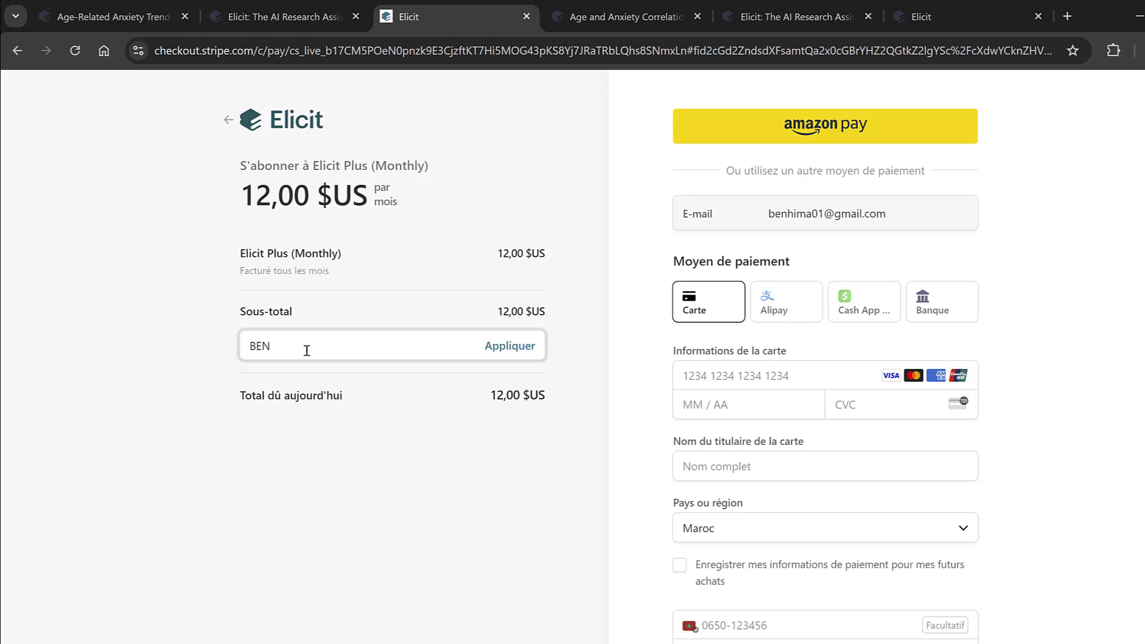
click(510, 346)
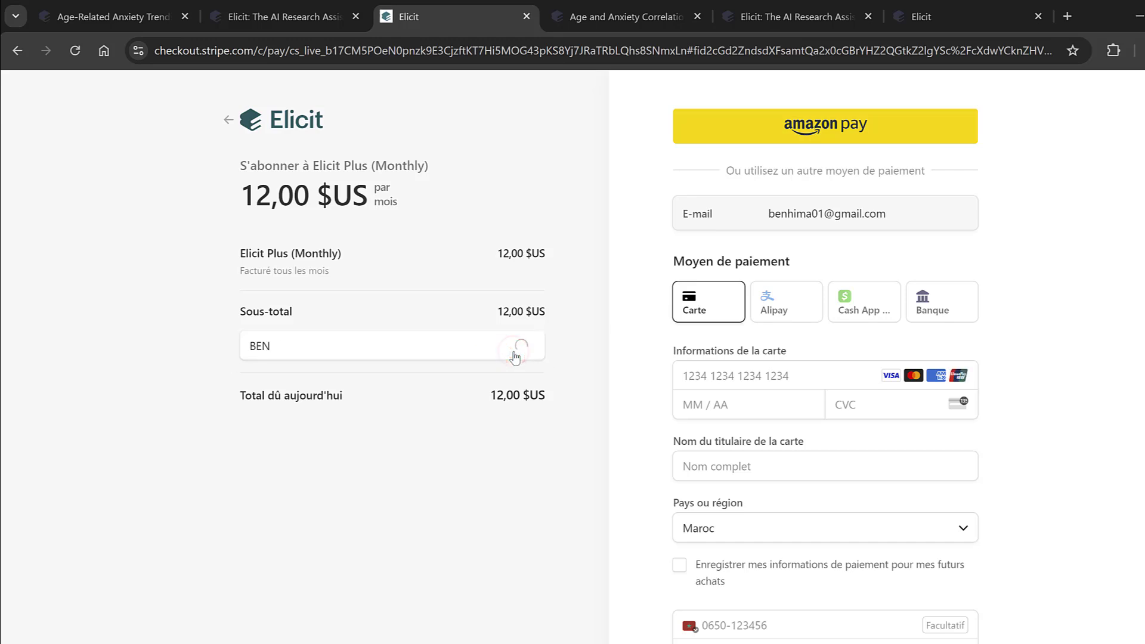
click(516, 346)
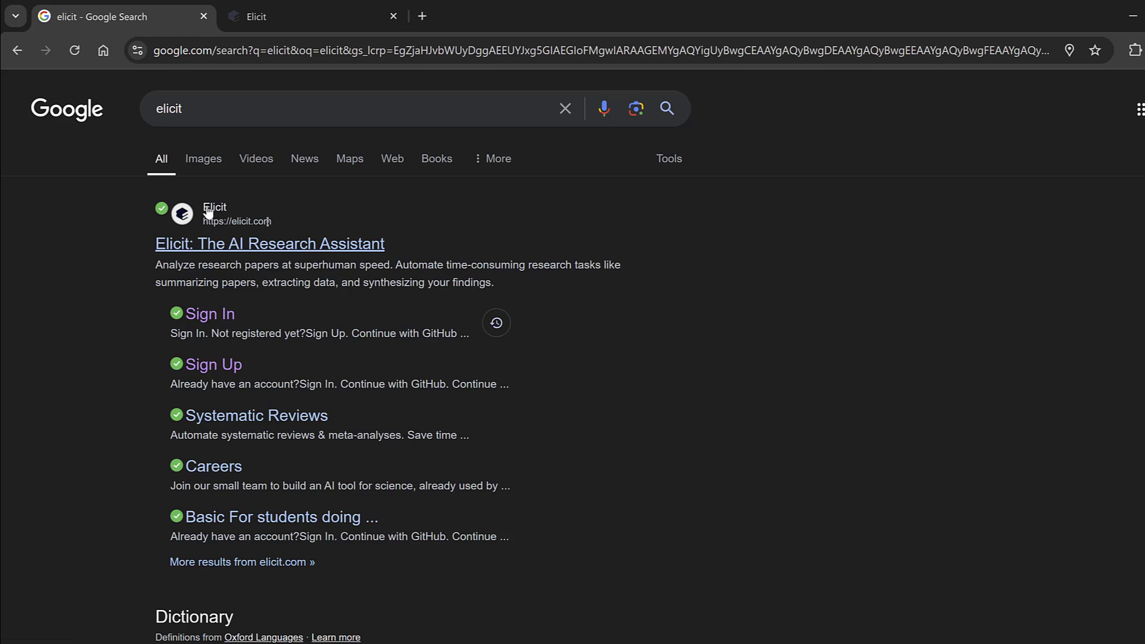
mouse_move(209, 314)
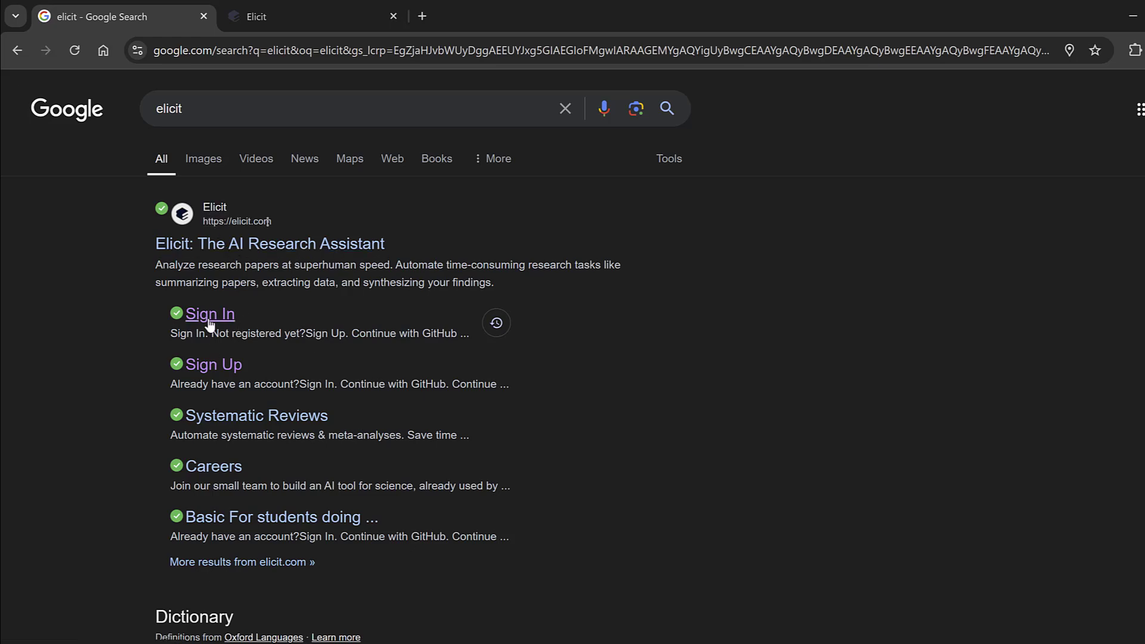
Follow the Elicit Sign In sitelink from the Google results to the sign-in page.
click(210, 314)
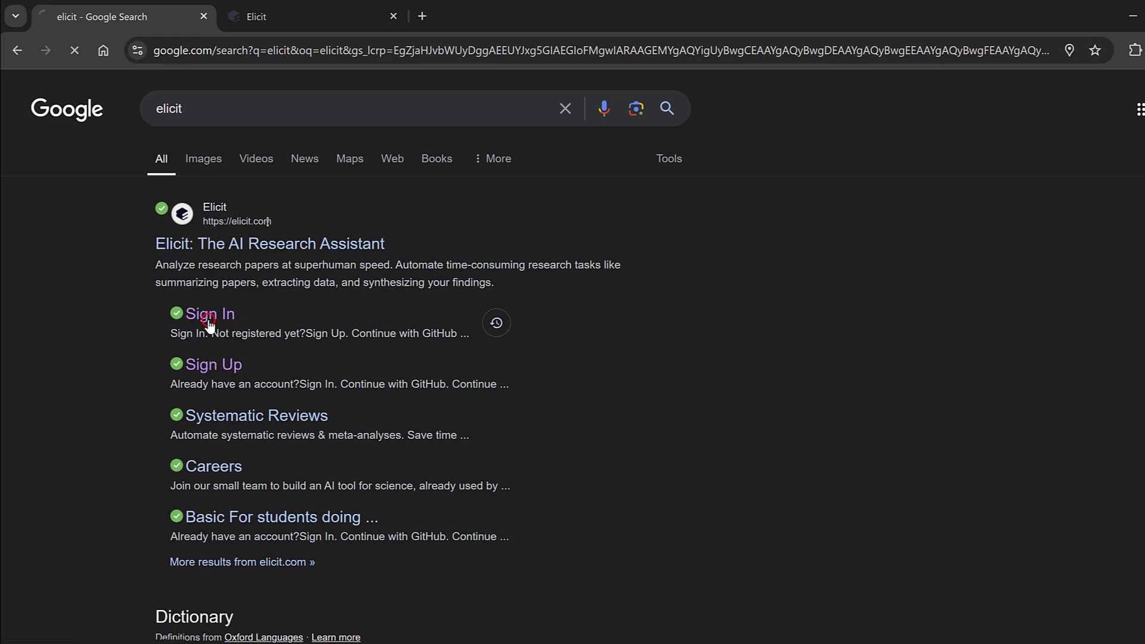
click(210, 313)
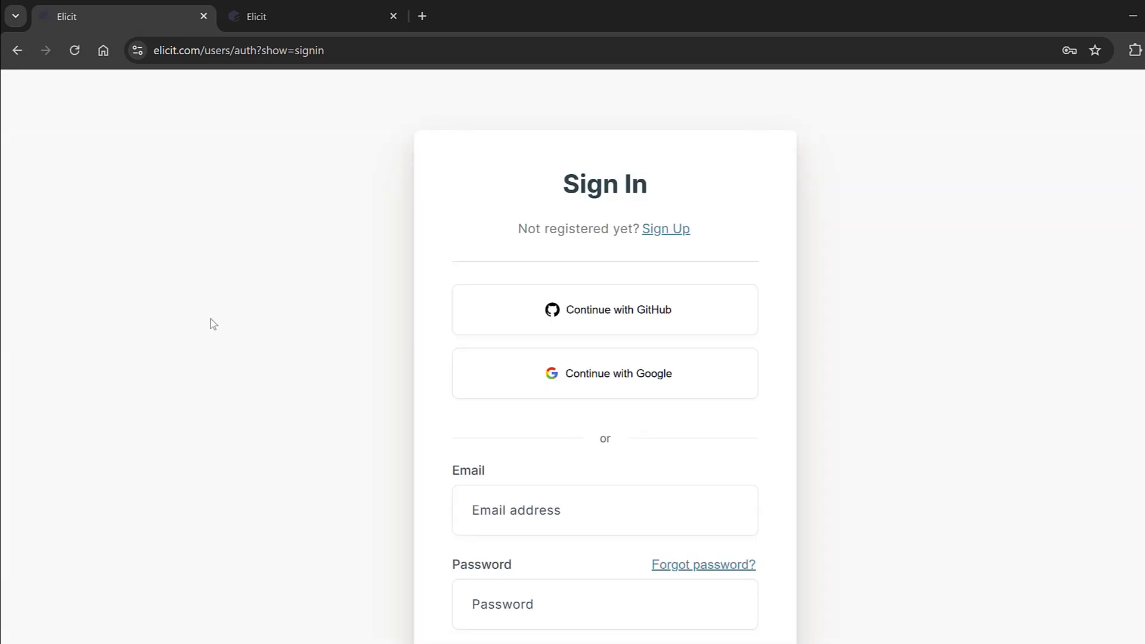
mouse_move(666, 229)
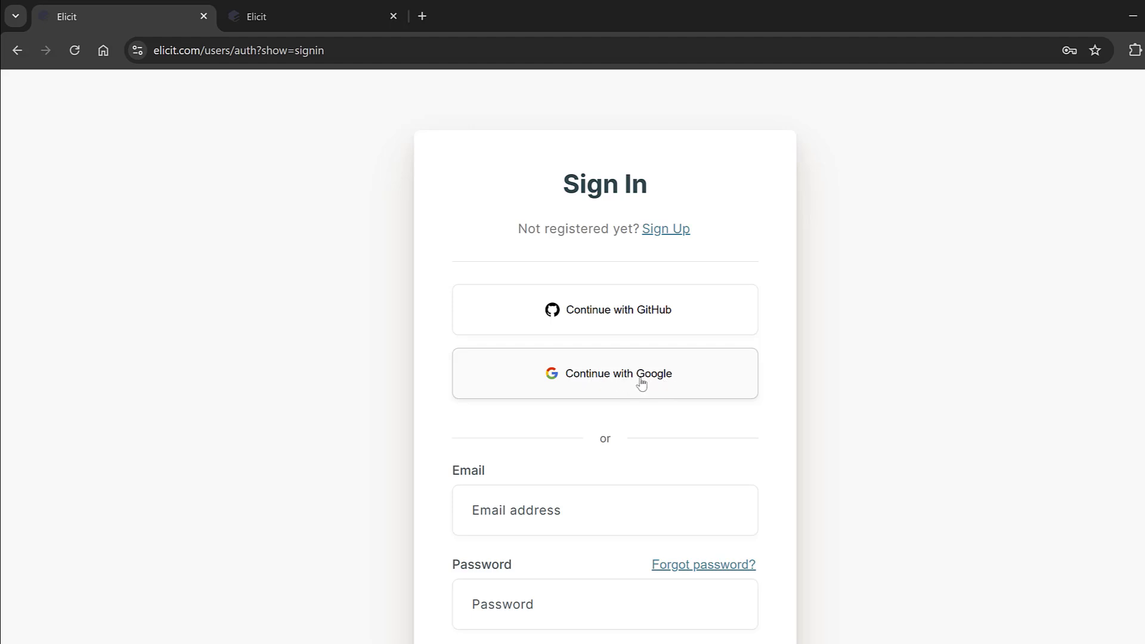
mouse_move(646, 320)
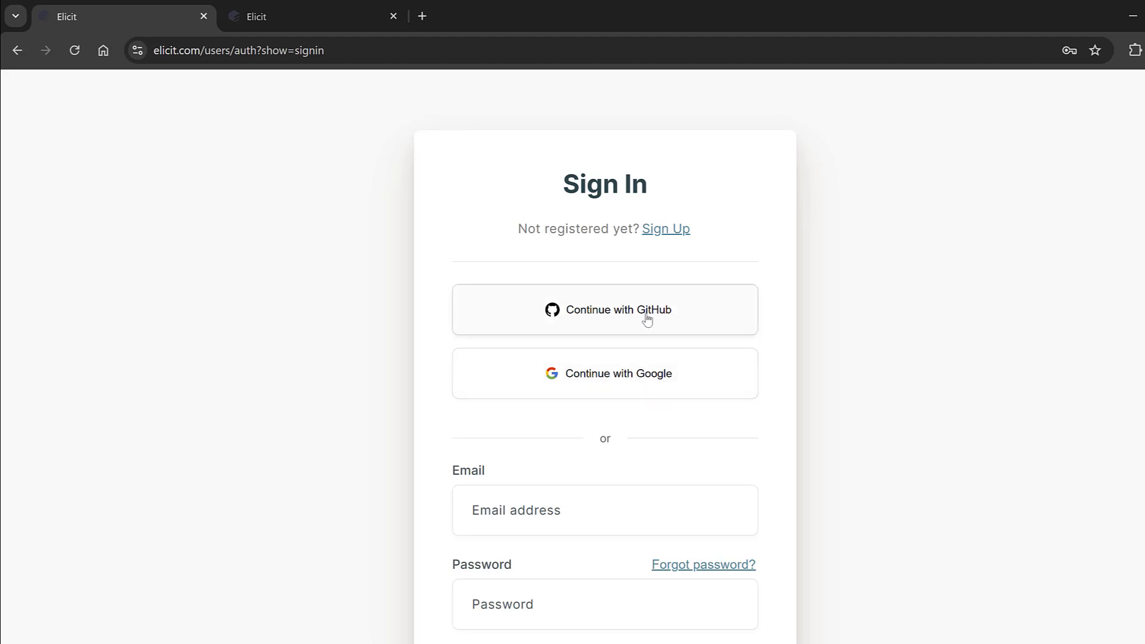
scroll(down, 3)
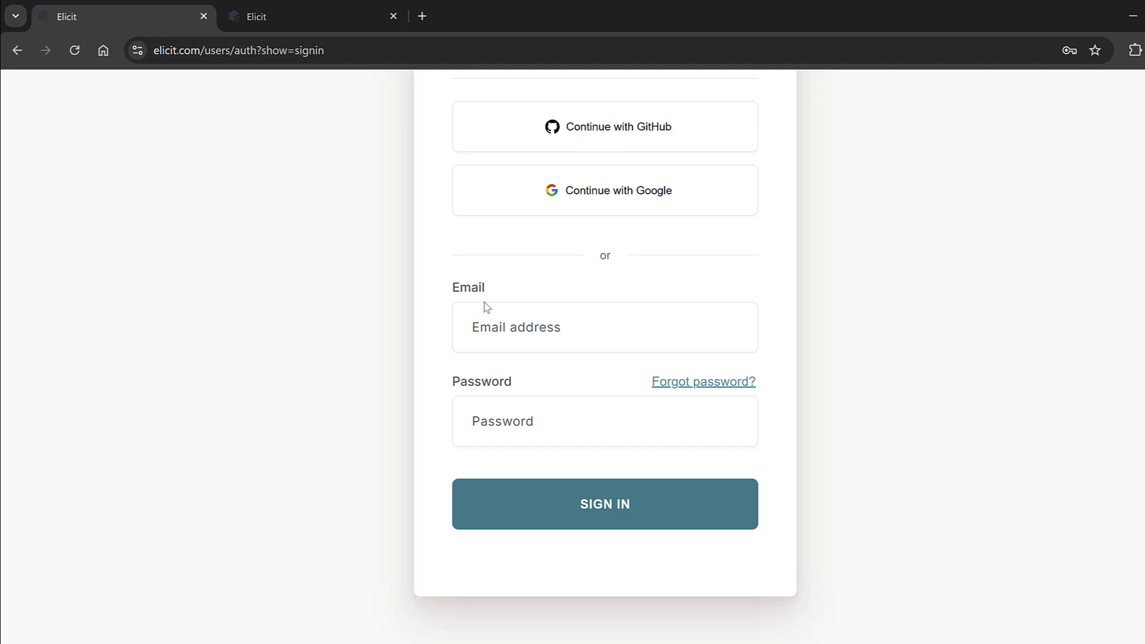
scroll(up, 3)
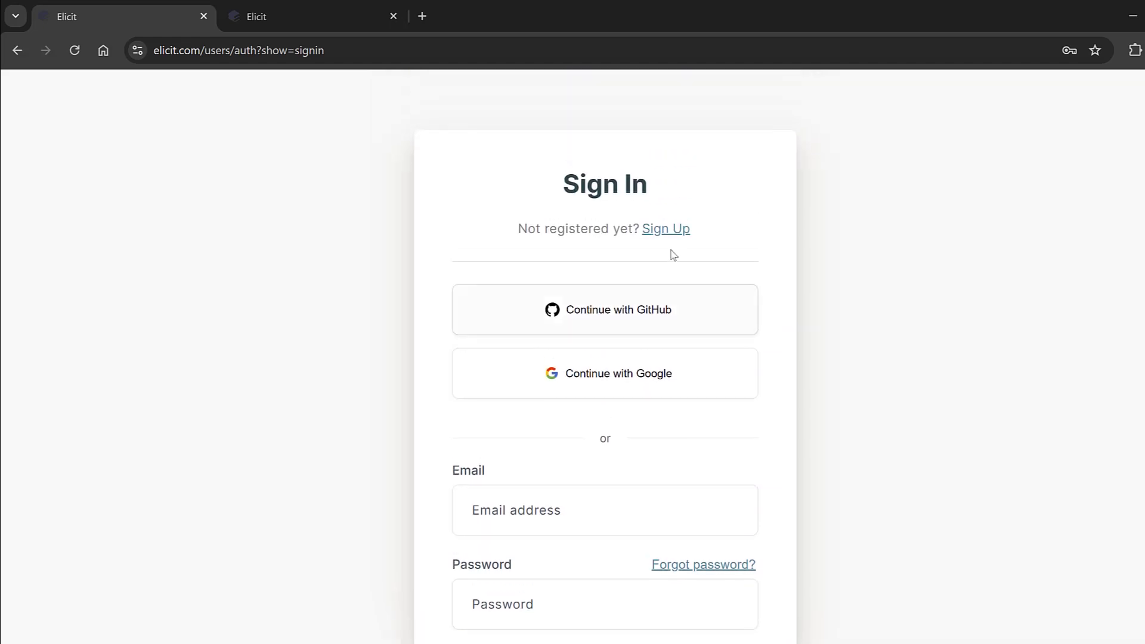
Register a new Elicit account with the saved email and the name 'Mohamed Benhima'.
click(665, 229)
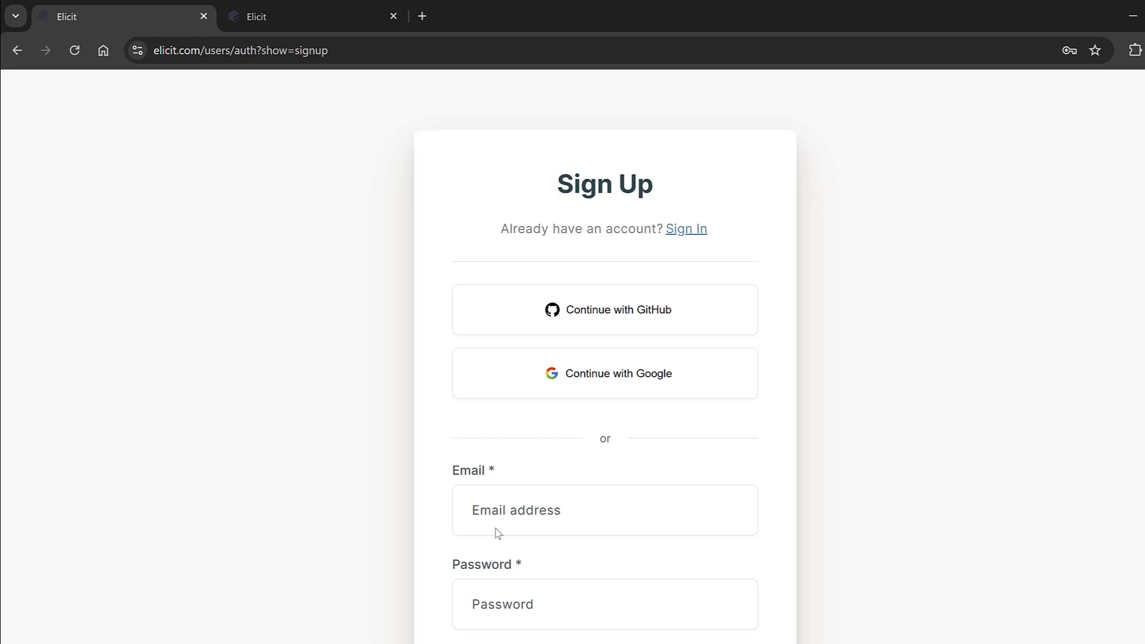
scroll(down, 3)
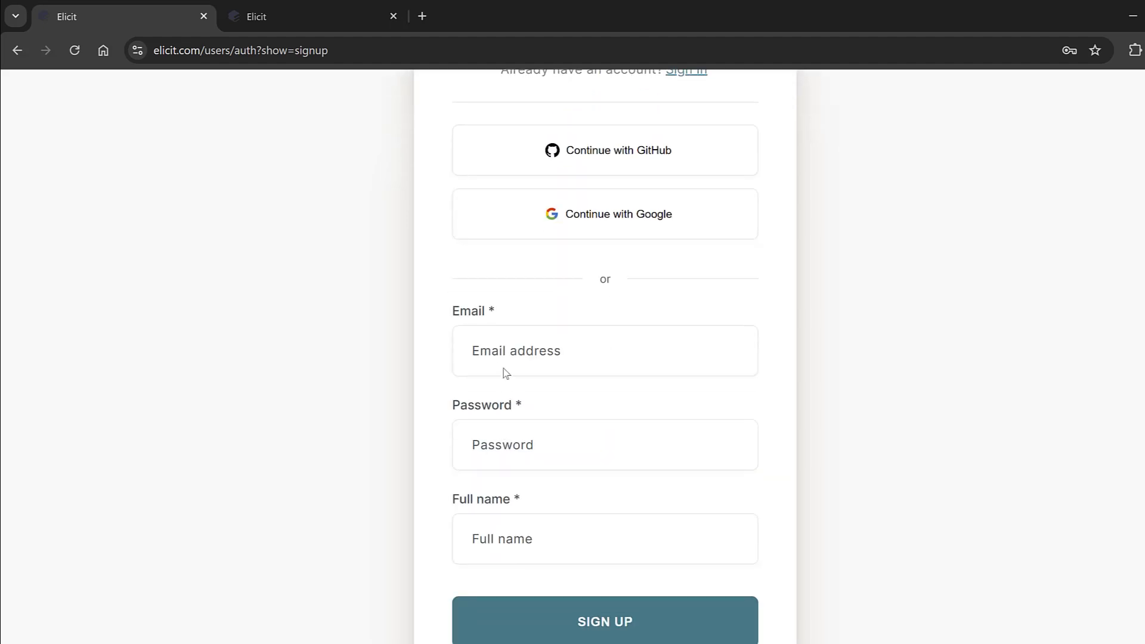
text(rede)
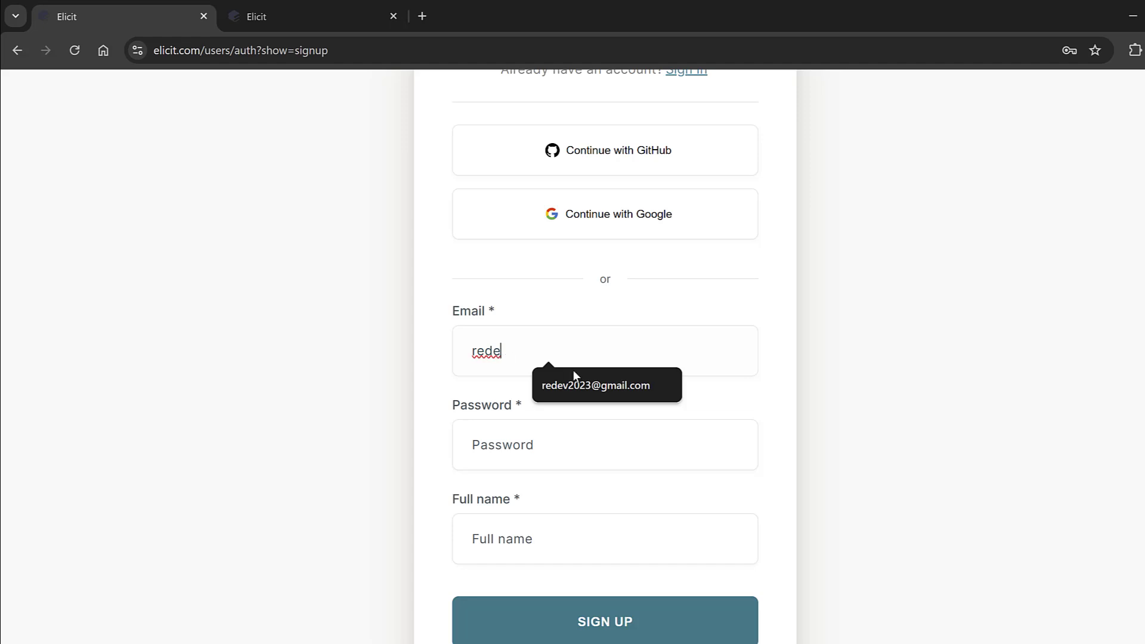
click(605, 445)
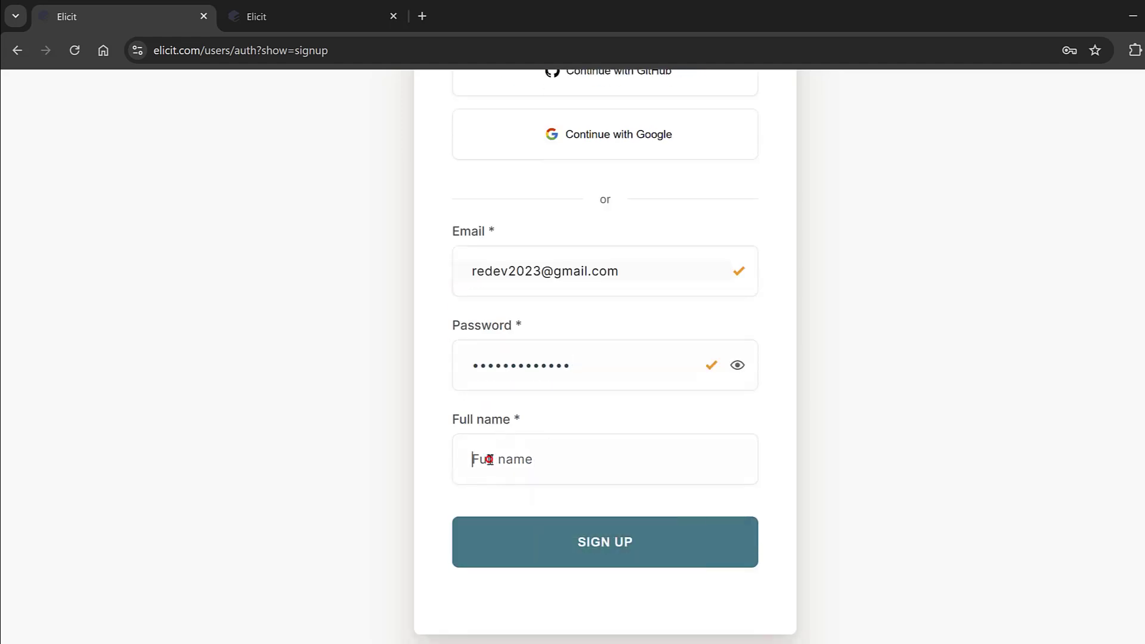
text(M)
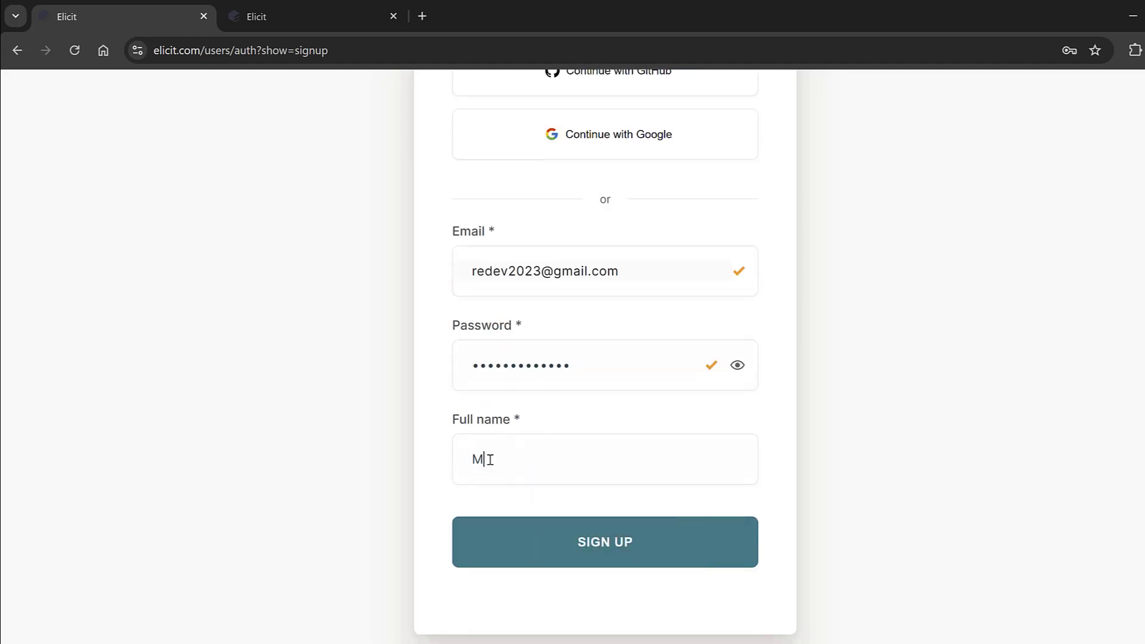
text(ohamed Benhima)
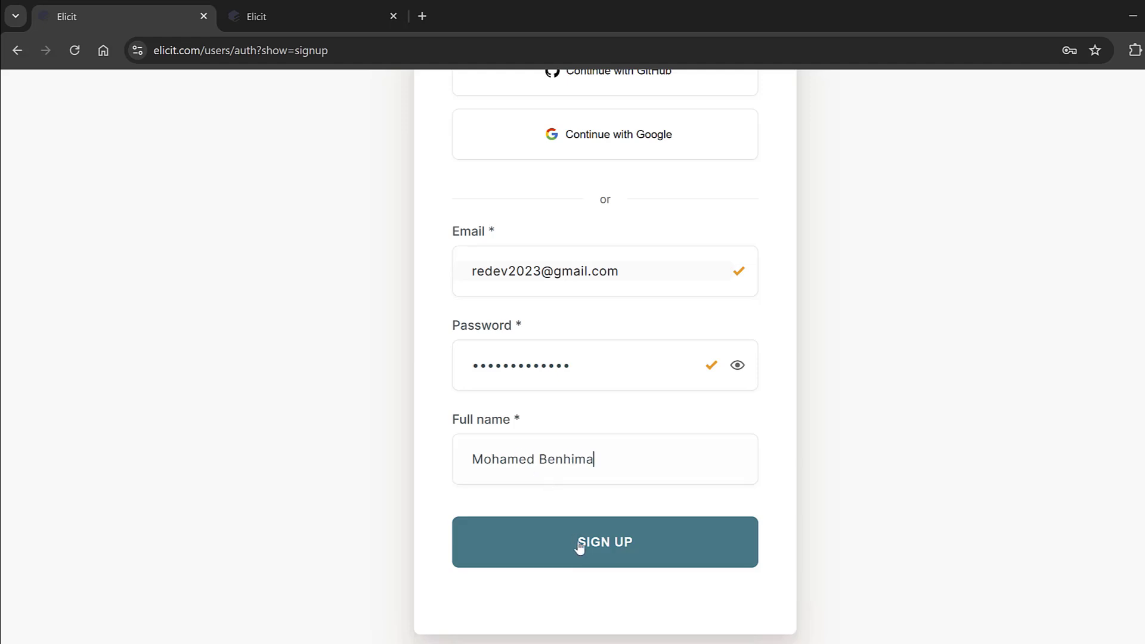
click(603, 542)
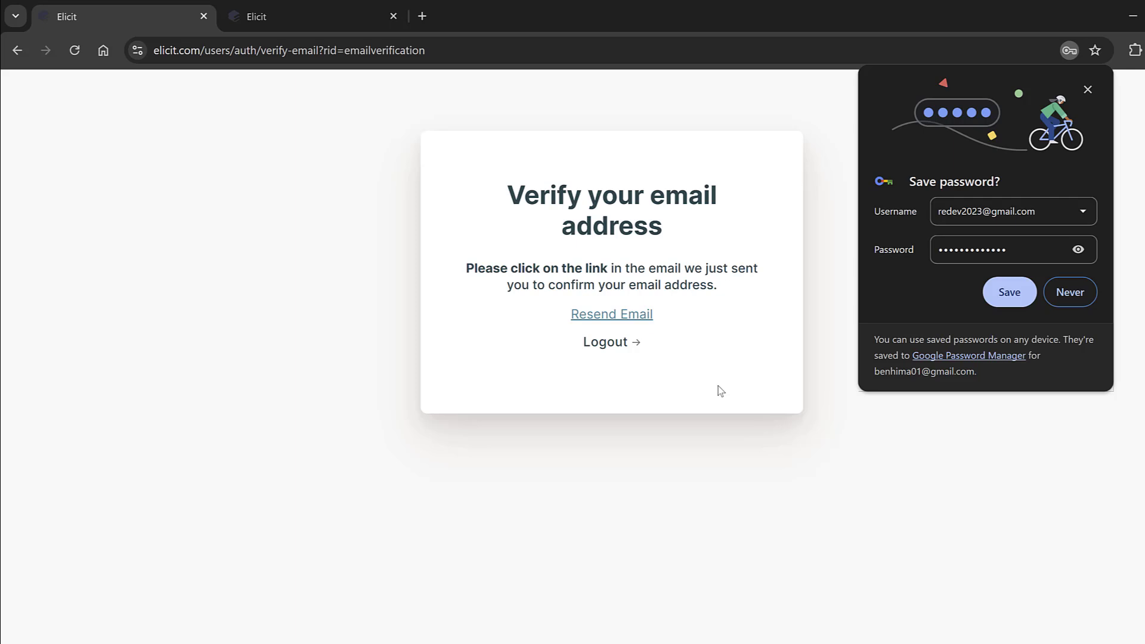
mouse_move(682, 310)
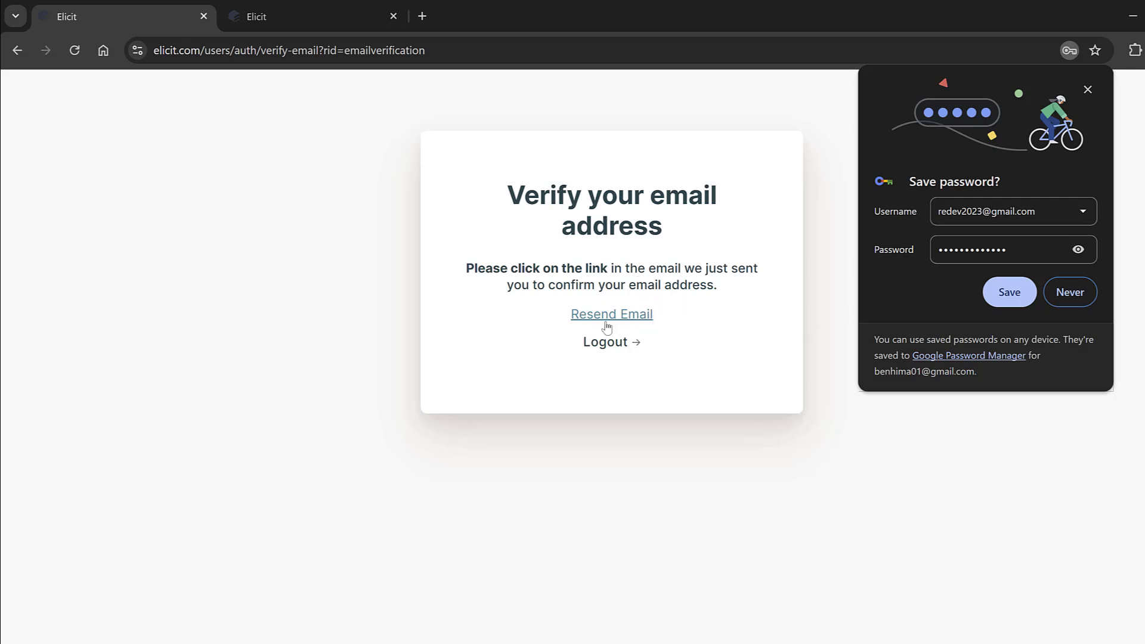
Have the verification email resent and reach it in Gmail.
click(1009, 291)
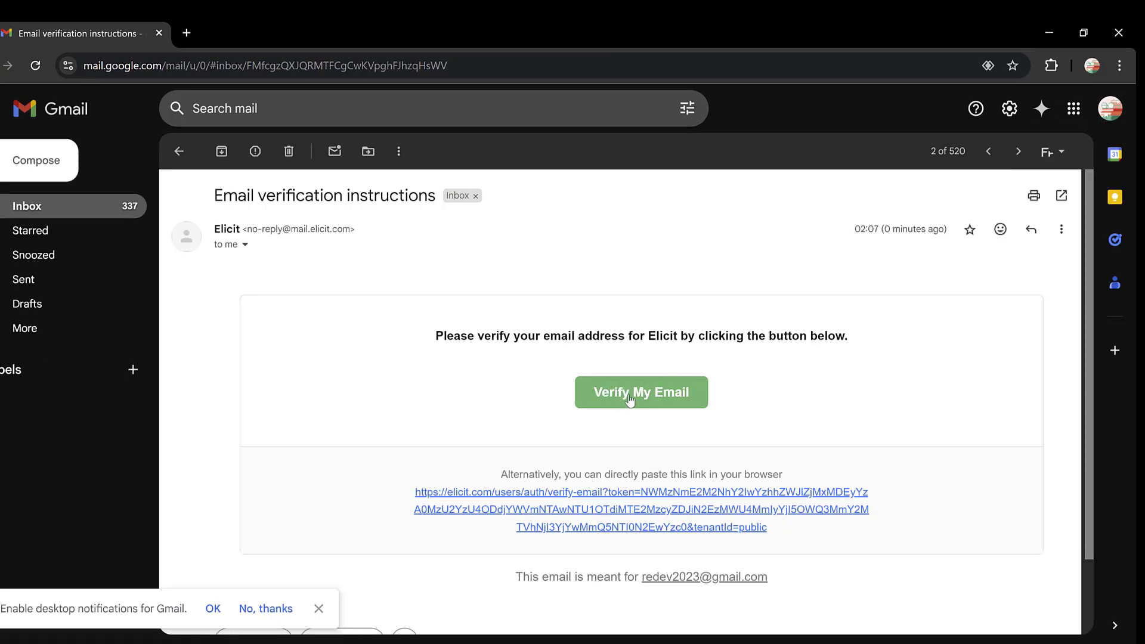
Verify the account email from the Gmail message and continue past the success page.
click(641, 392)
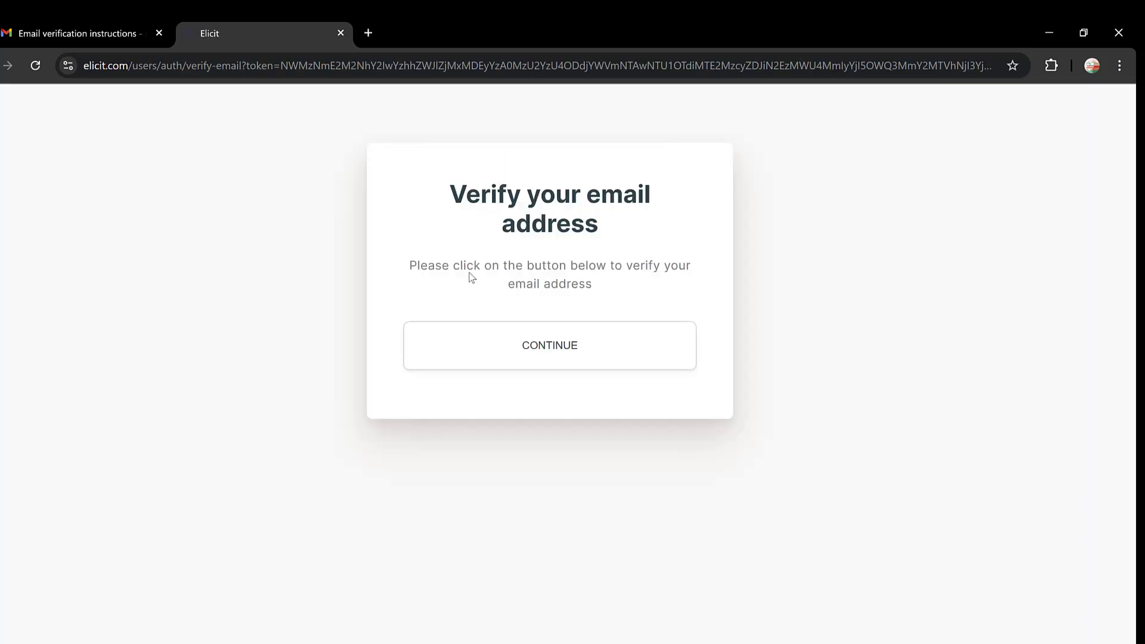
click(548, 346)
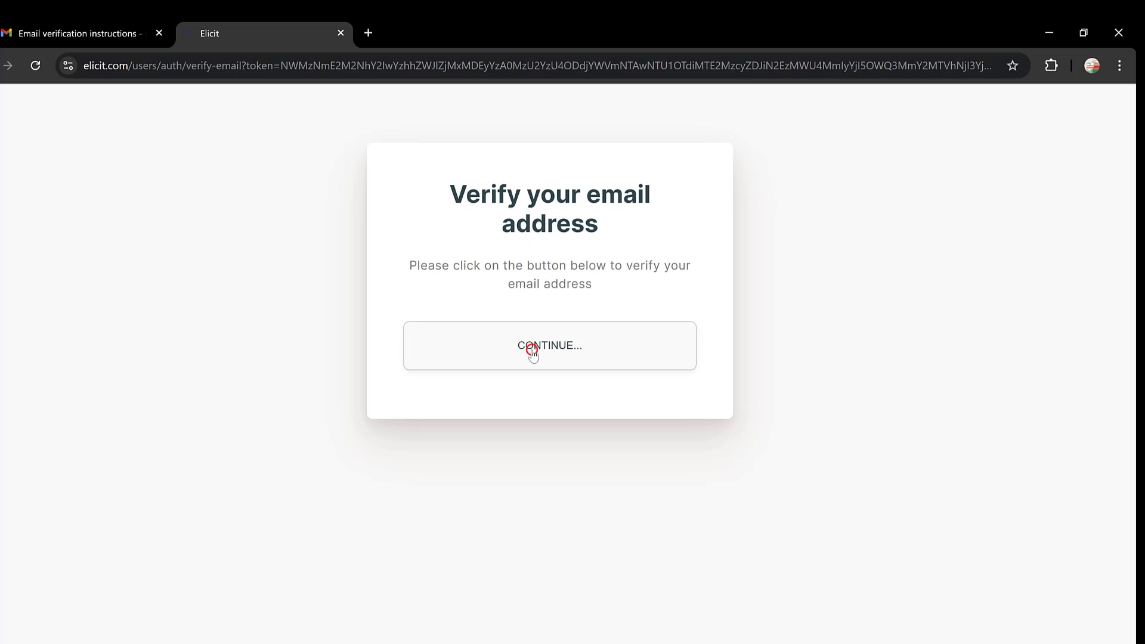
click(549, 345)
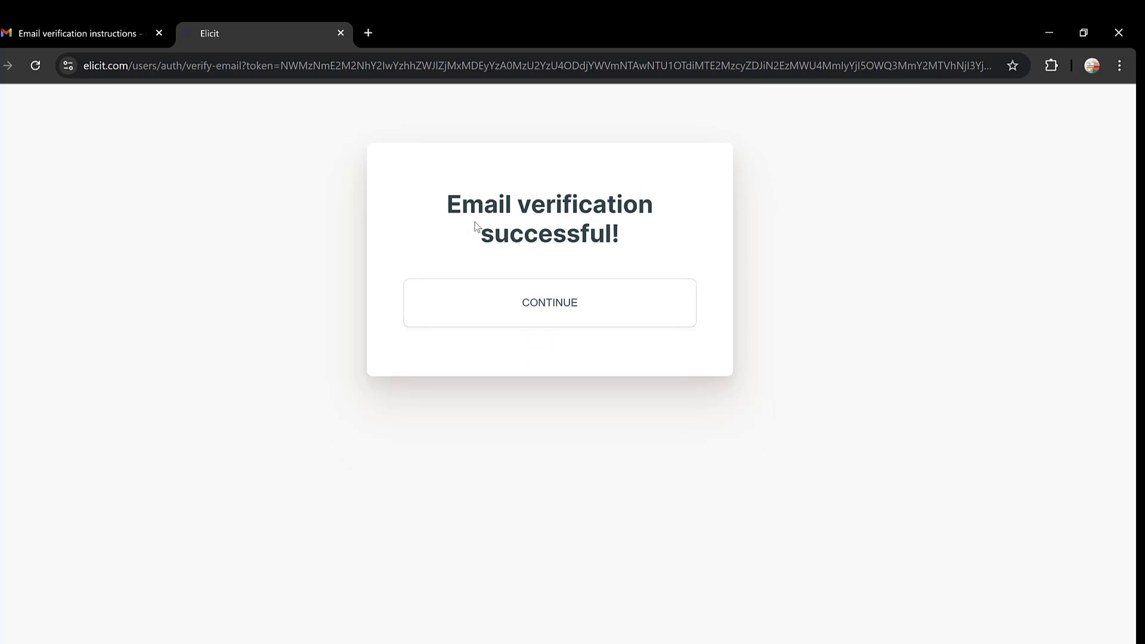
mouse_move(549, 302)
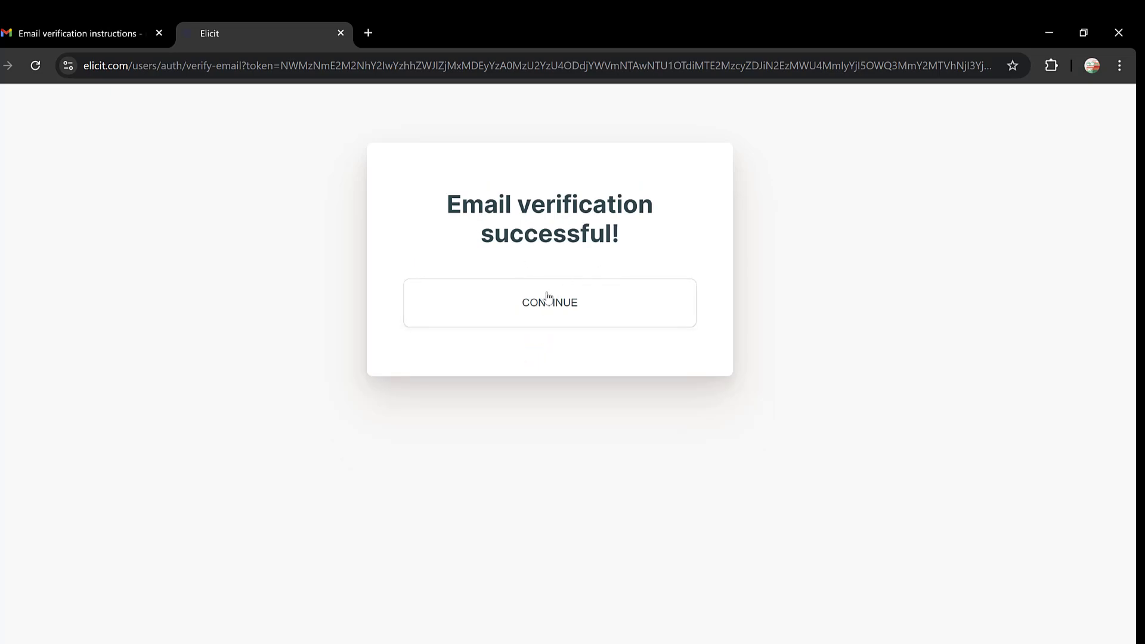
click(549, 302)
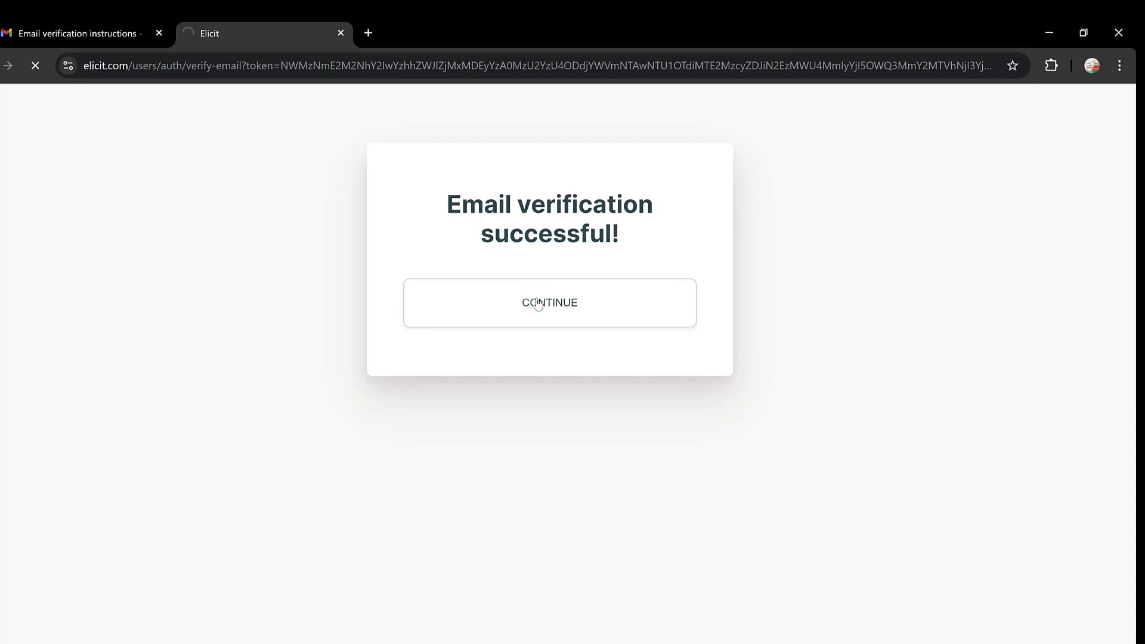
click(549, 302)
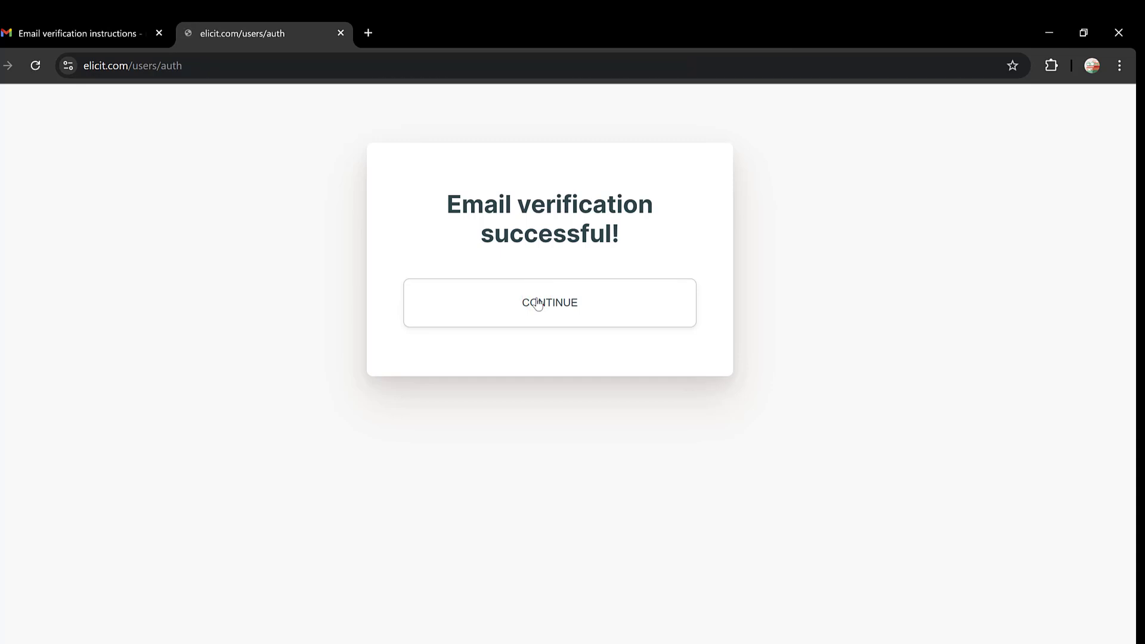
click(549, 302)
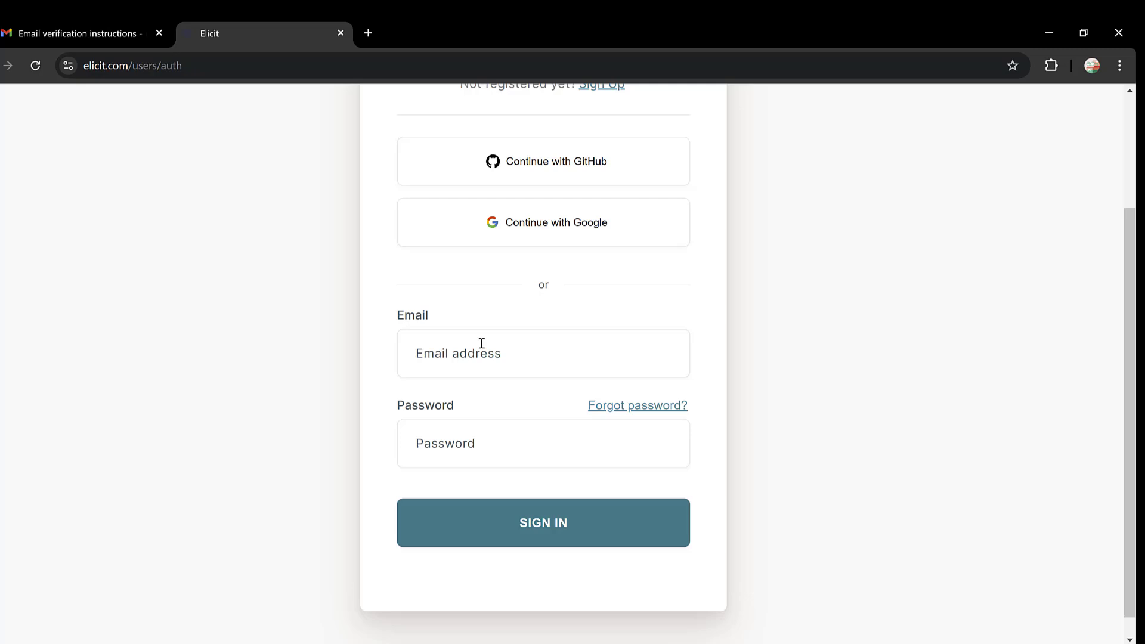
Reach the sign-in form and focus its Email field.
click(545, 353)
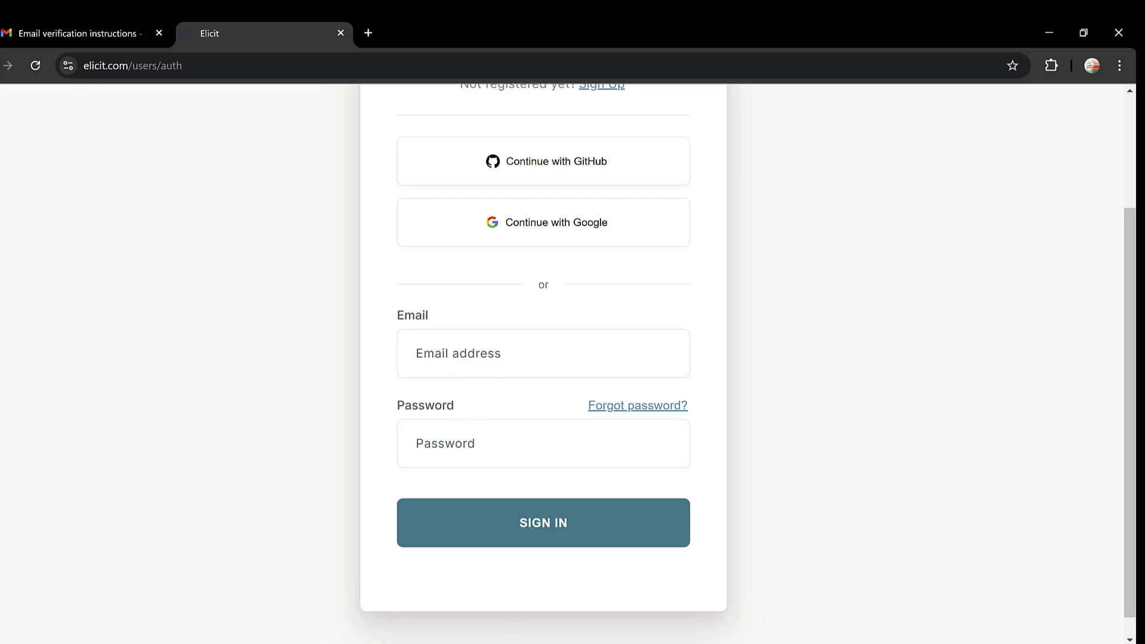
click(544, 522)
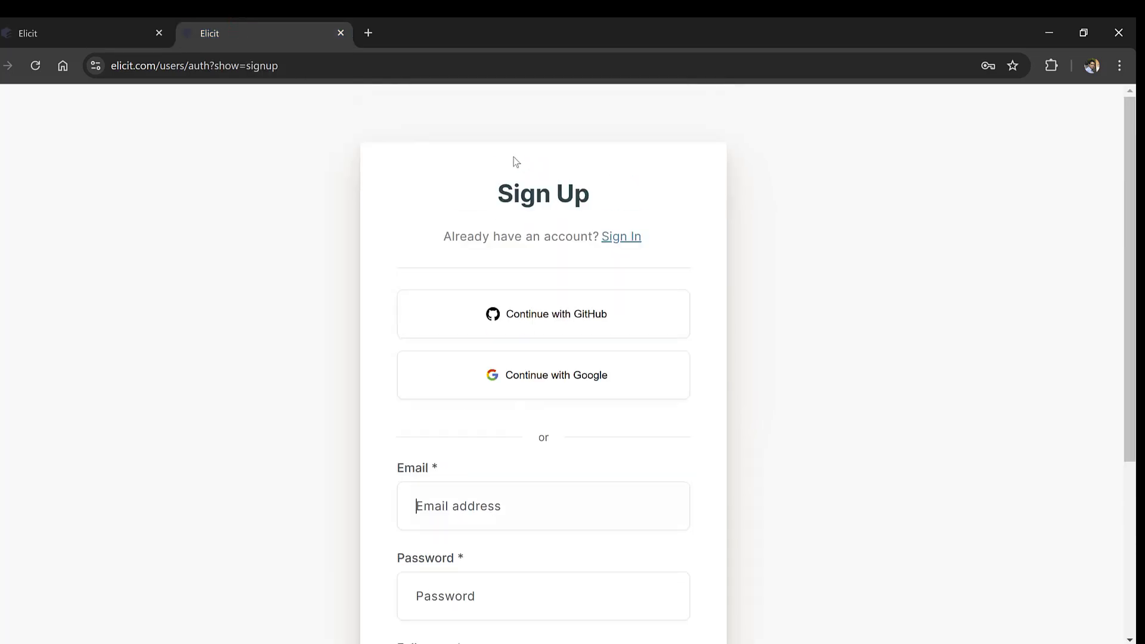
Sign in with the browser's saved credentials to reach the Elicit home page.
click(620, 237)
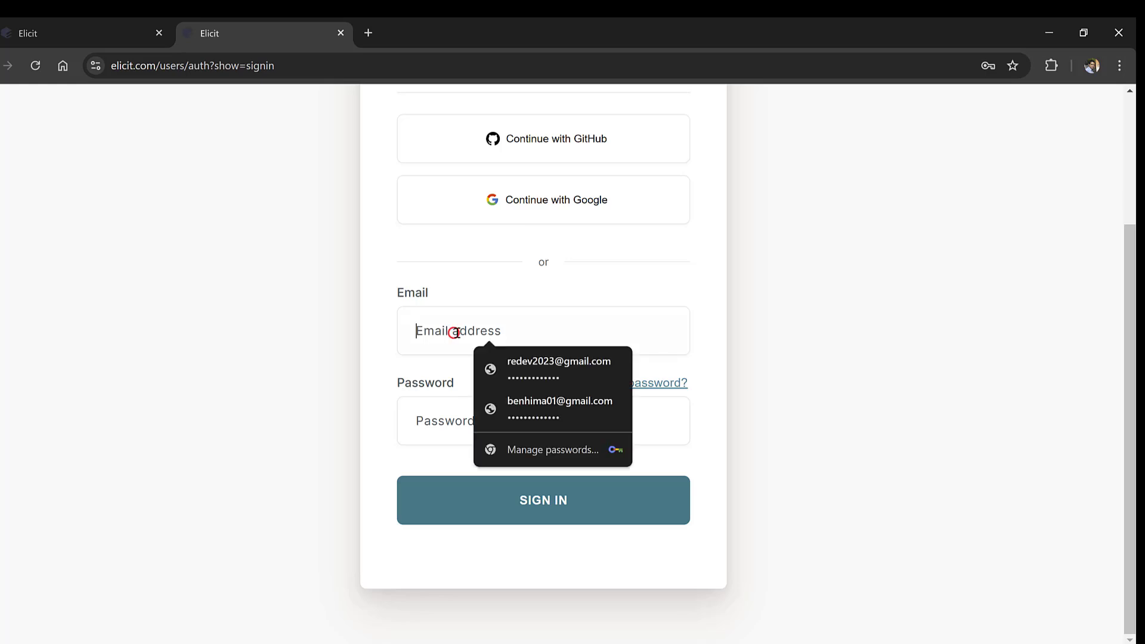
click(534, 362)
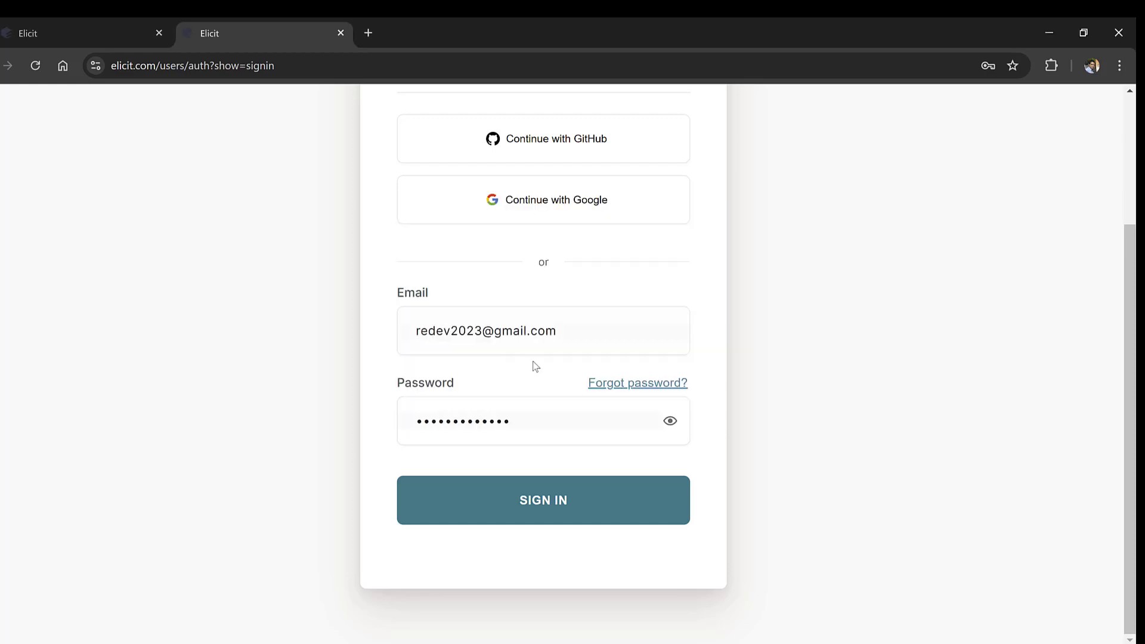
click(544, 500)
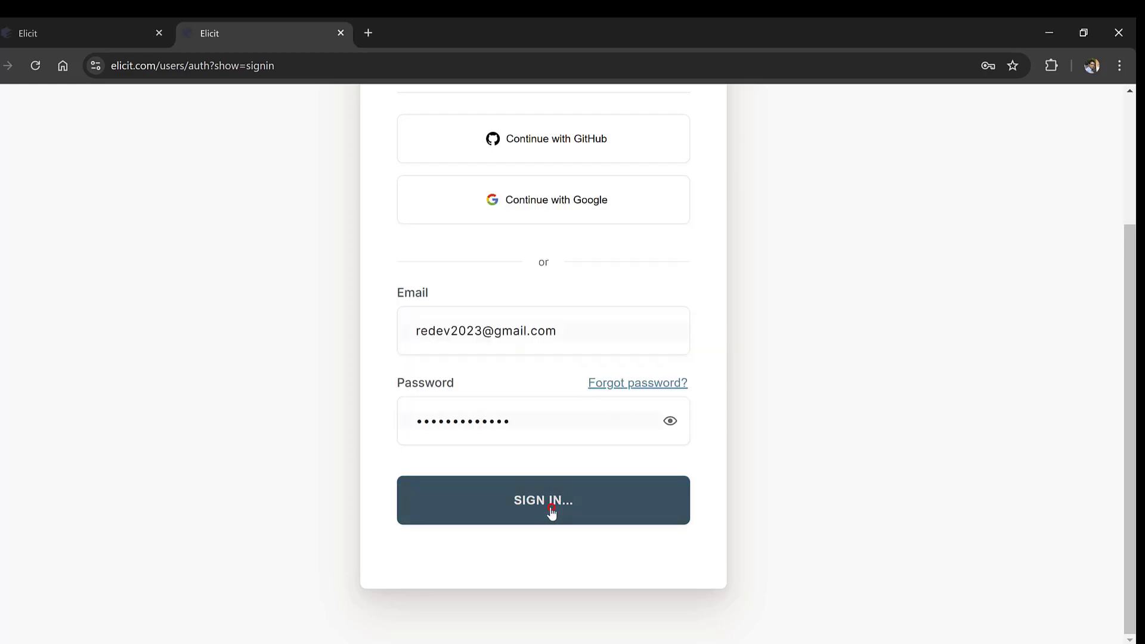
click(542, 500)
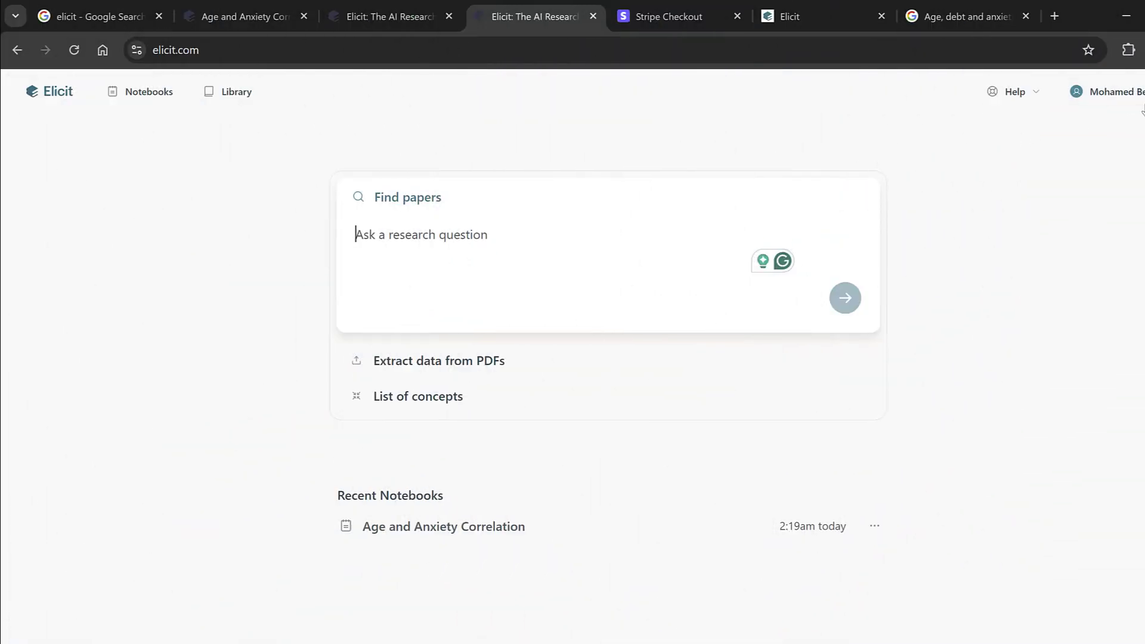
Run an 'age and anxiety' research question and review the Age-Related Anxiety Trends notebook's top-8 summary.
click(1104, 92)
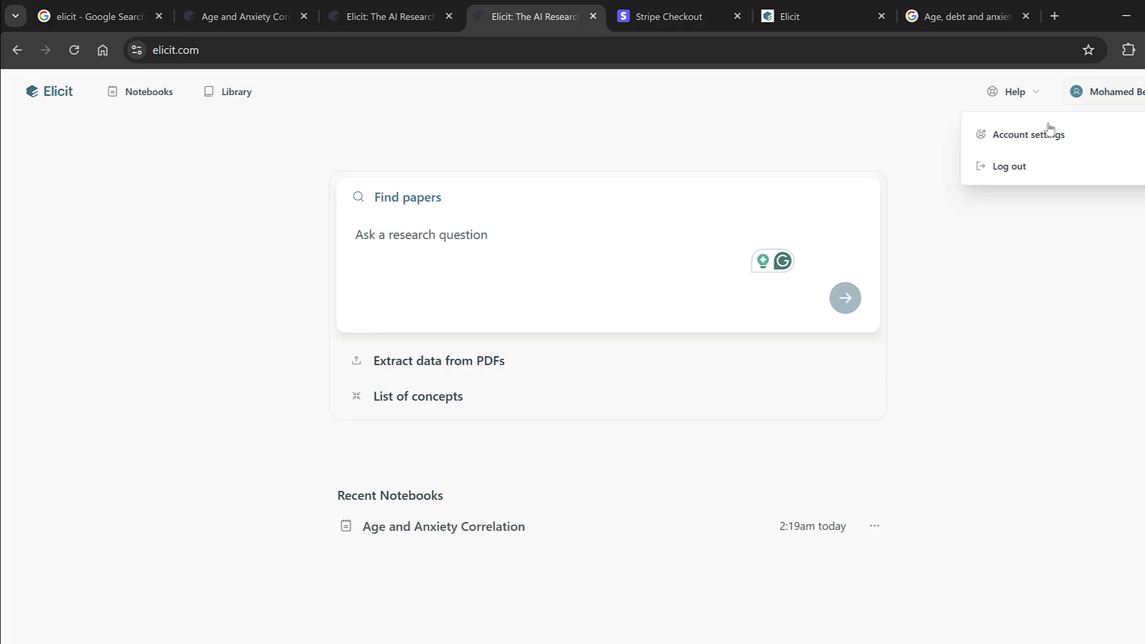
click(421, 235)
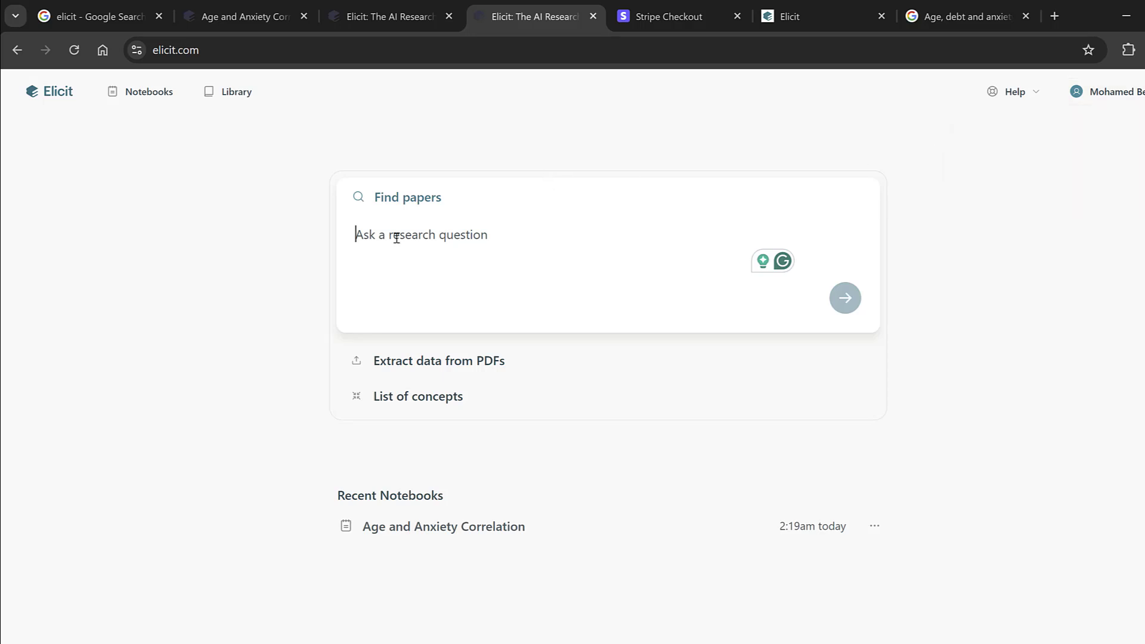
text(age)
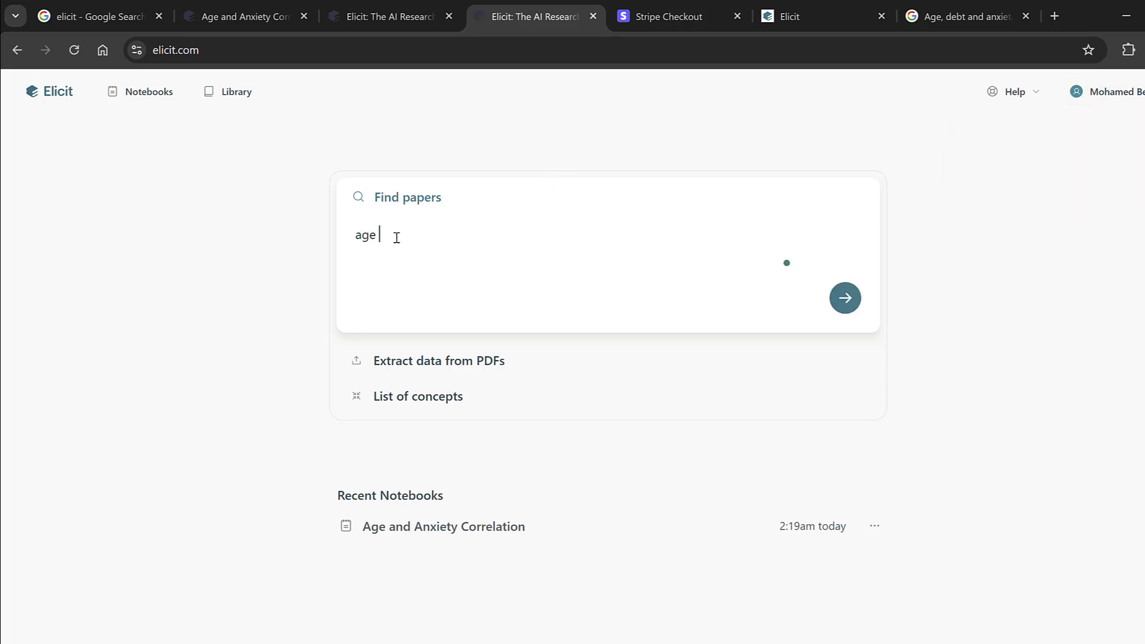
text(and anxiet)
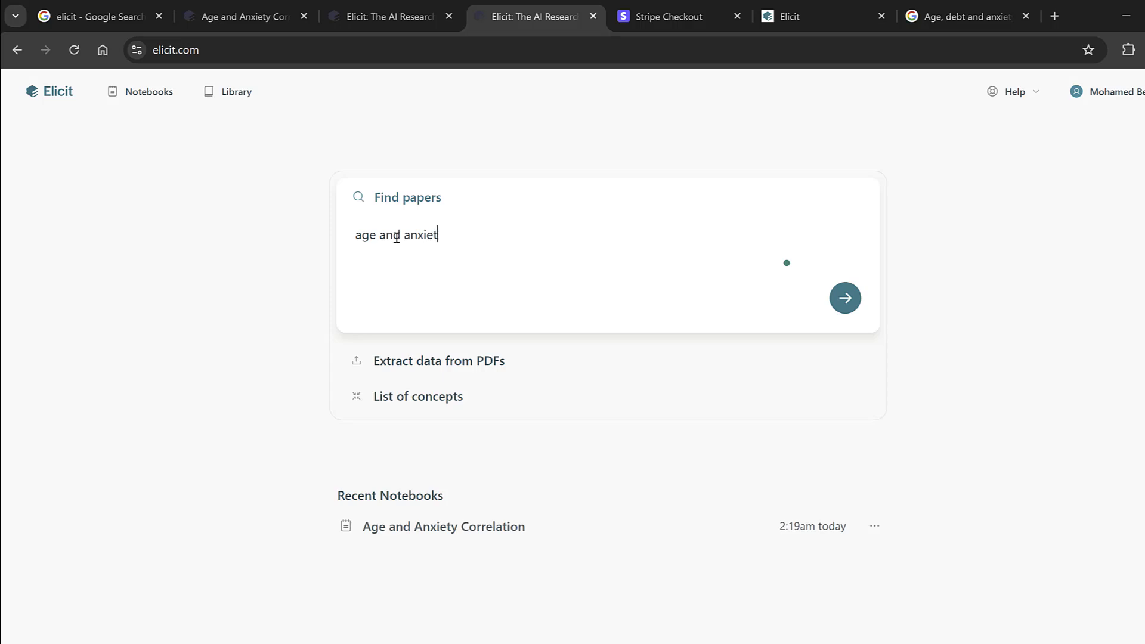
click(844, 297)
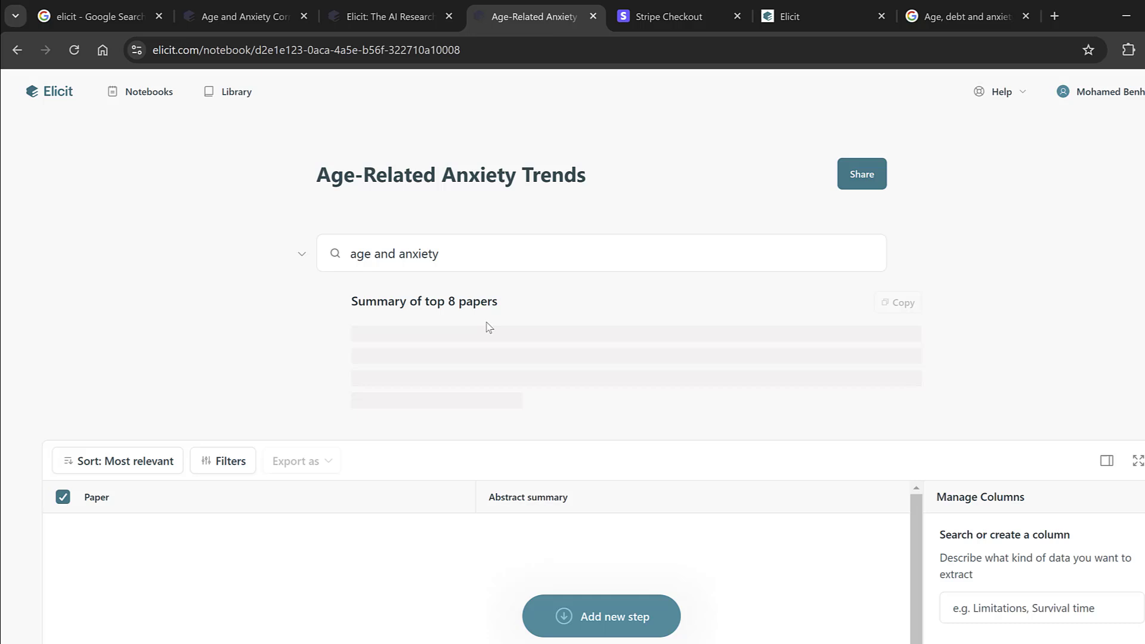
scroll(down, 3)
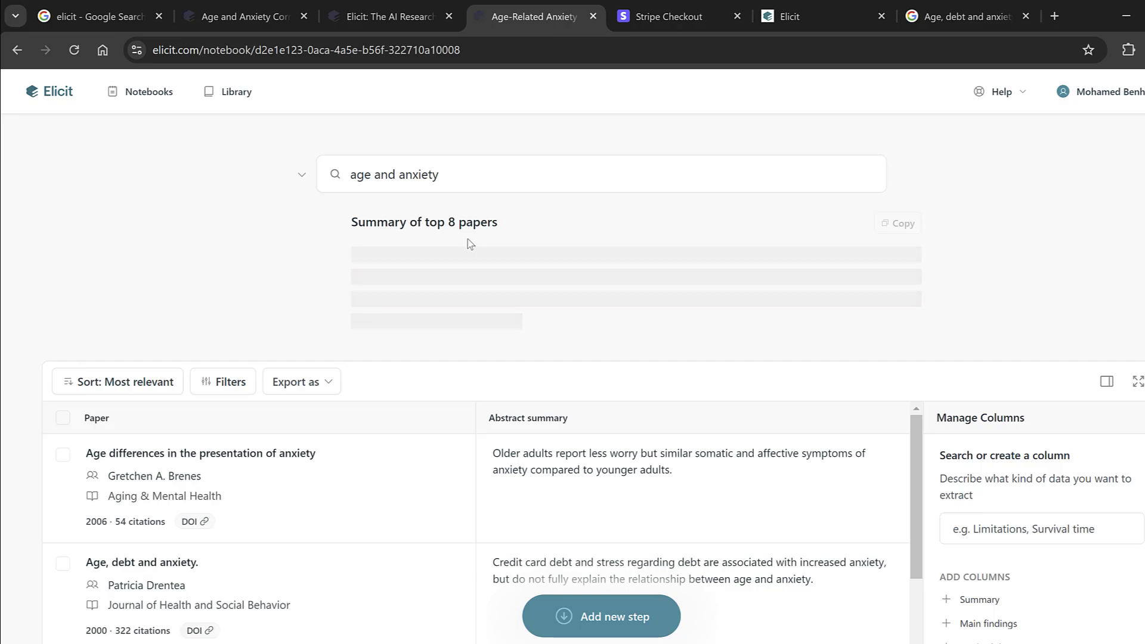
scroll(down, 3)
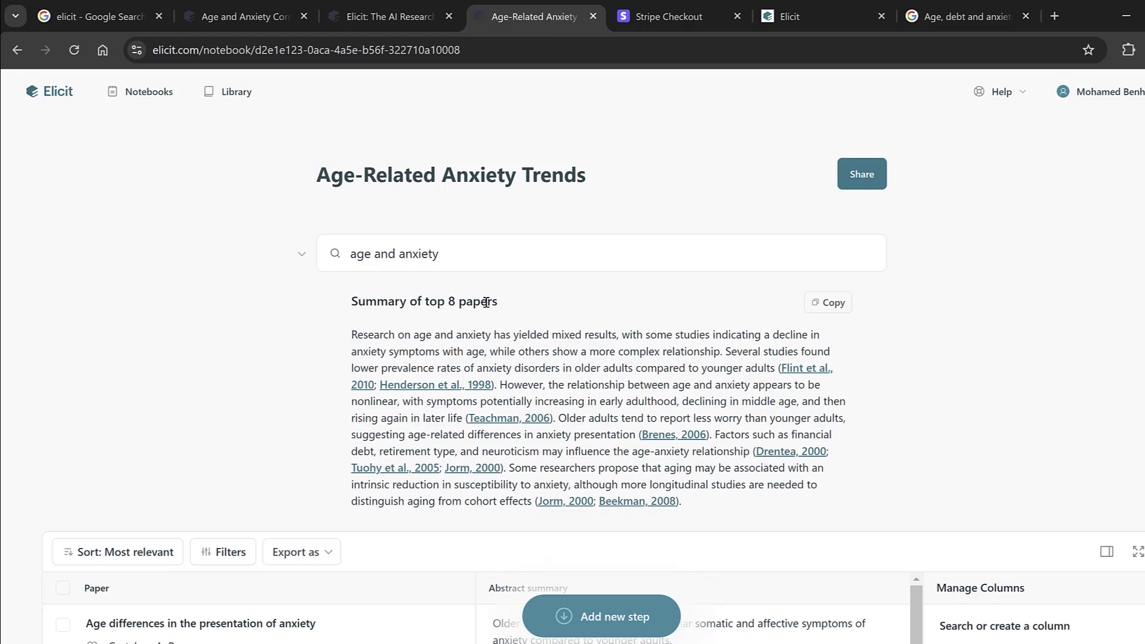
scroll(down, 3)
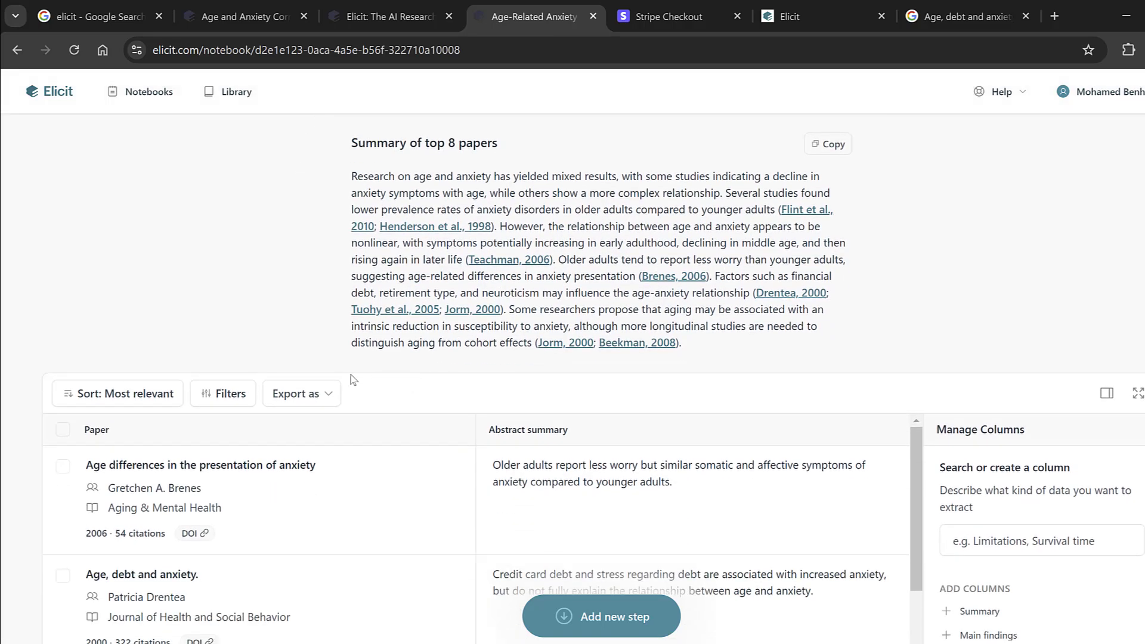
Export the results as RIS, downloading 'Elicit - age and anxiety.ris'.
click(301, 392)
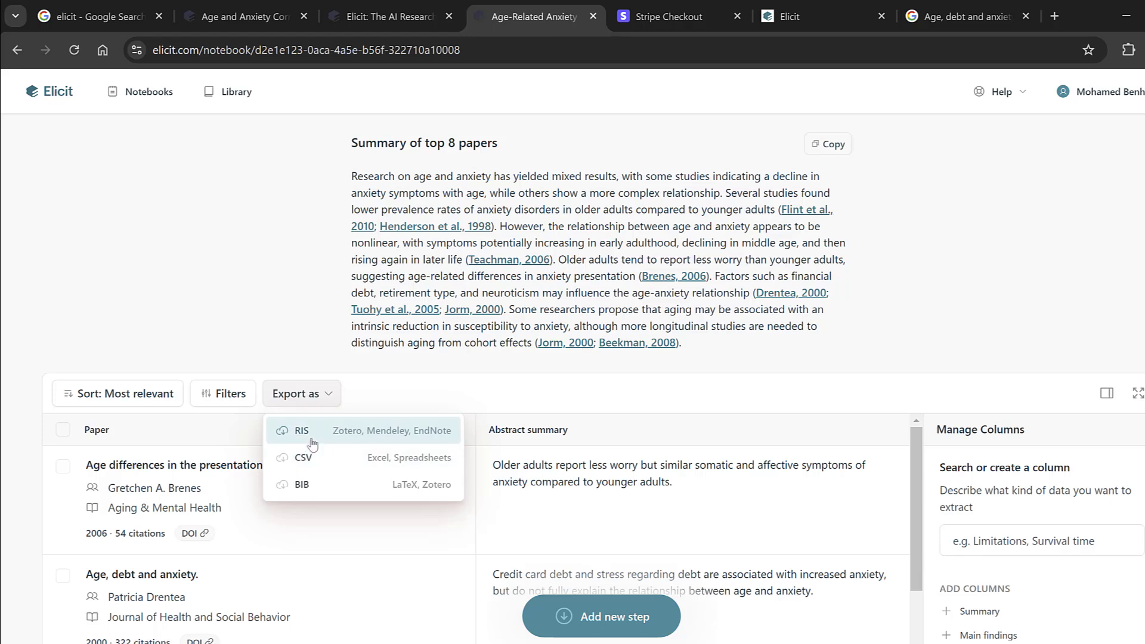
mouse_move(422, 444)
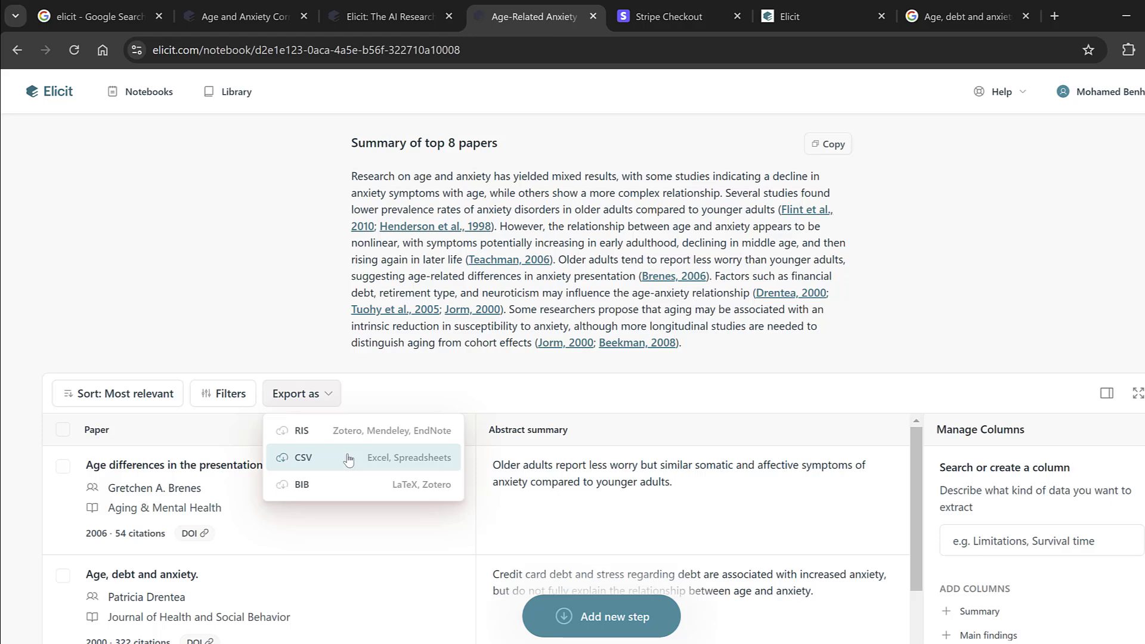
mouse_move(396, 486)
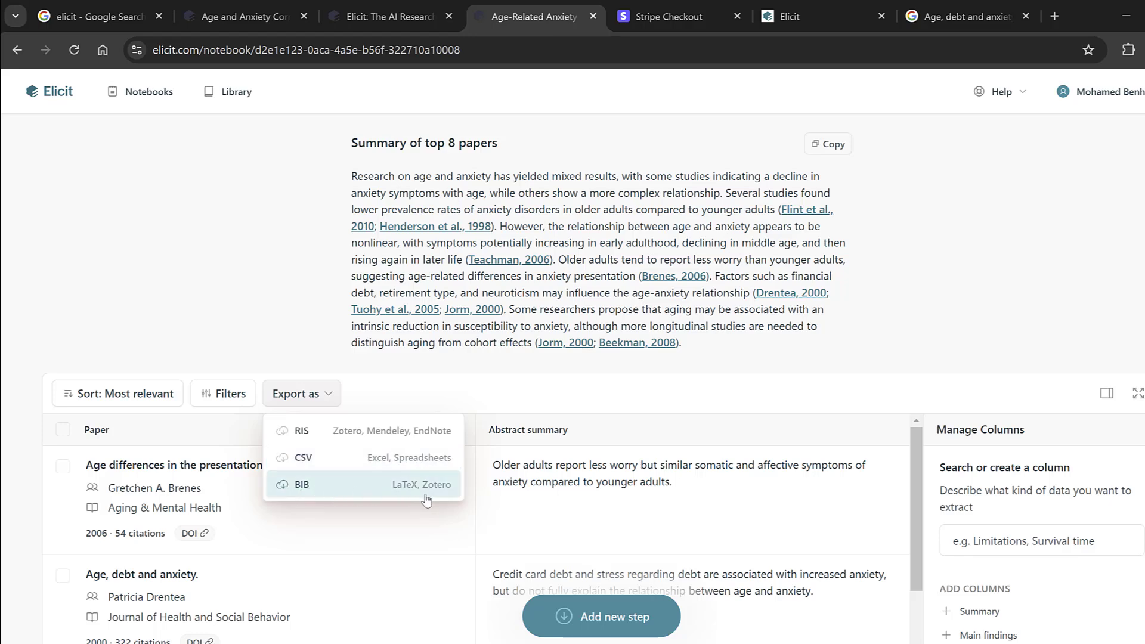
mouse_move(297, 457)
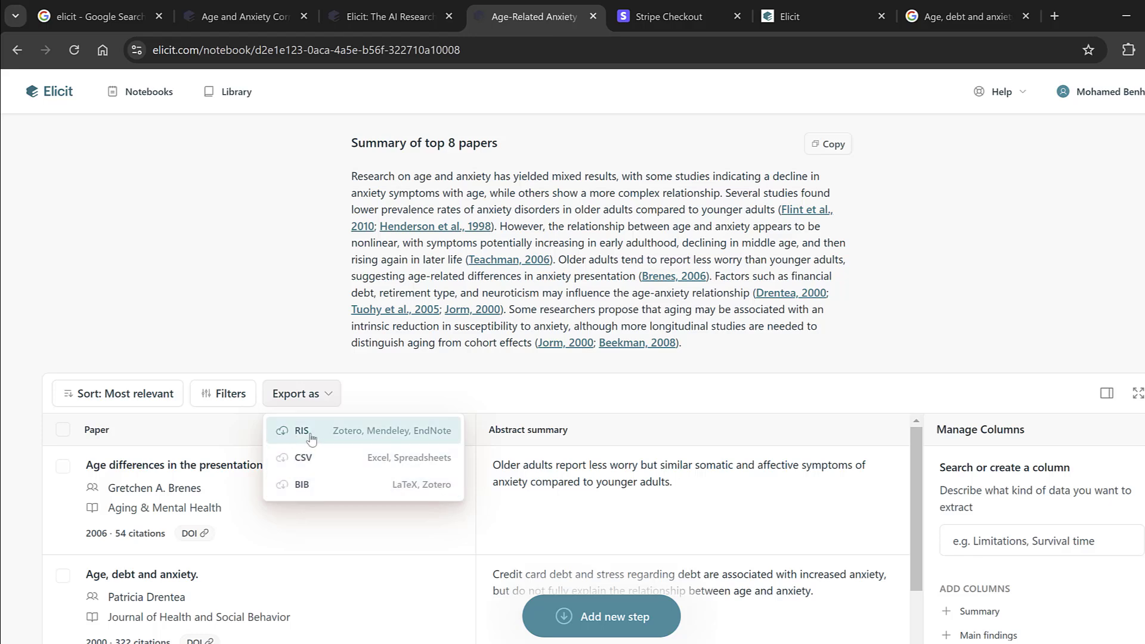
click(300, 430)
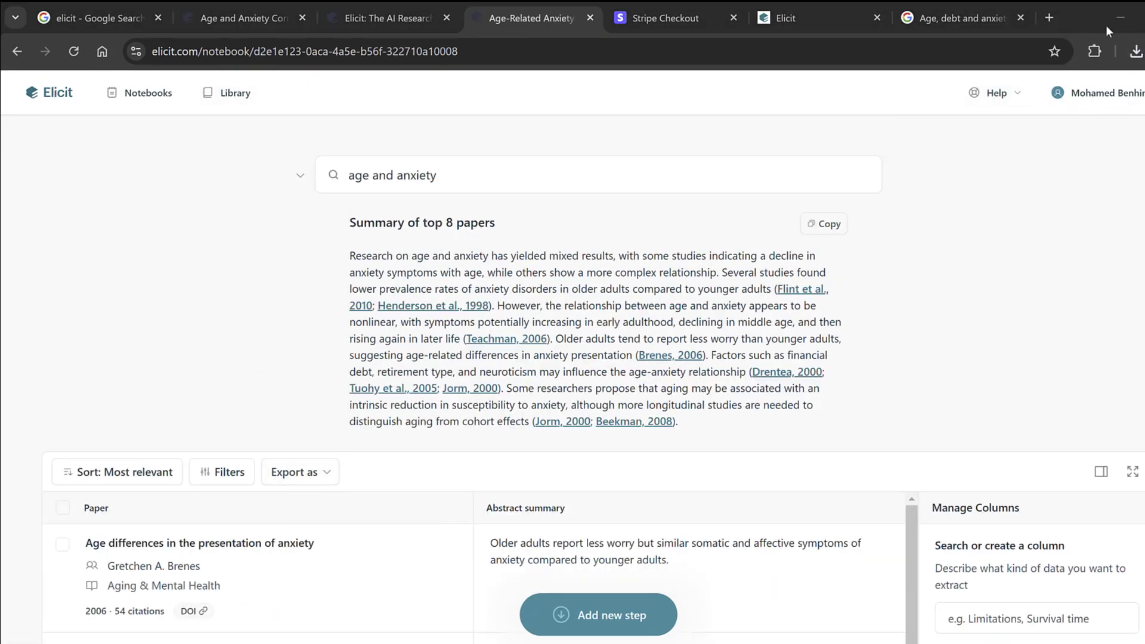
click(1124, 51)
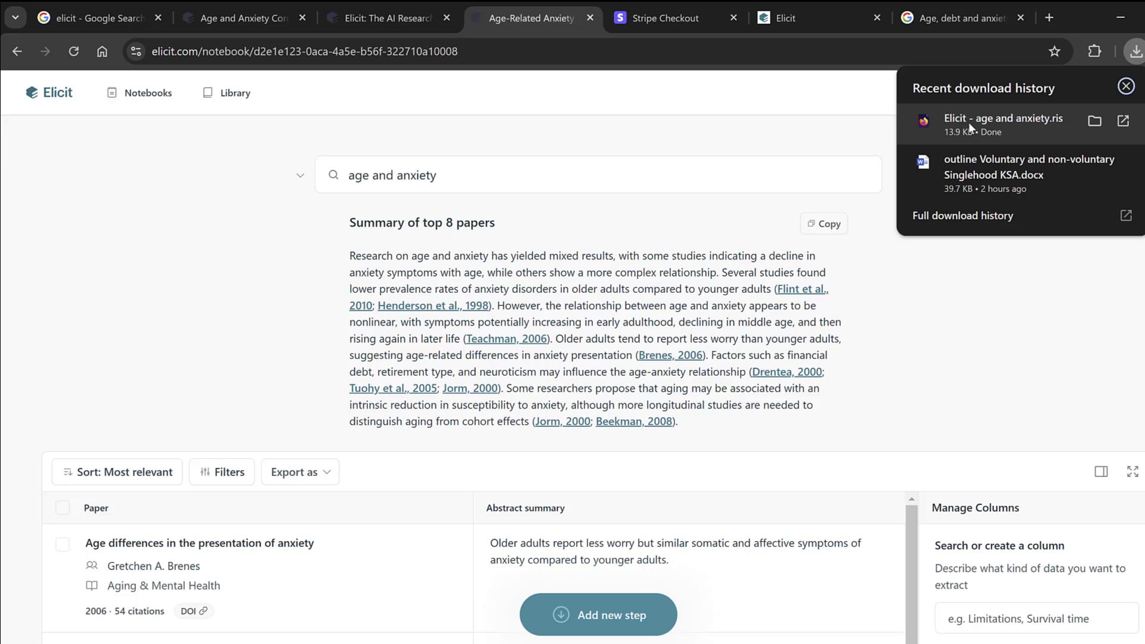
mouse_move(992, 123)
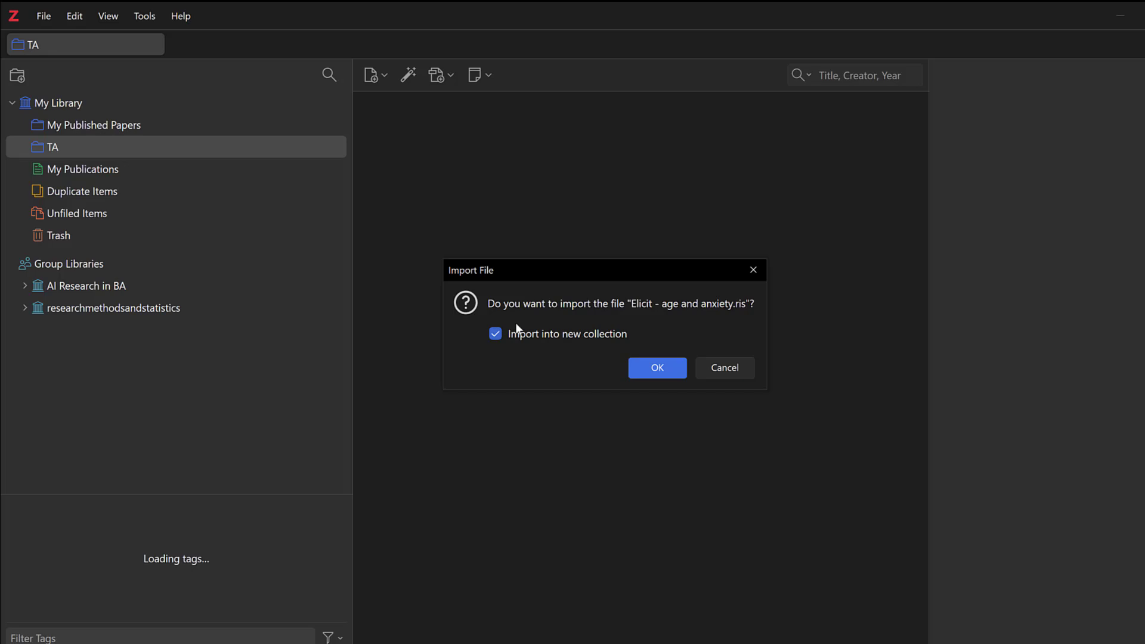
mouse_move(551, 349)
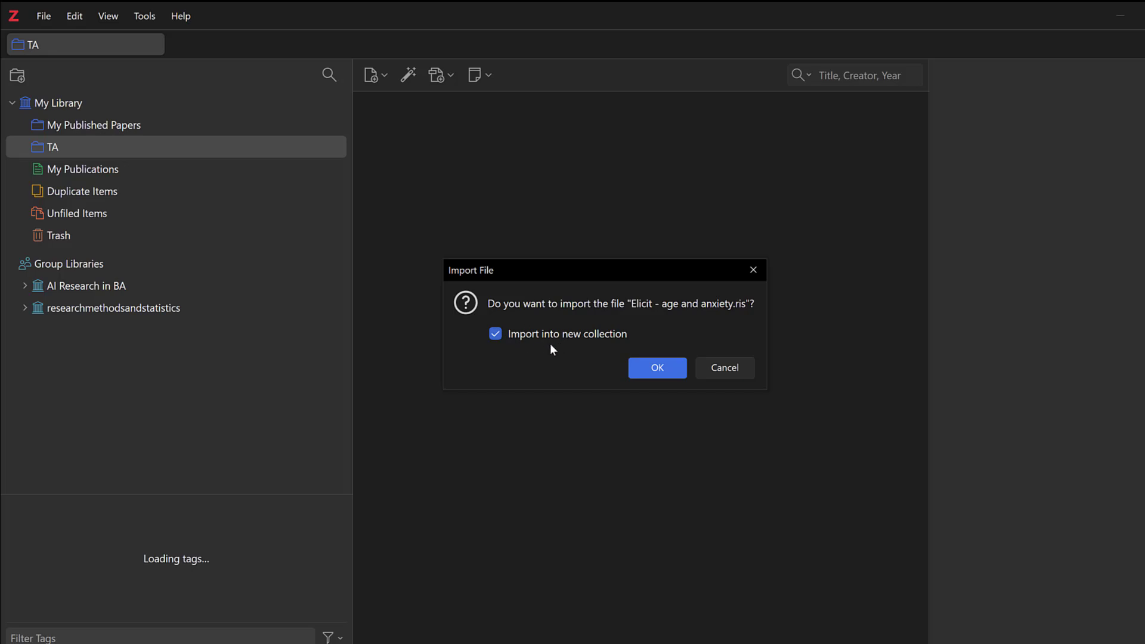
Import the RIS into a new 'Elicit - age and anxiety' collection and select all 8 papers.
click(656, 368)
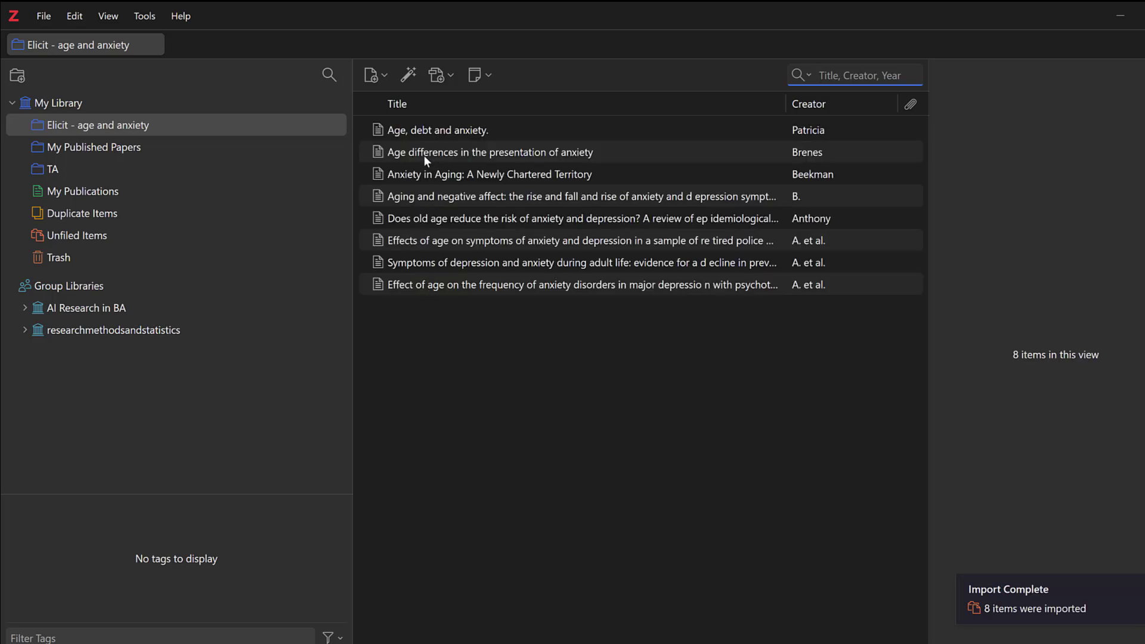
click(438, 129)
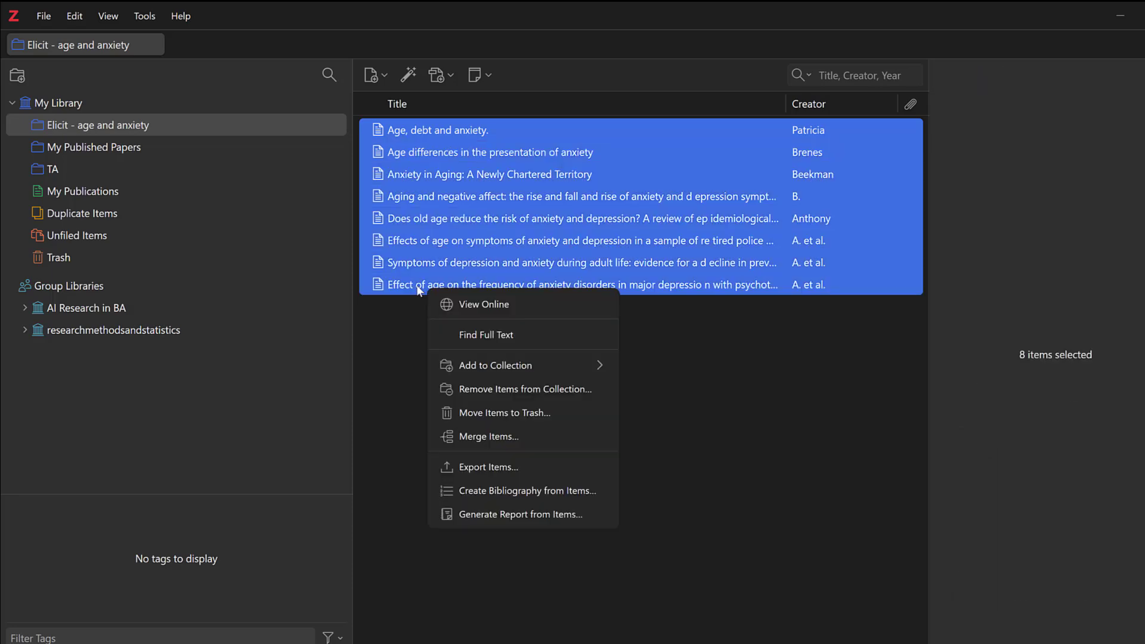
mouse_move(485, 466)
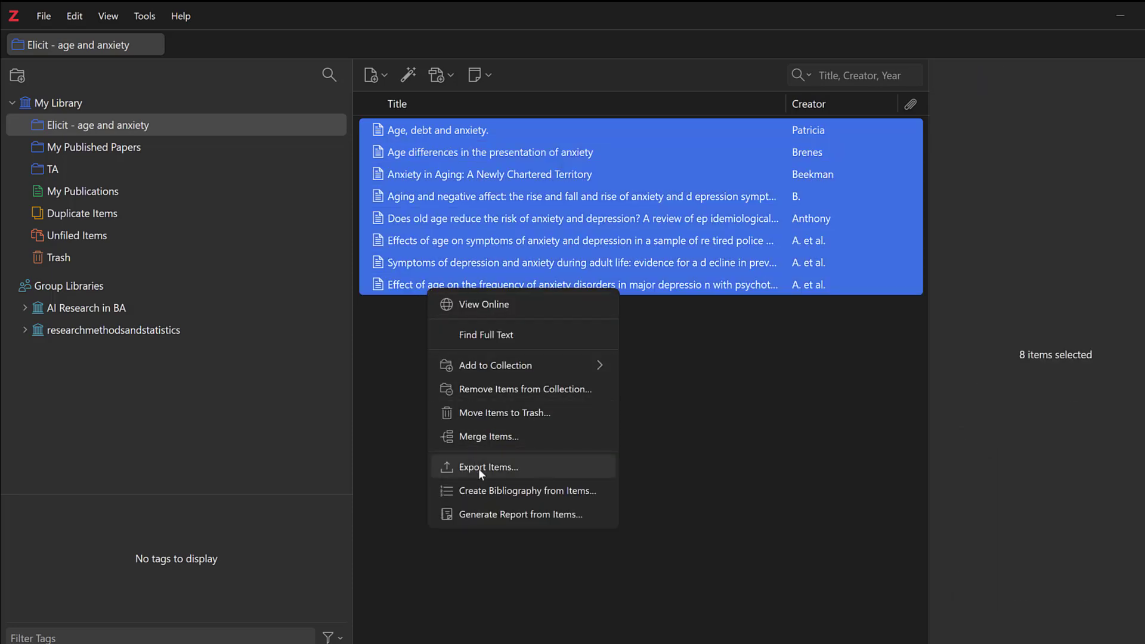
Copy an APA 7th edition bibliography of the eight papers to the clipboard.
click(526, 490)
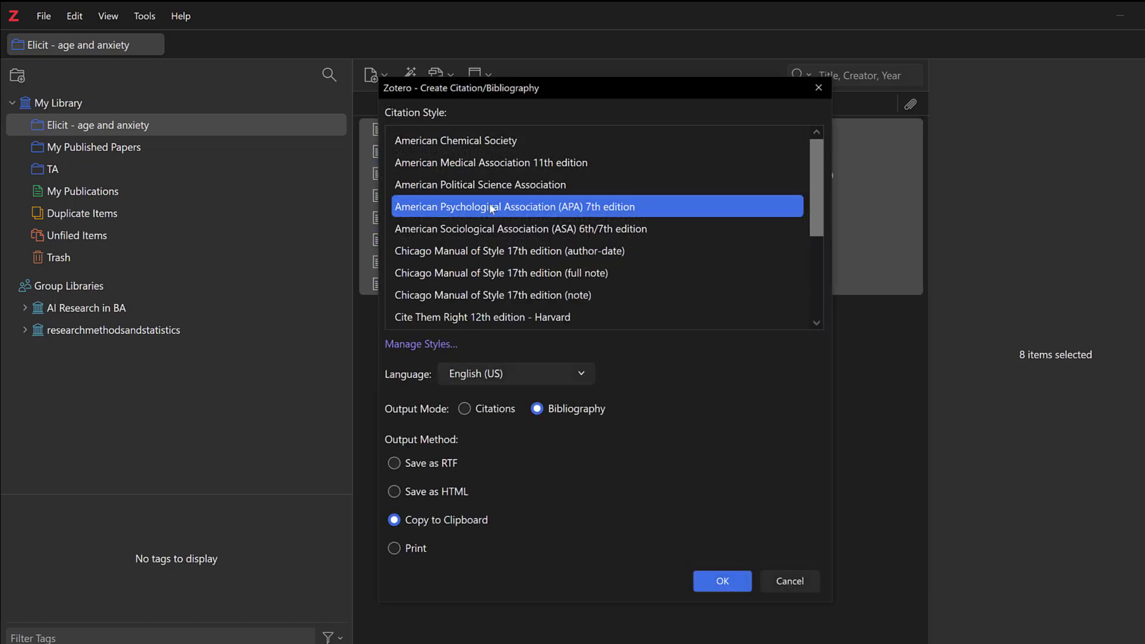
mouse_move(503, 217)
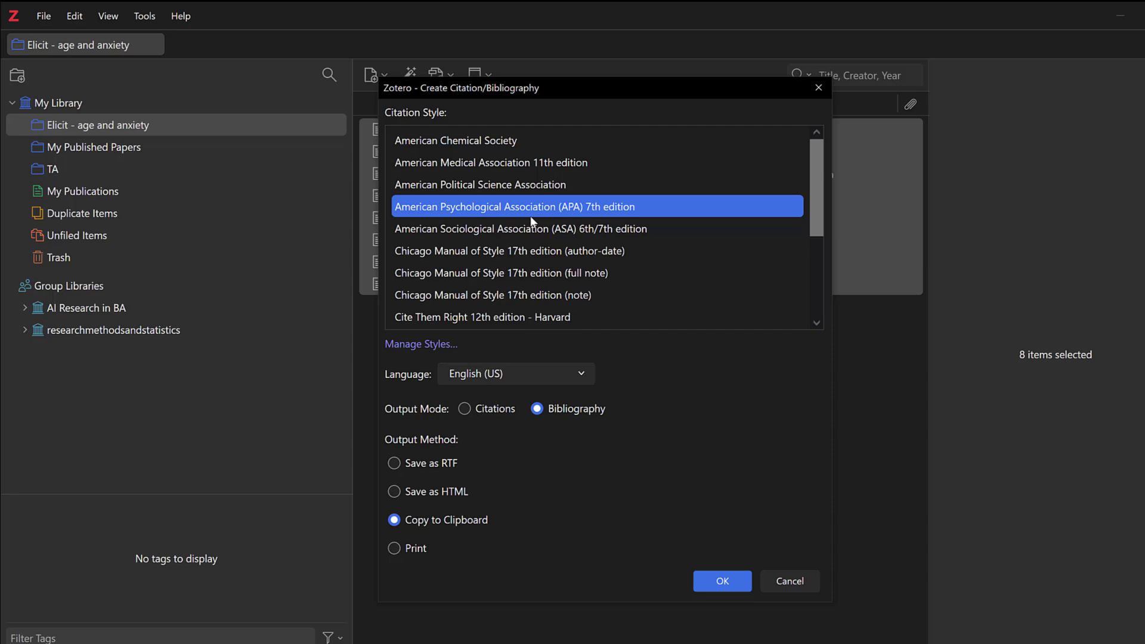
mouse_move(598, 225)
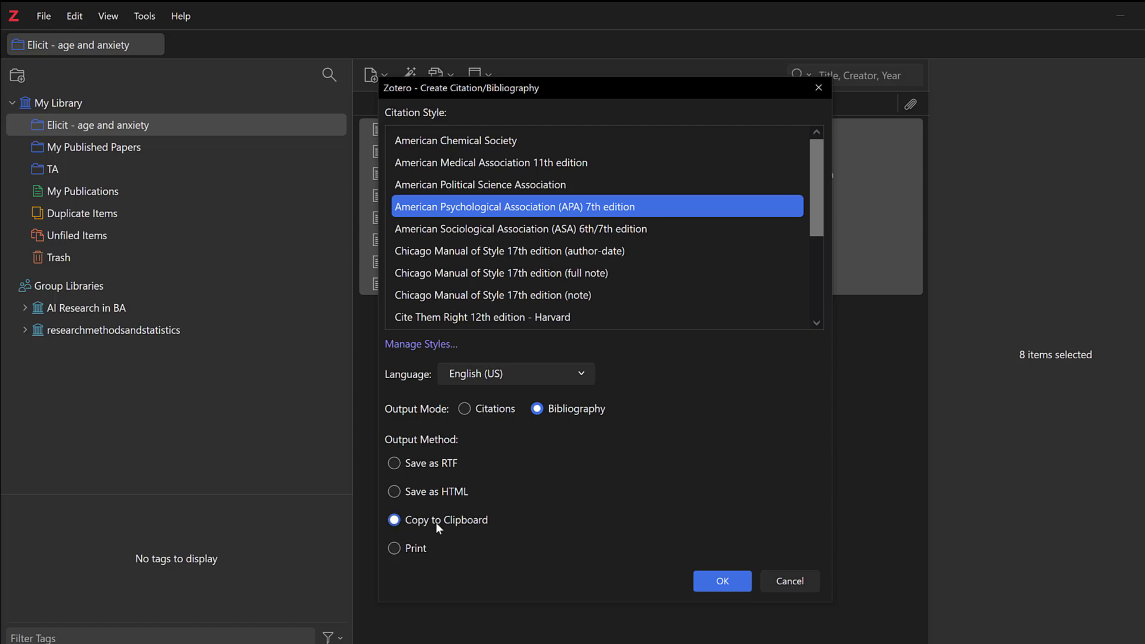
click(720, 581)
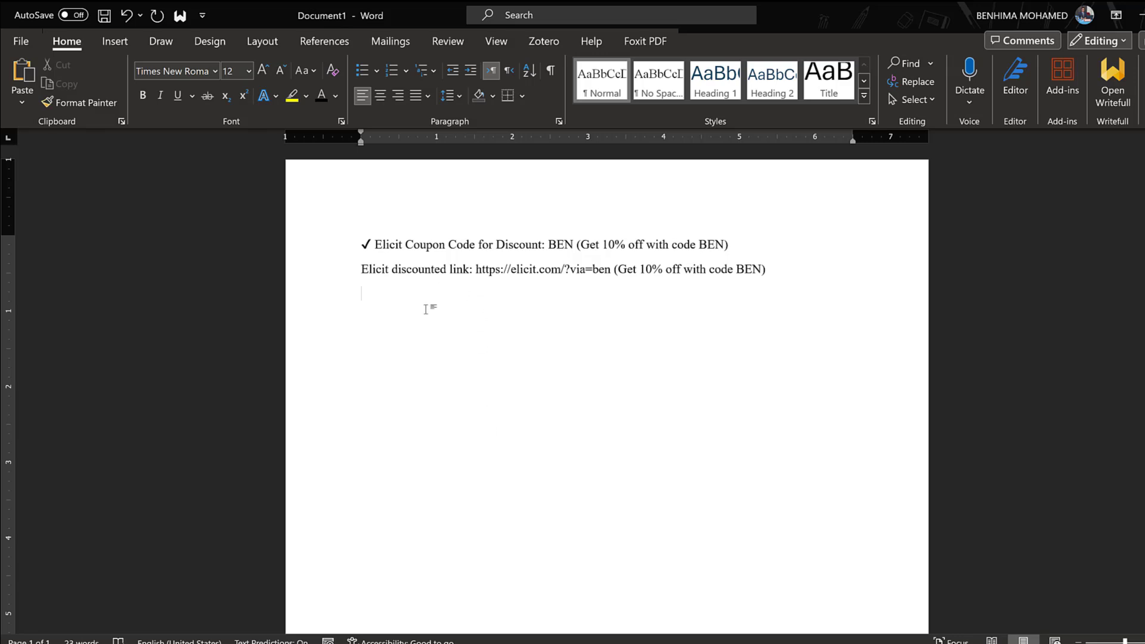
Add a 'Reference' heading and paste the APA bibliography beneath it.
text(Reference)
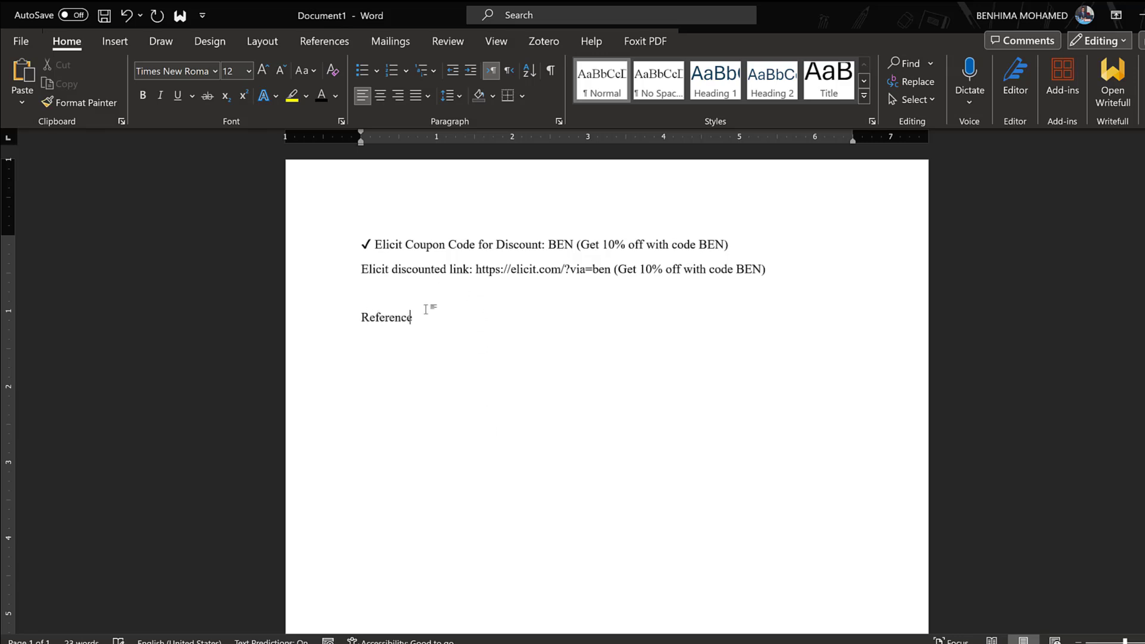
scroll(down, 3)
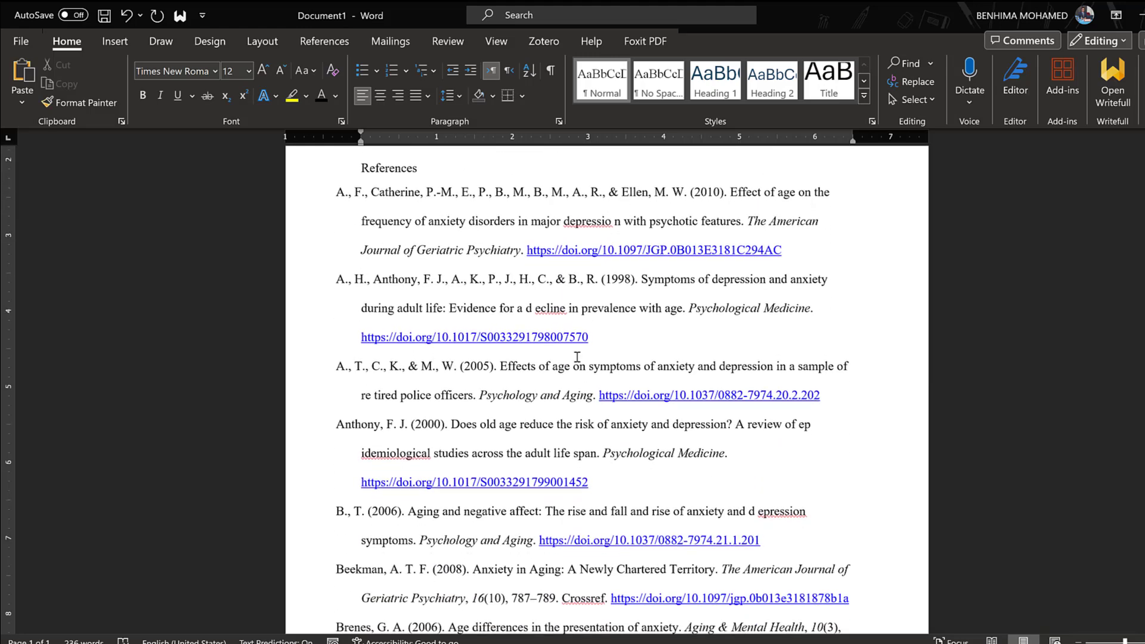
scroll(down, 3)
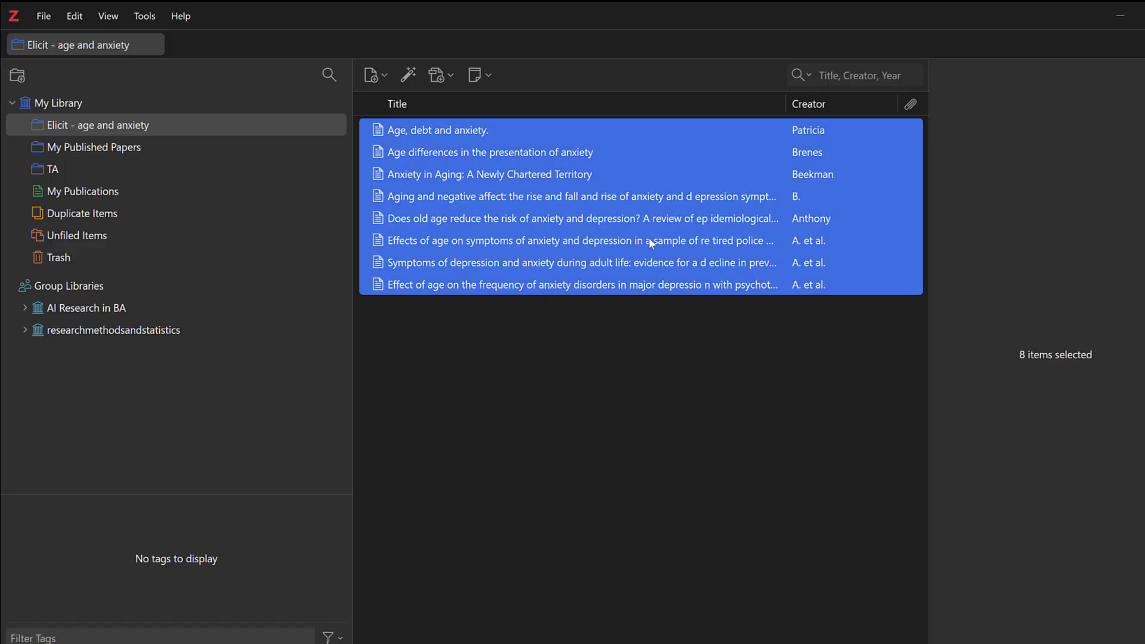
mouse_move(394, 197)
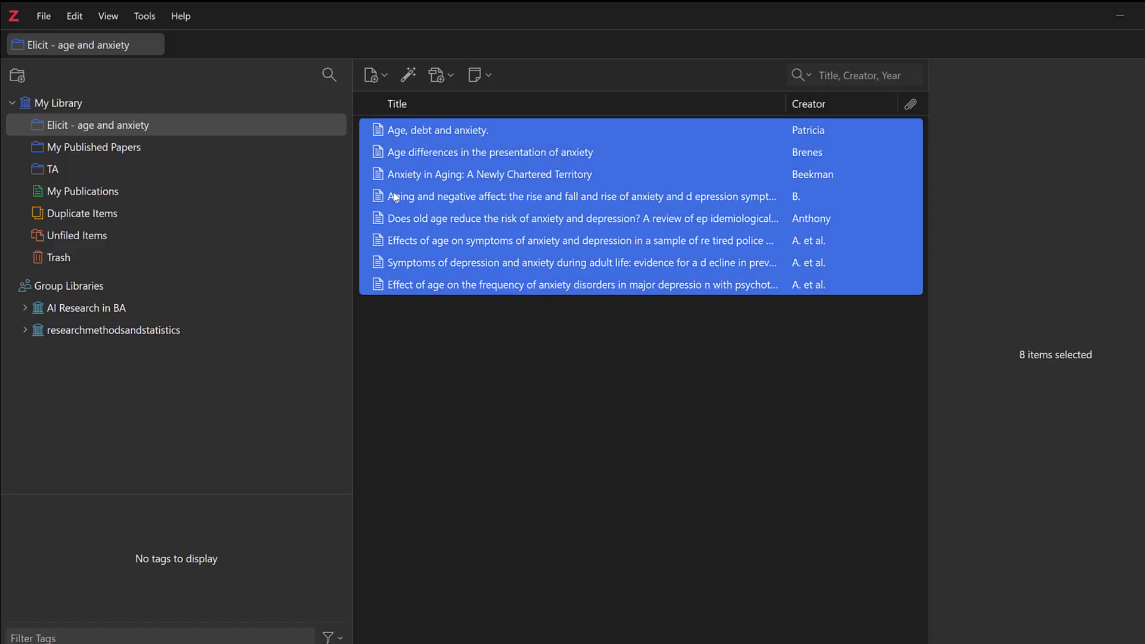
mouse_move(474, 225)
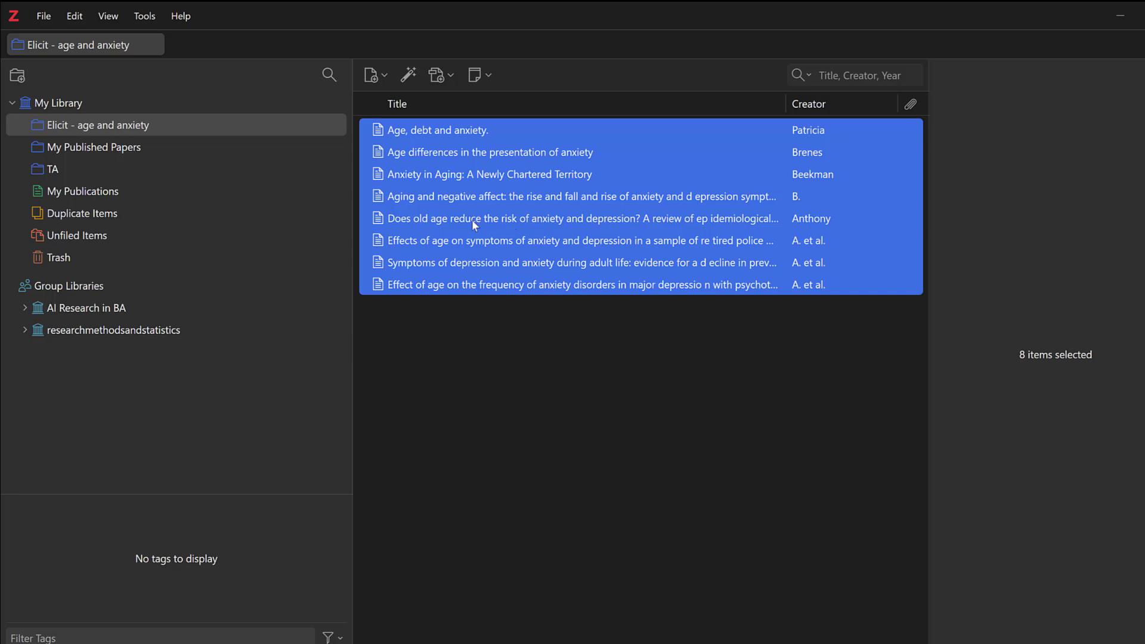
Create APA in-text citations for the eight papers and paste them into the document.
right_click(473, 219)
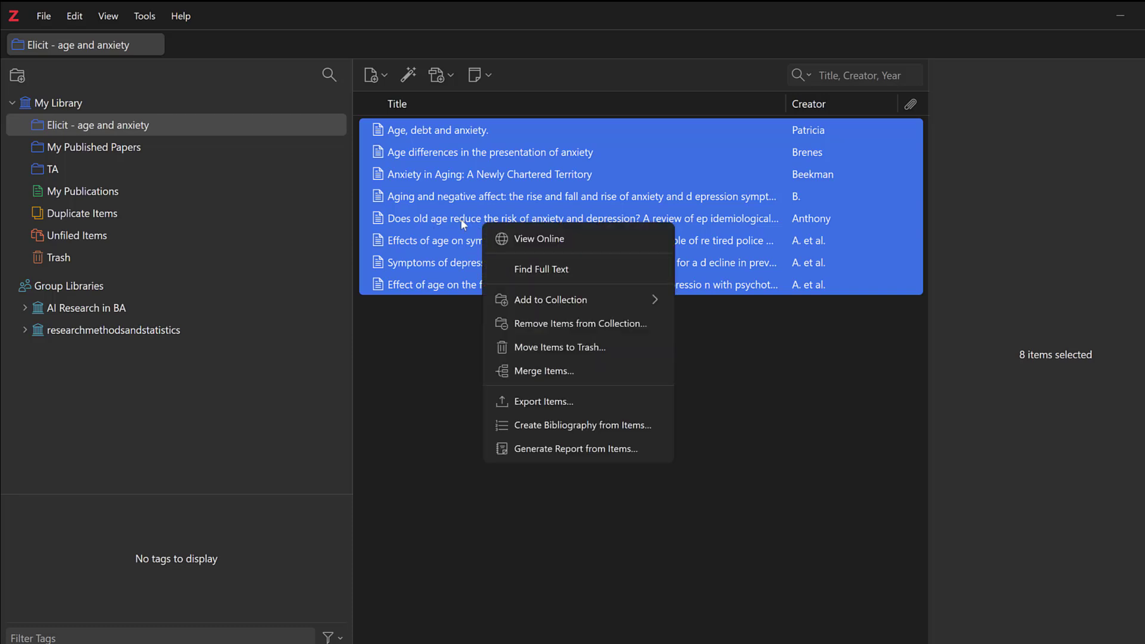
mouse_move(544, 371)
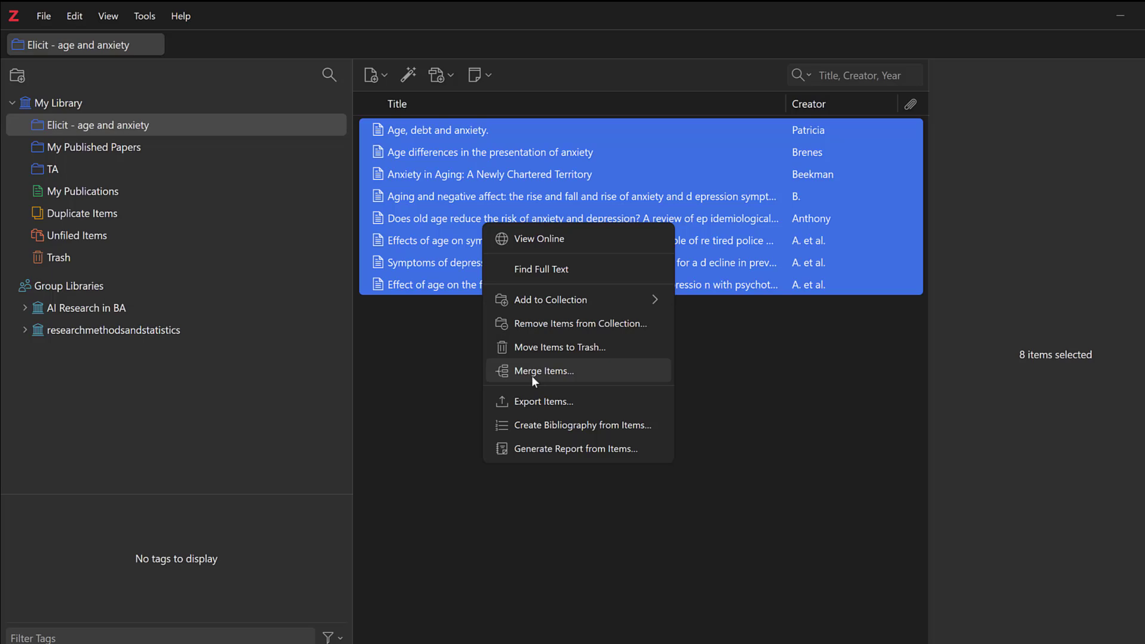
mouse_move(509, 431)
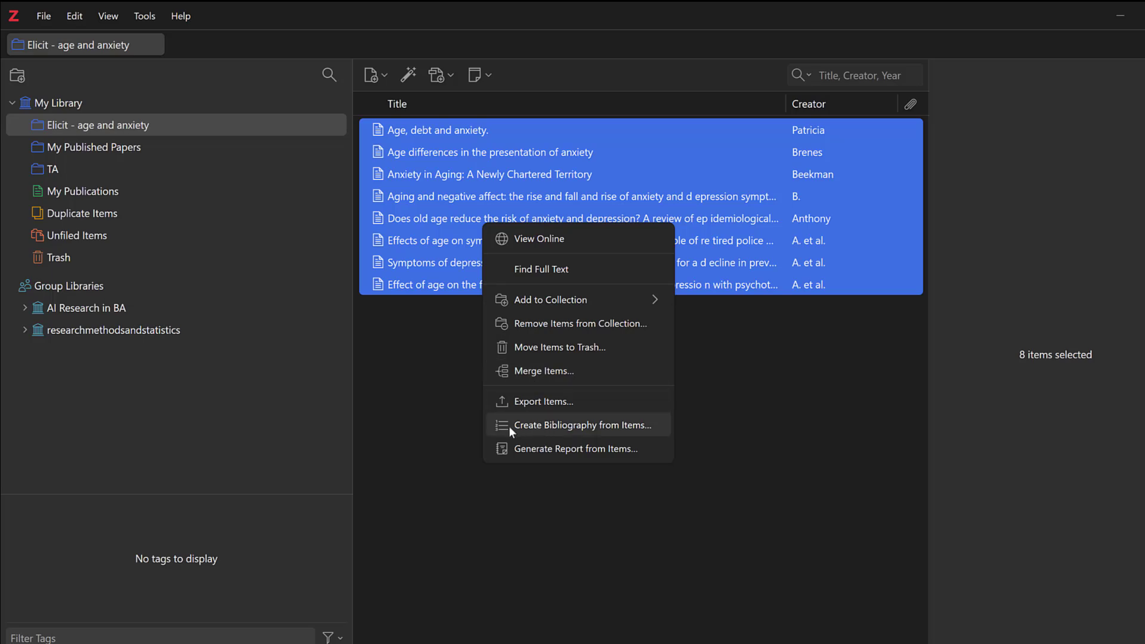
click(583, 425)
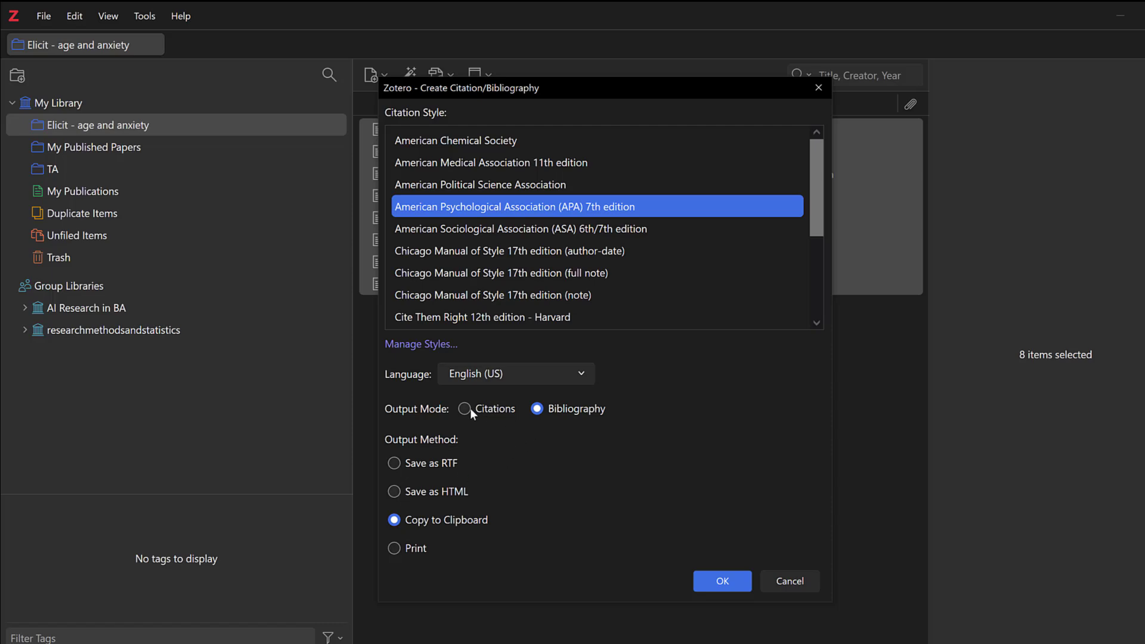
click(721, 581)
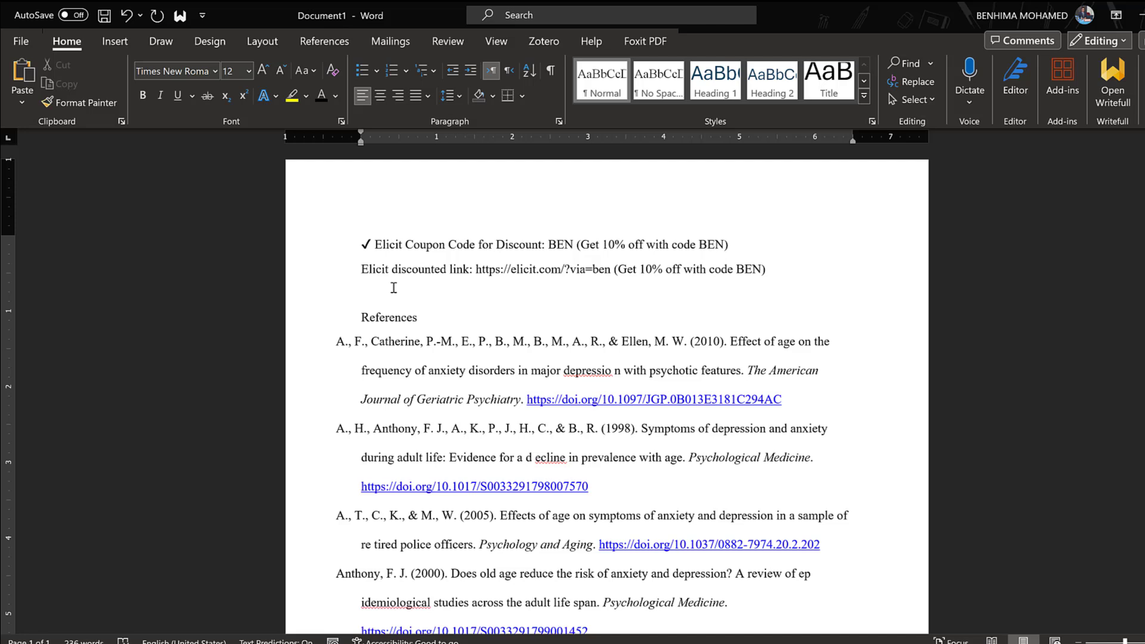
key(enter)
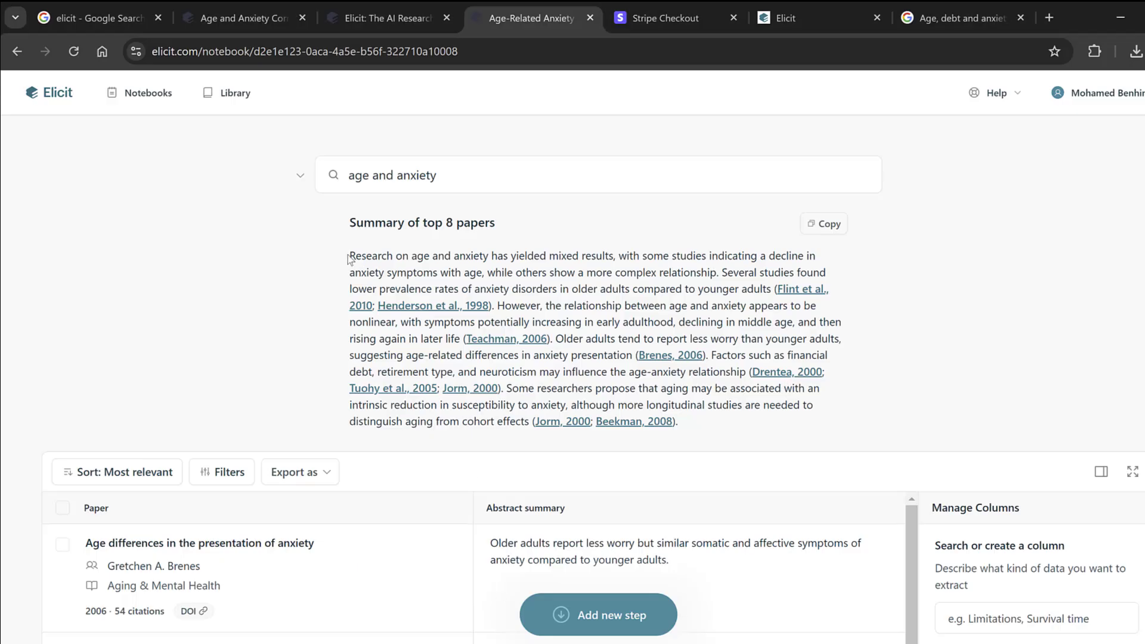
Copy the top-8-paper summary text from the notebook.
right_click(546, 321)
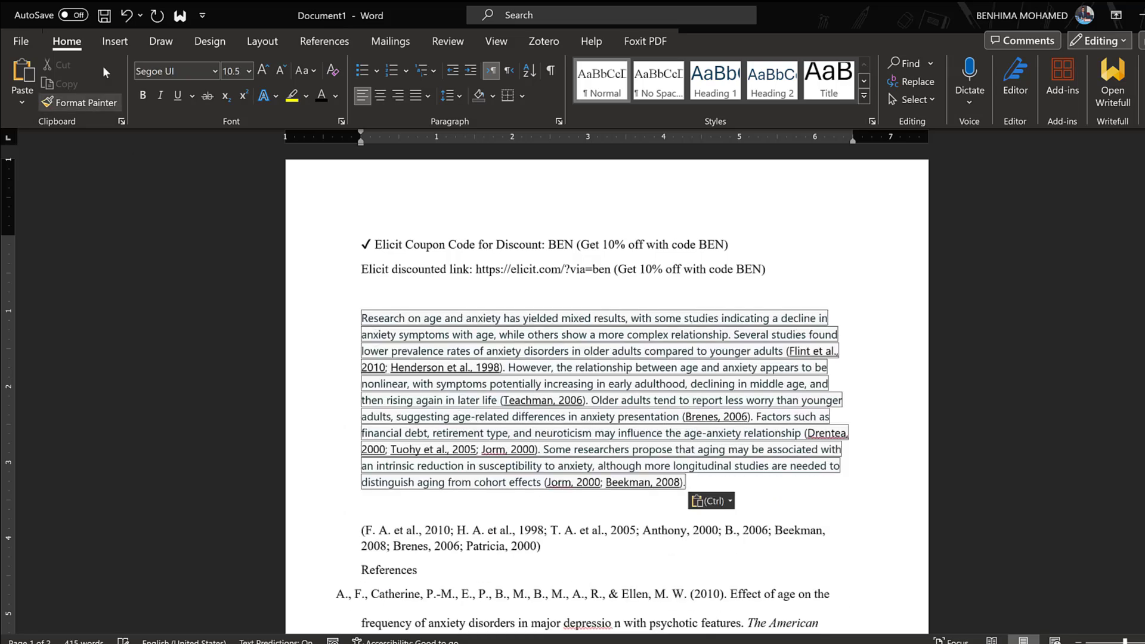
Paste the summary as text only and justify the paragraph with double spacing.
right_click(512, 402)
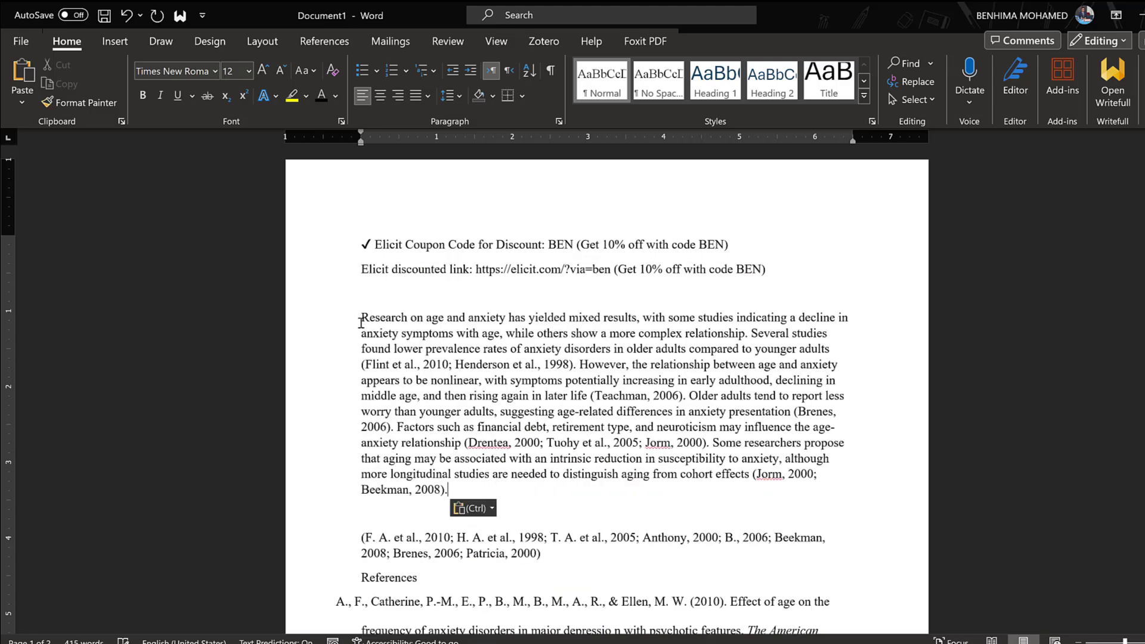
drag(360, 318, 449, 489)
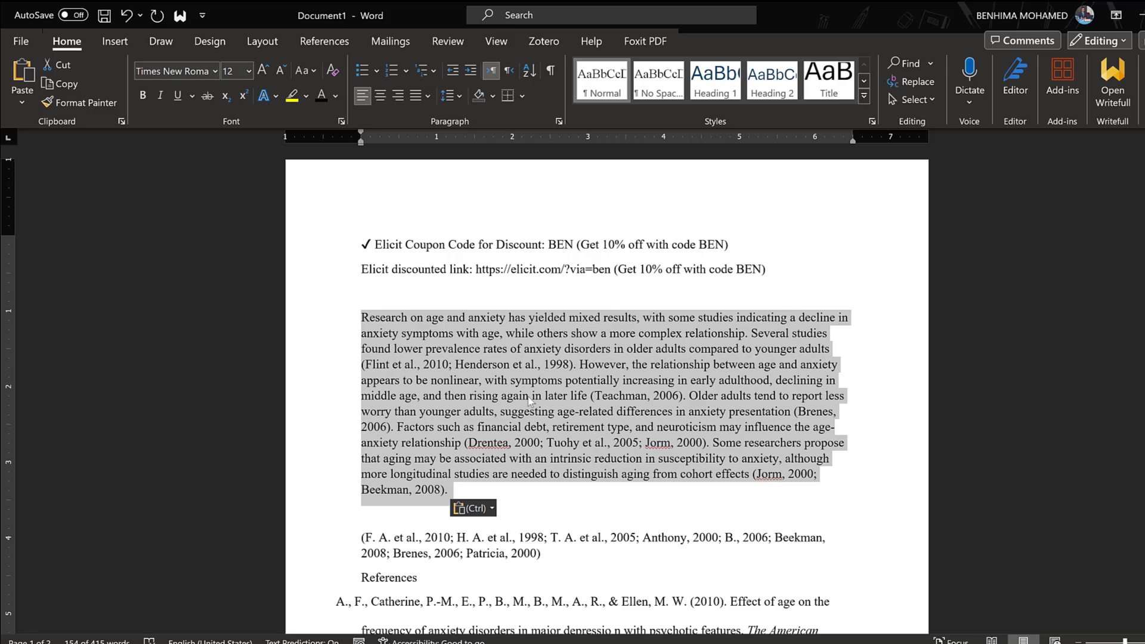
scroll(down, 3)
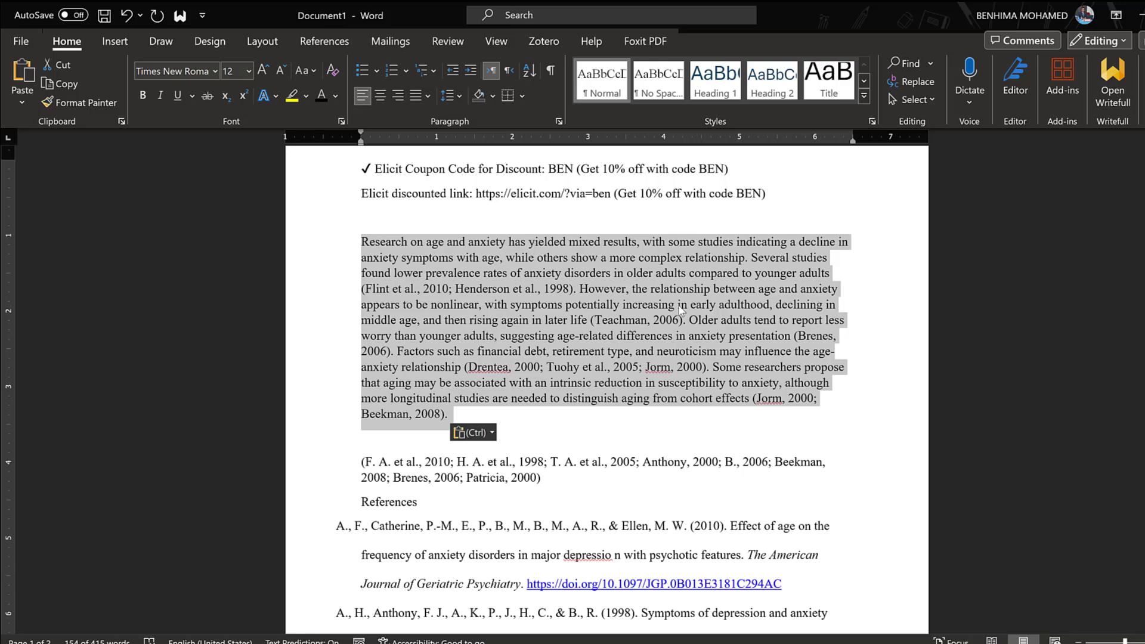
mouse_move(620, 391)
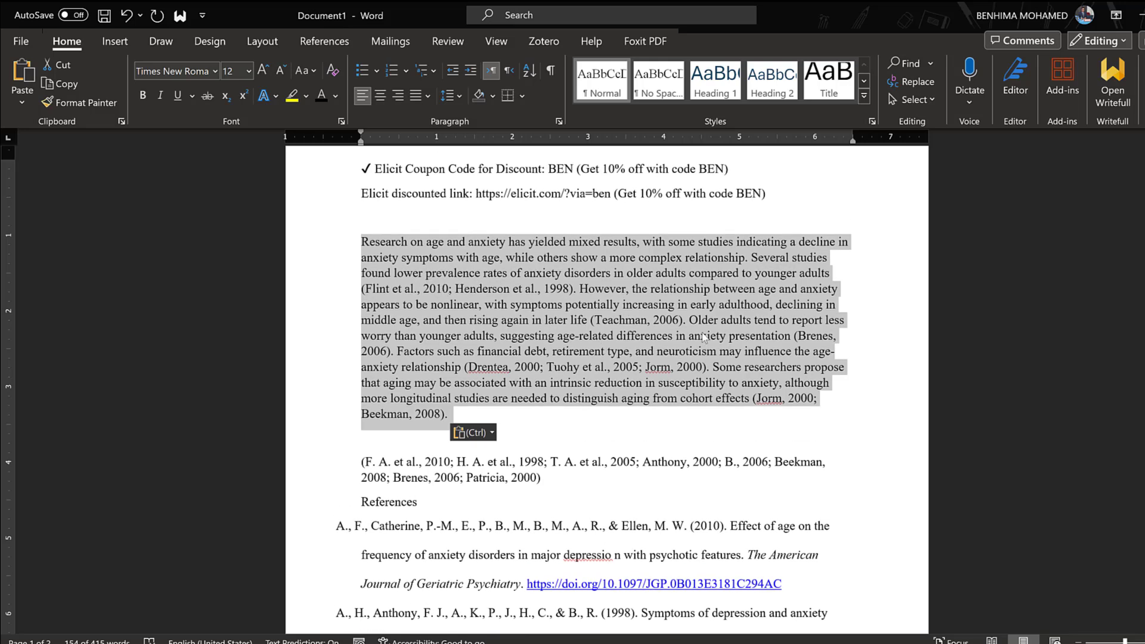
click(438, 95)
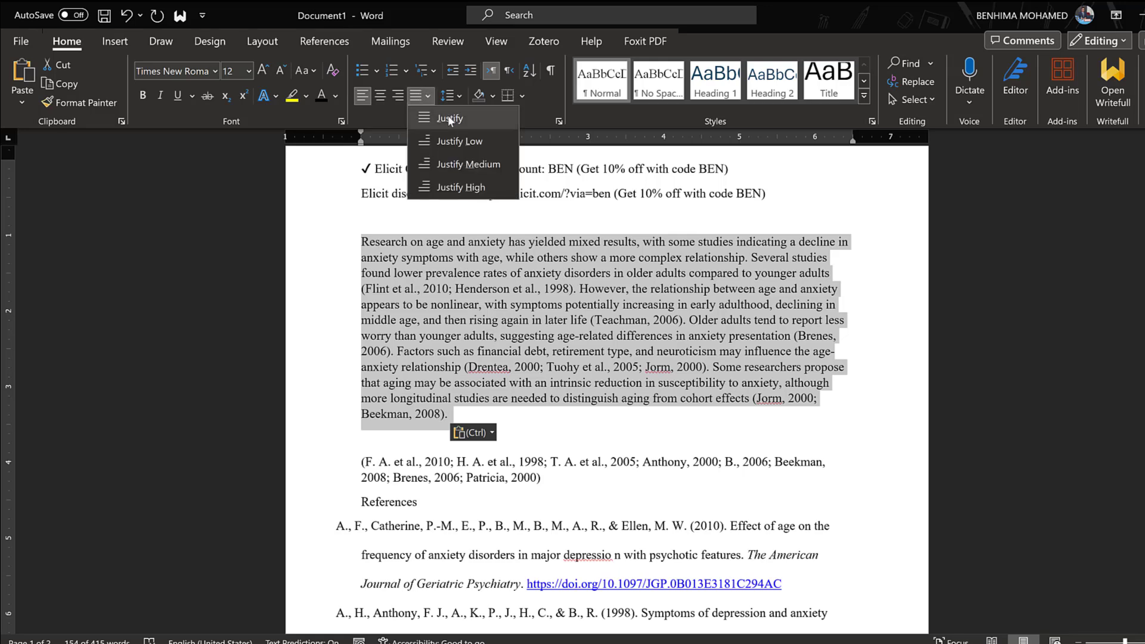
click(450, 118)
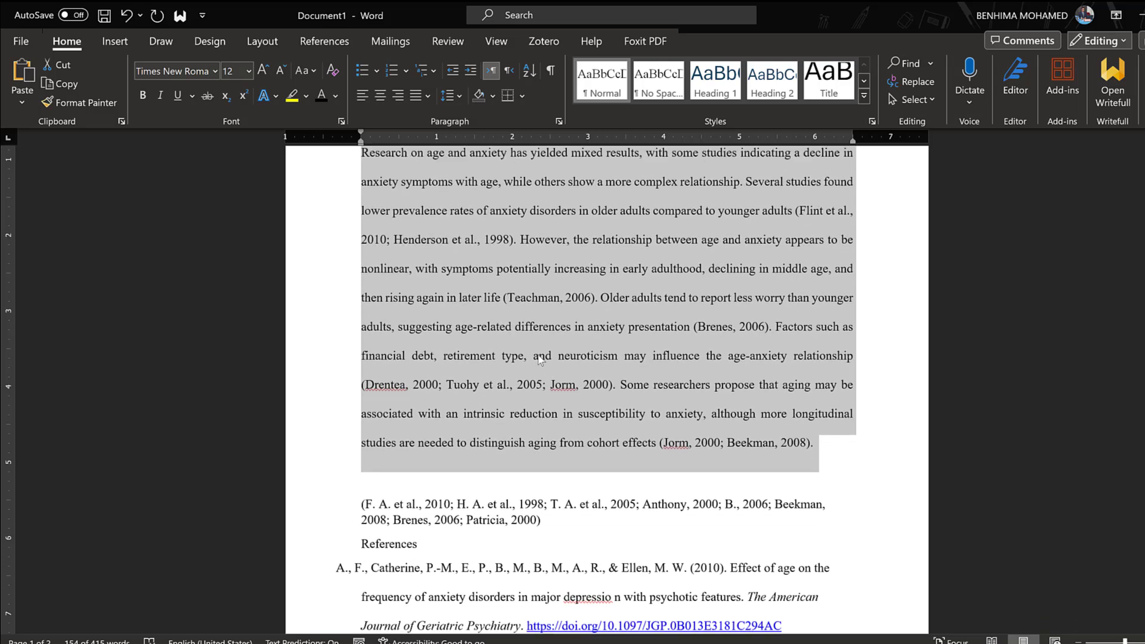
scroll(down, 3)
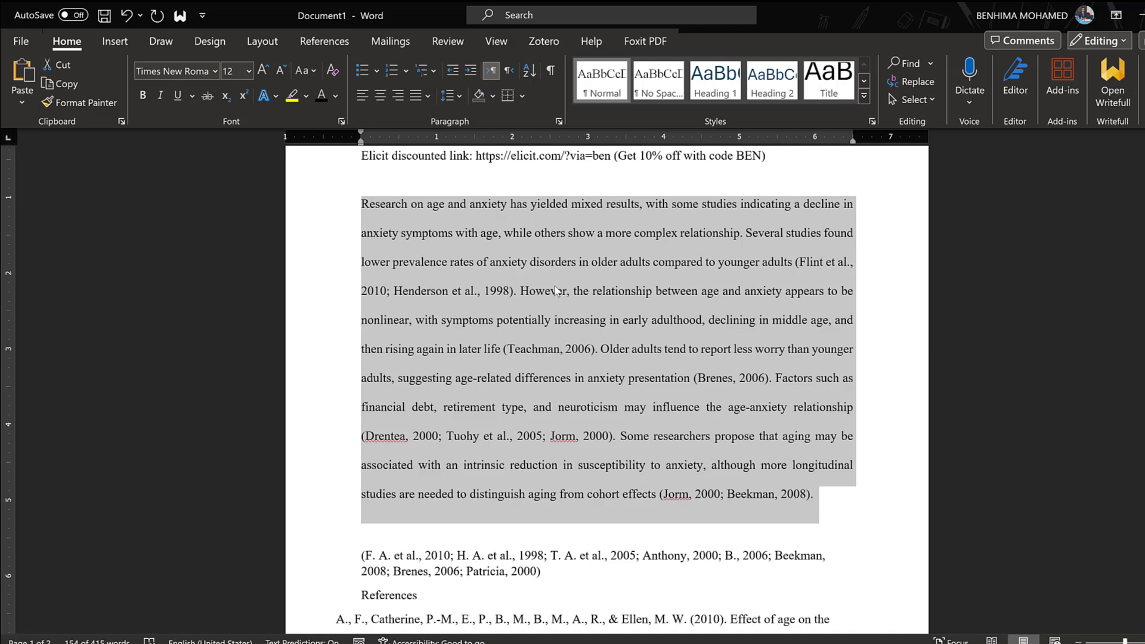
mouse_move(512, 321)
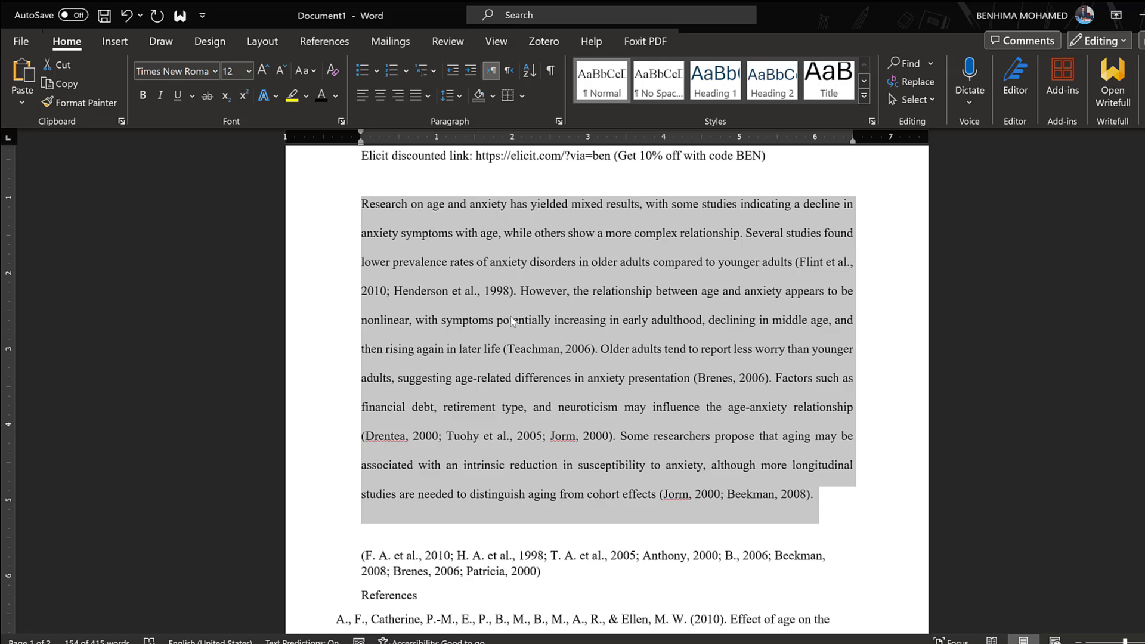
scroll(down, 3)
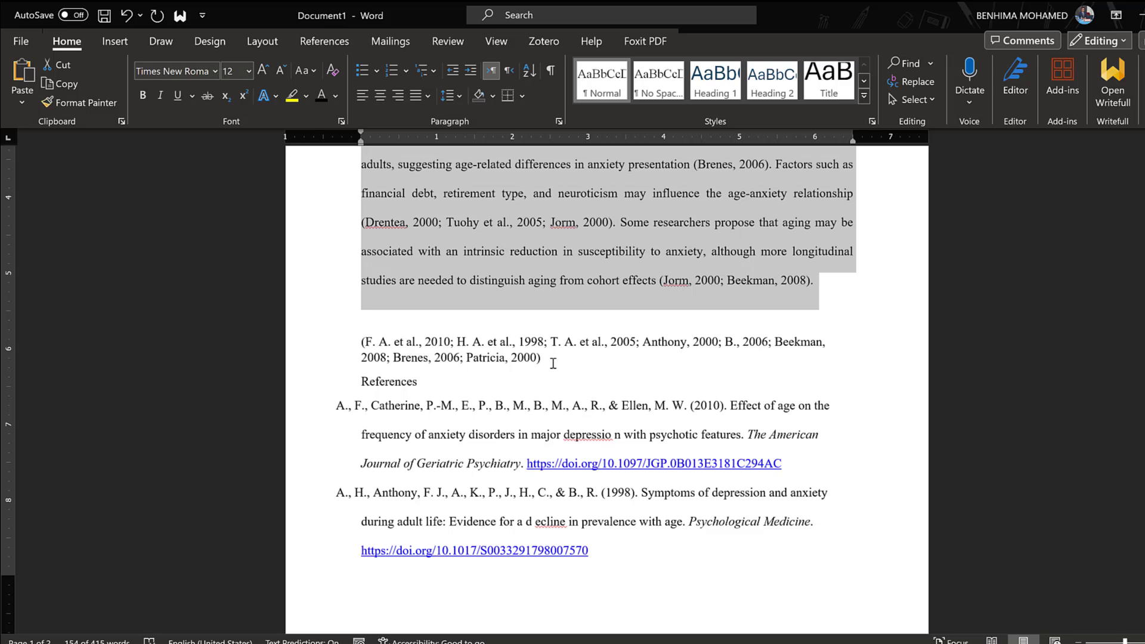
scroll(down, 3)
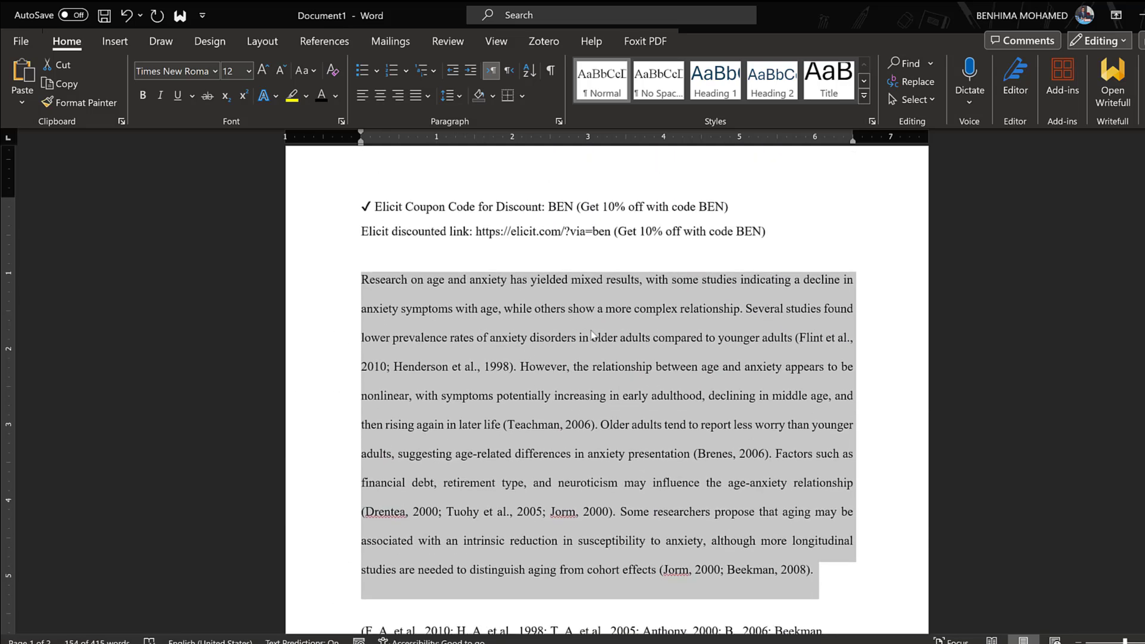
scroll(down, 3)
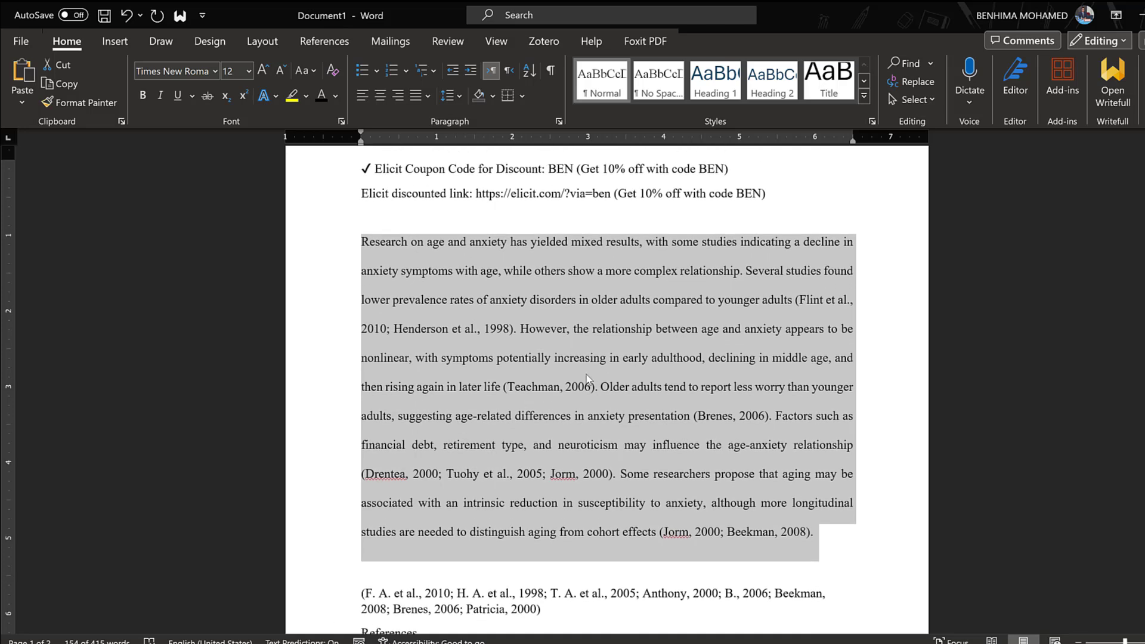
mouse_move(542, 460)
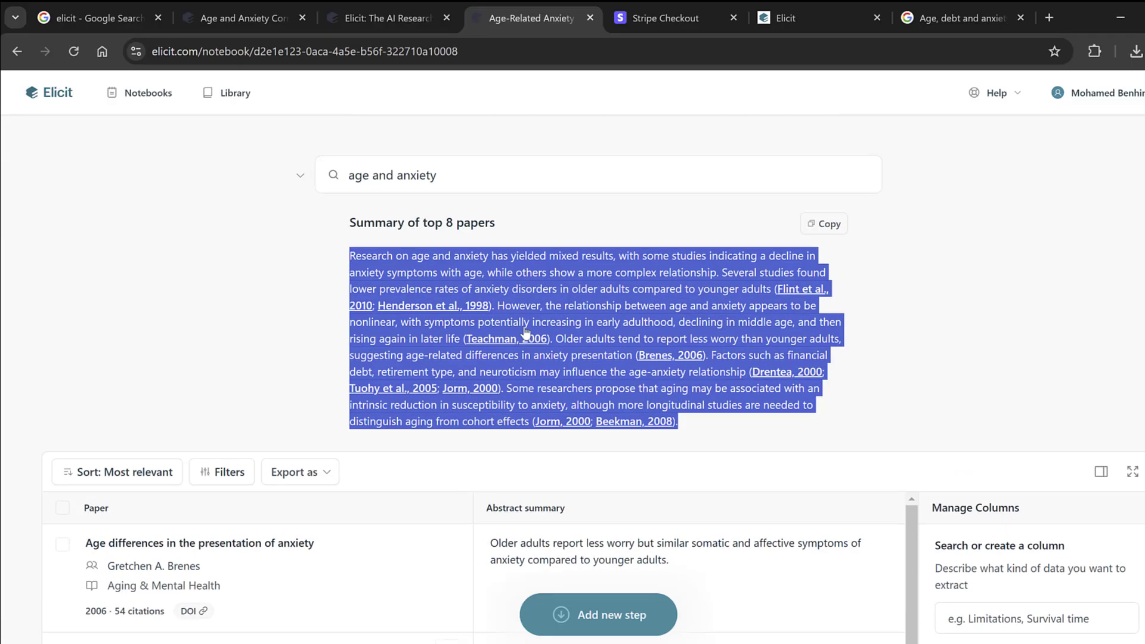
scroll(down, 3)
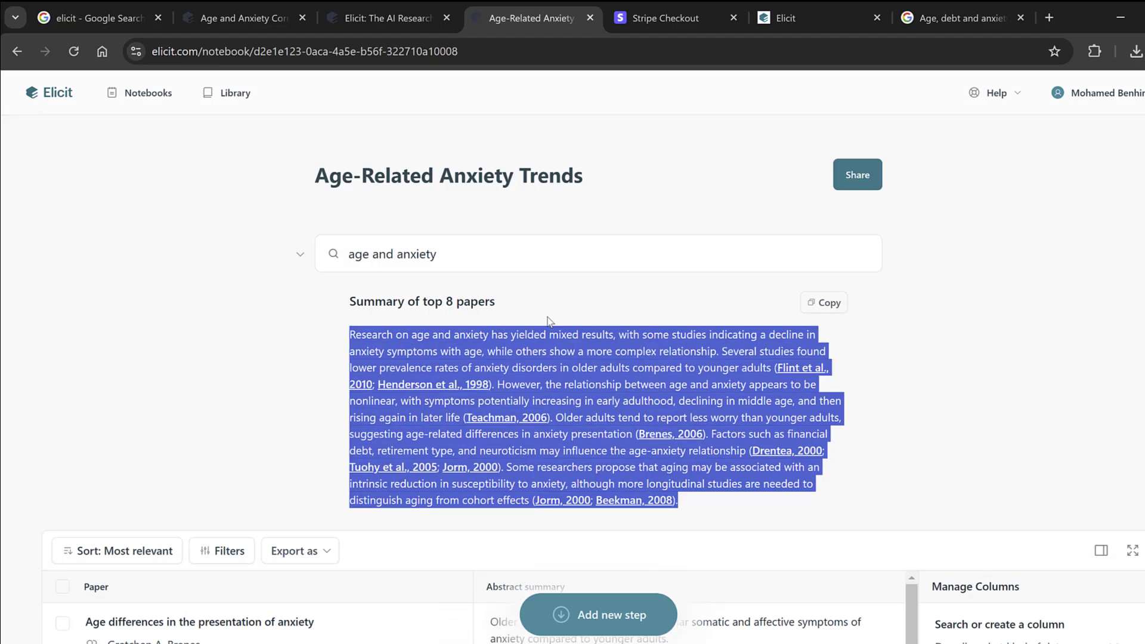
scroll(down, 3)
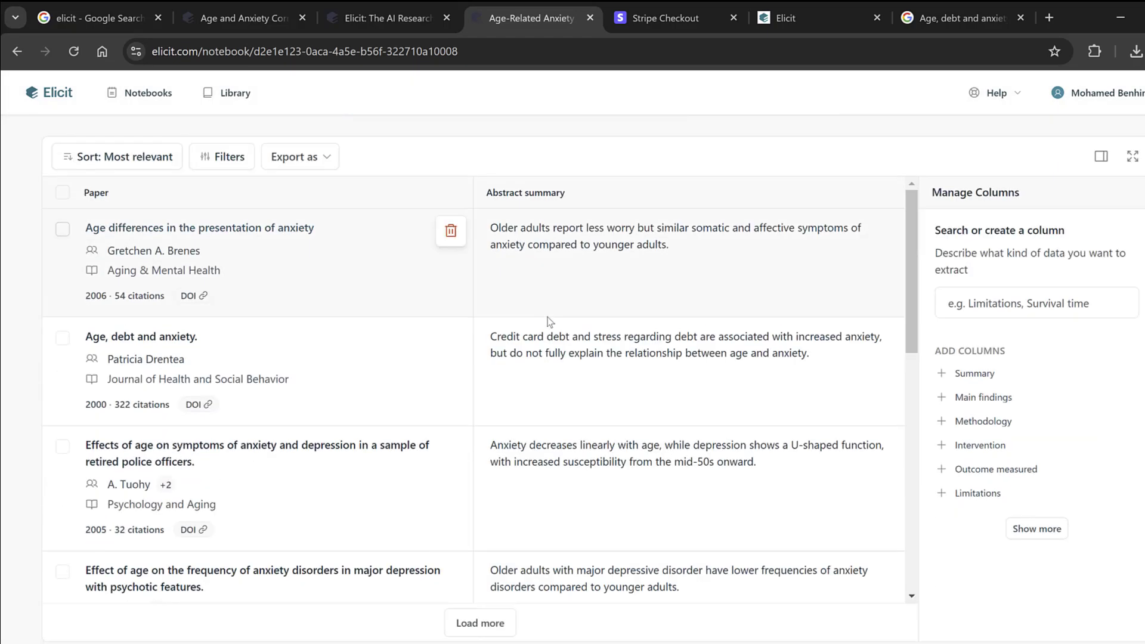
mouse_move(433, 289)
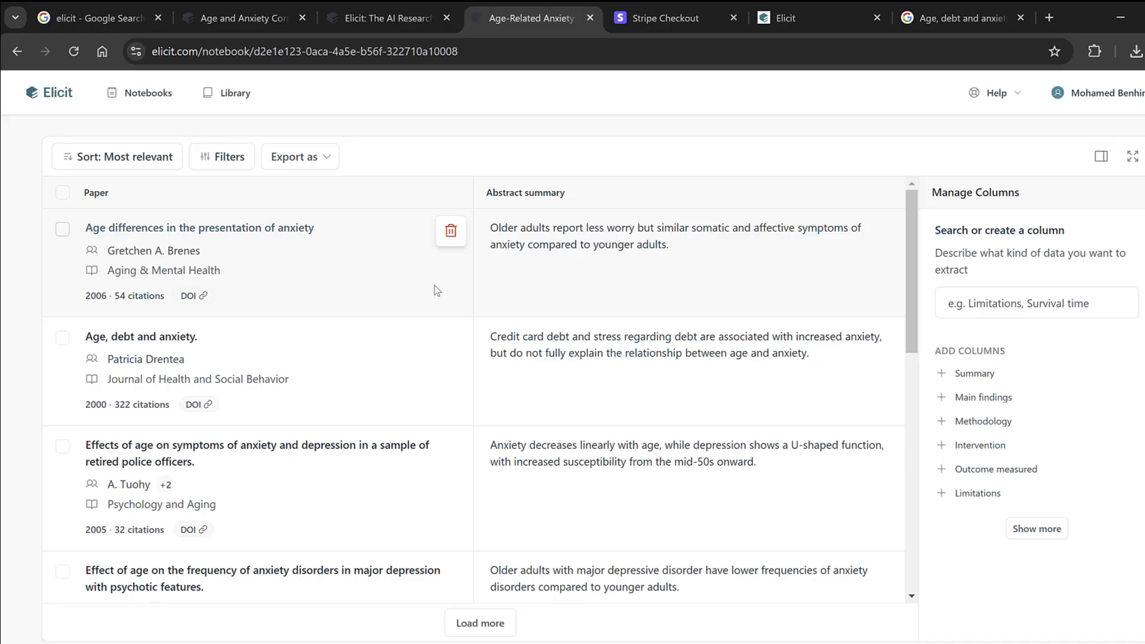
scroll(down, 3)
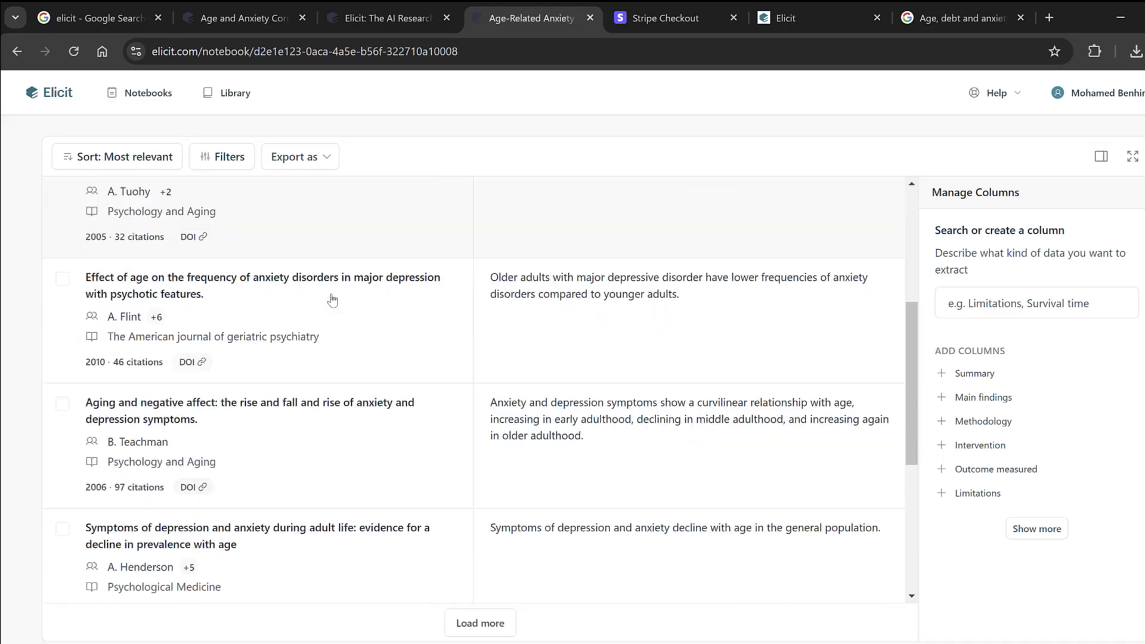
scroll(up, 3)
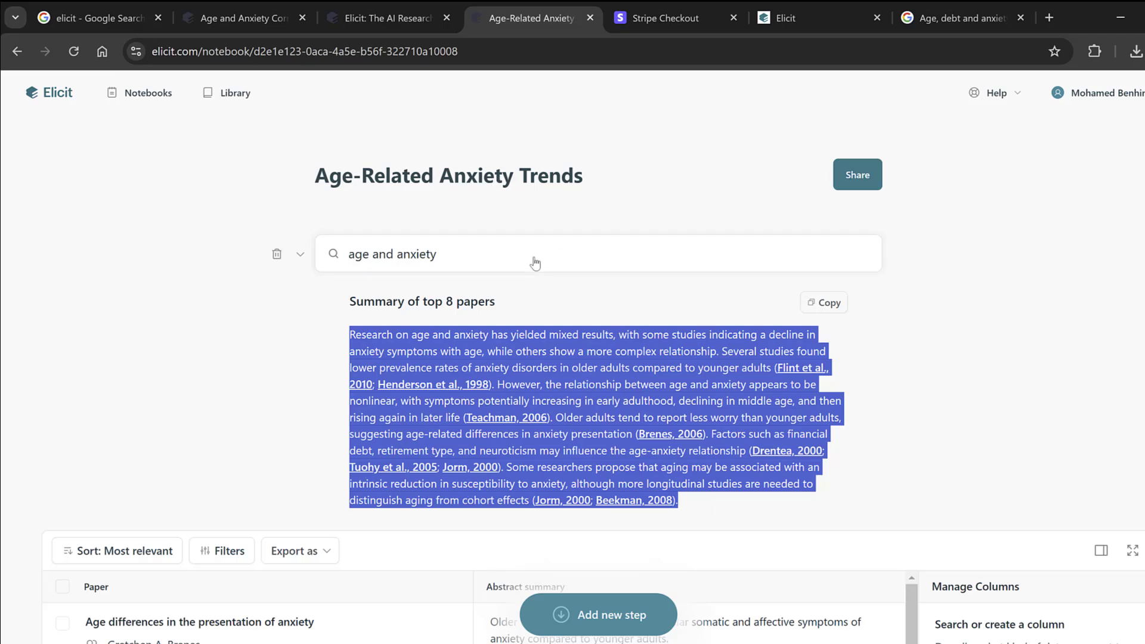
mouse_move(447, 274)
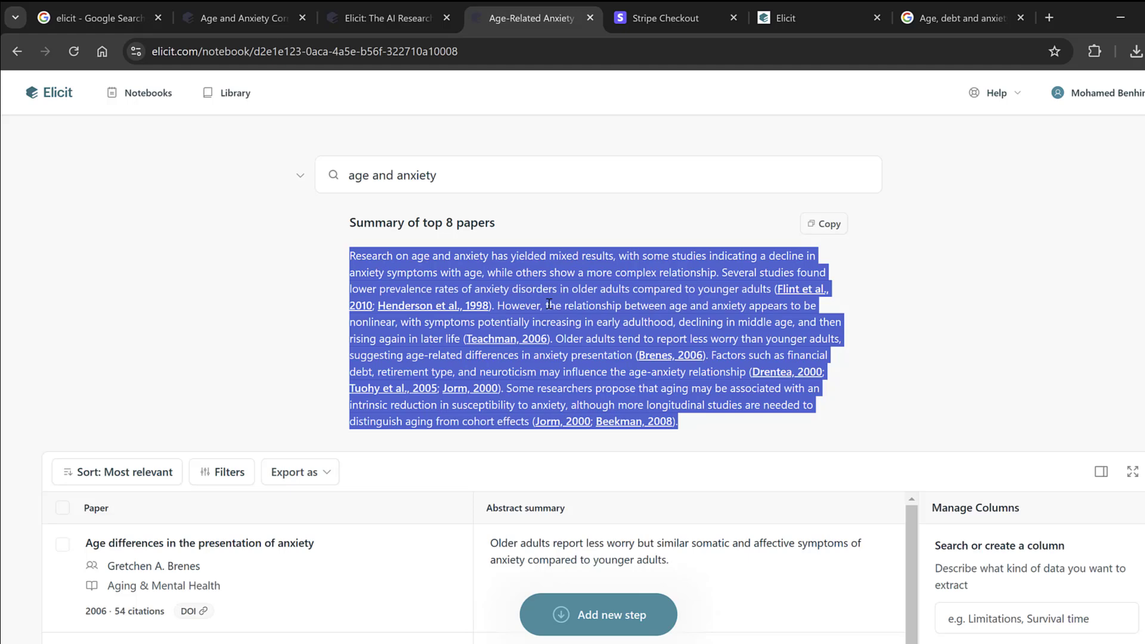
mouse_move(537, 288)
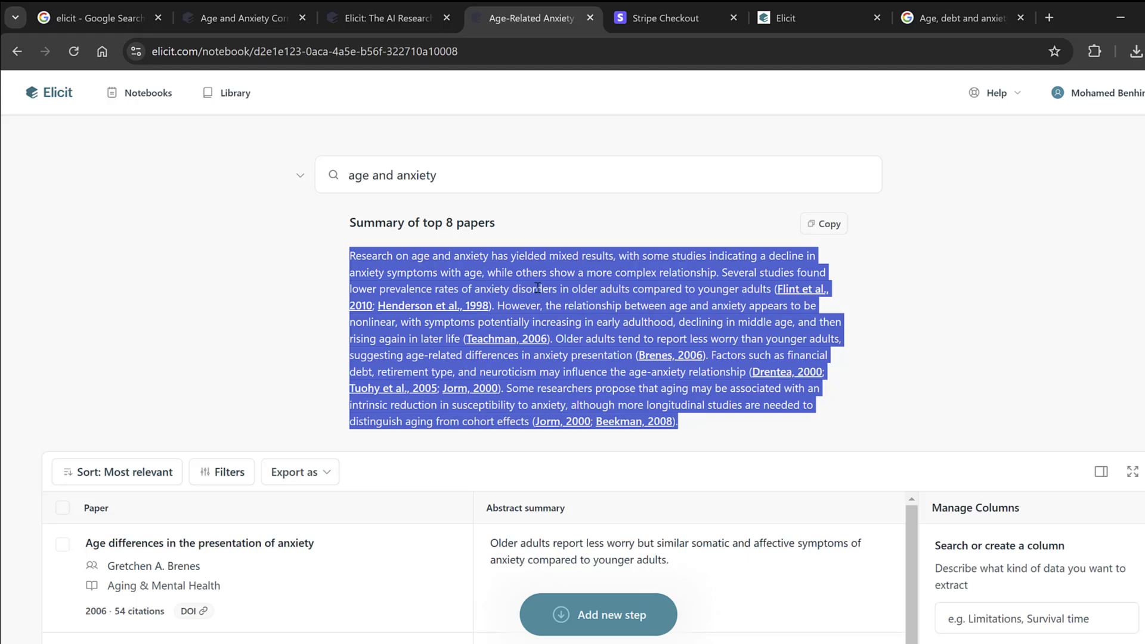
mouse_move(541, 289)
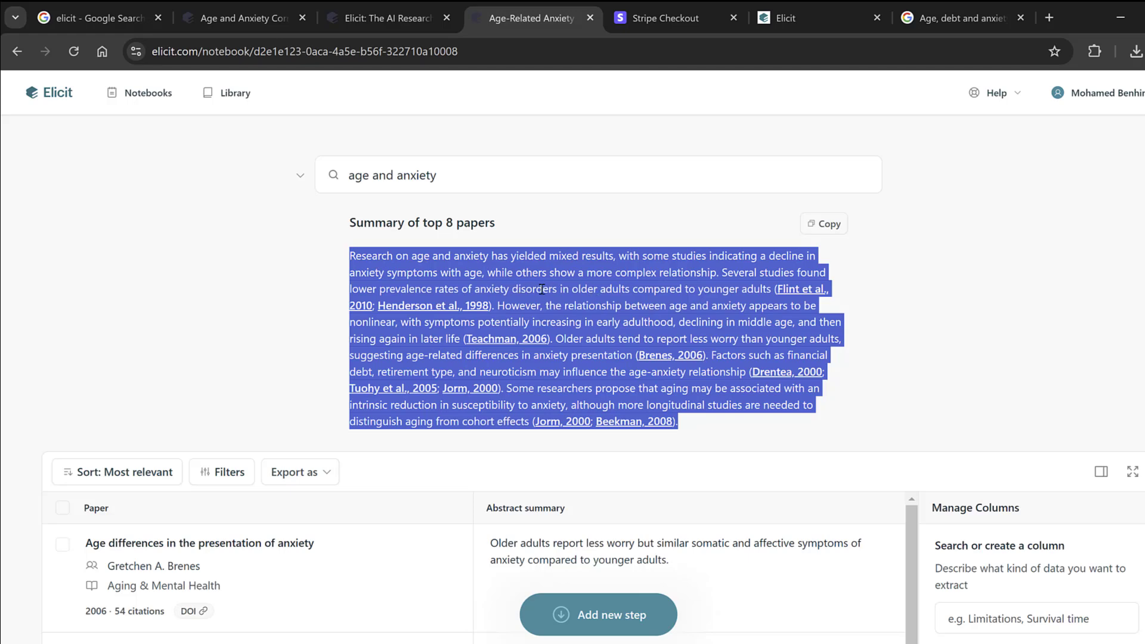
mouse_move(428, 308)
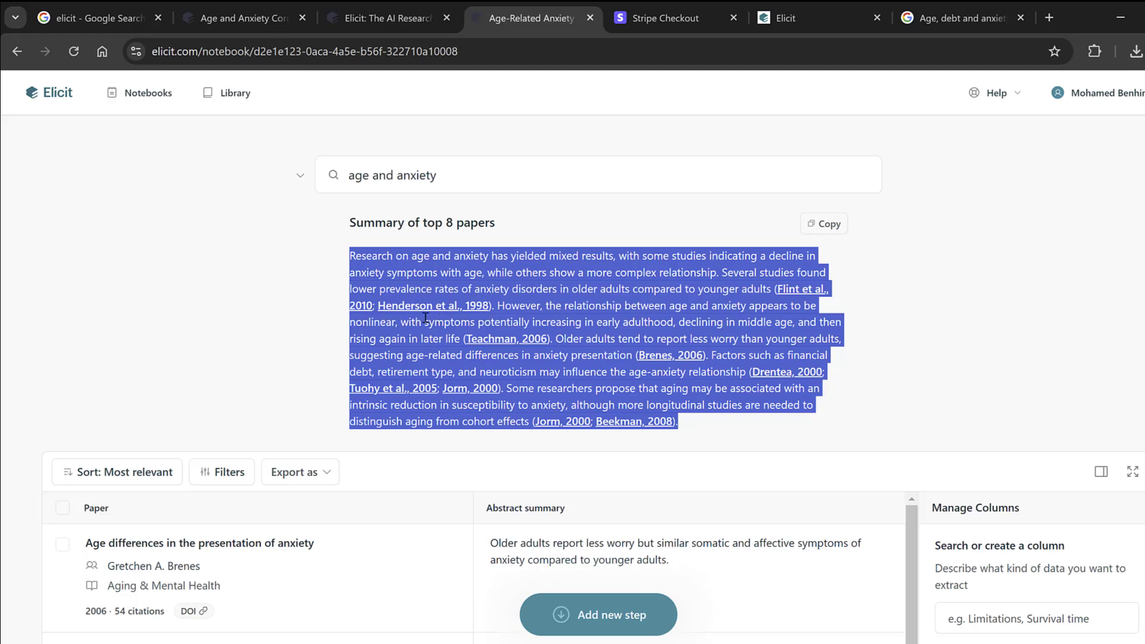
mouse_move(793, 331)
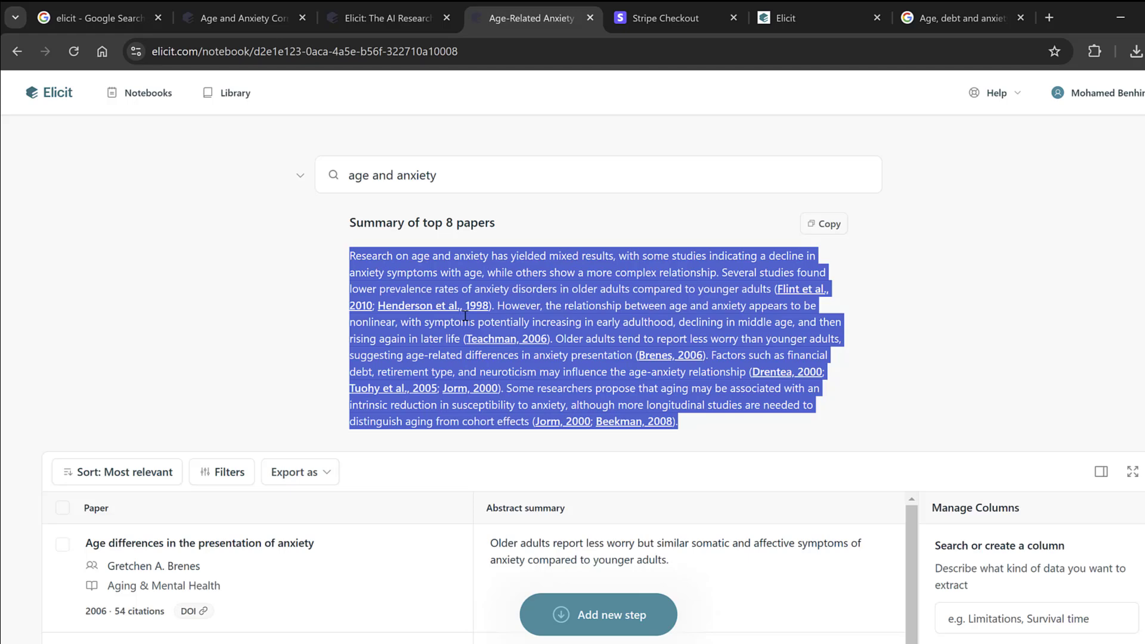
mouse_move(482, 318)
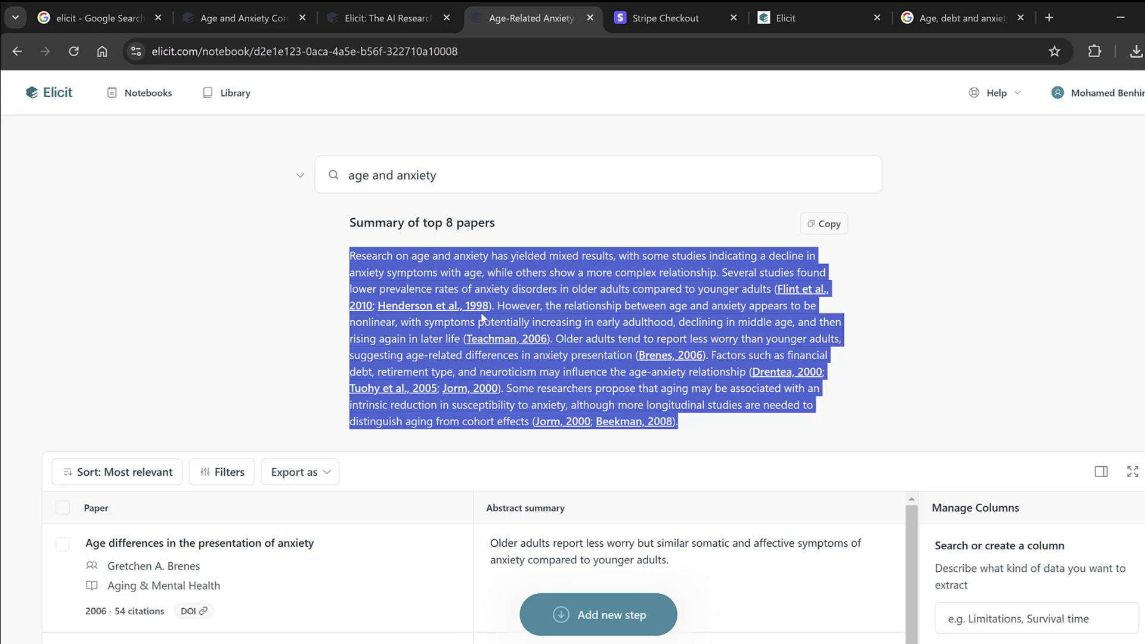
scroll(down, 3)
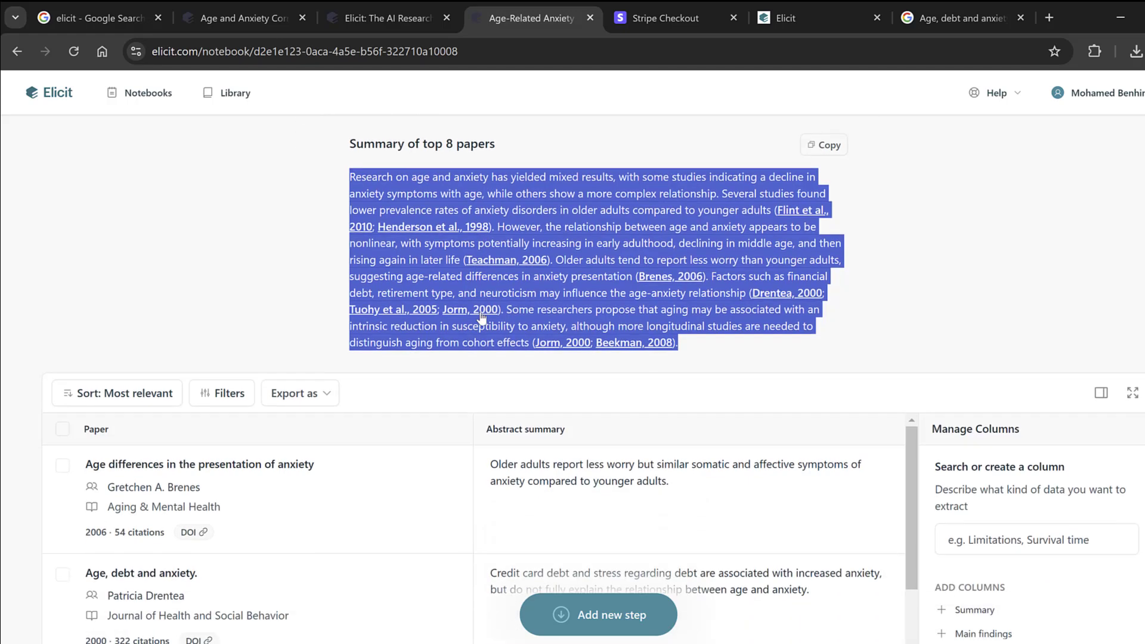
scroll(down, 3)
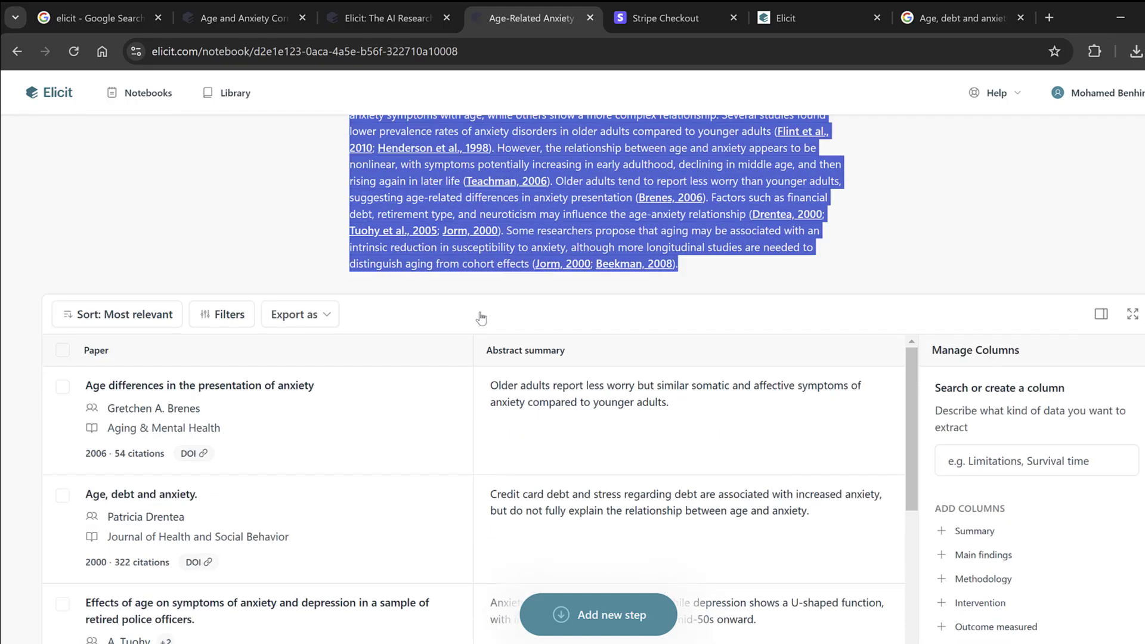
scroll(down, 3)
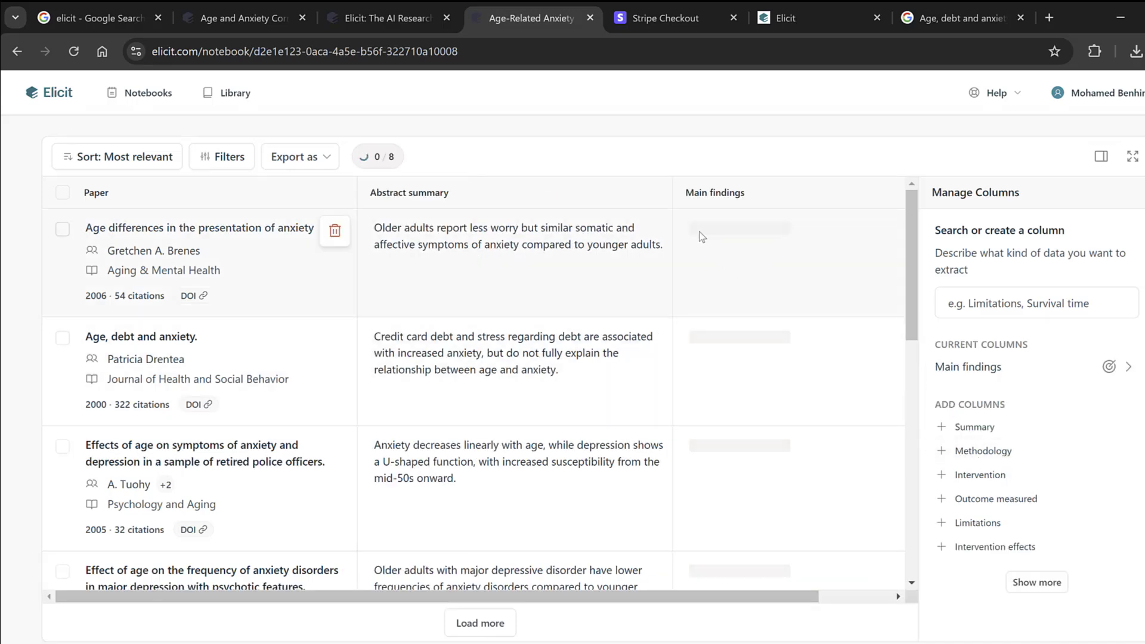
Review the extracted Main findings for all eight papers in the table.
scroll(down, 3)
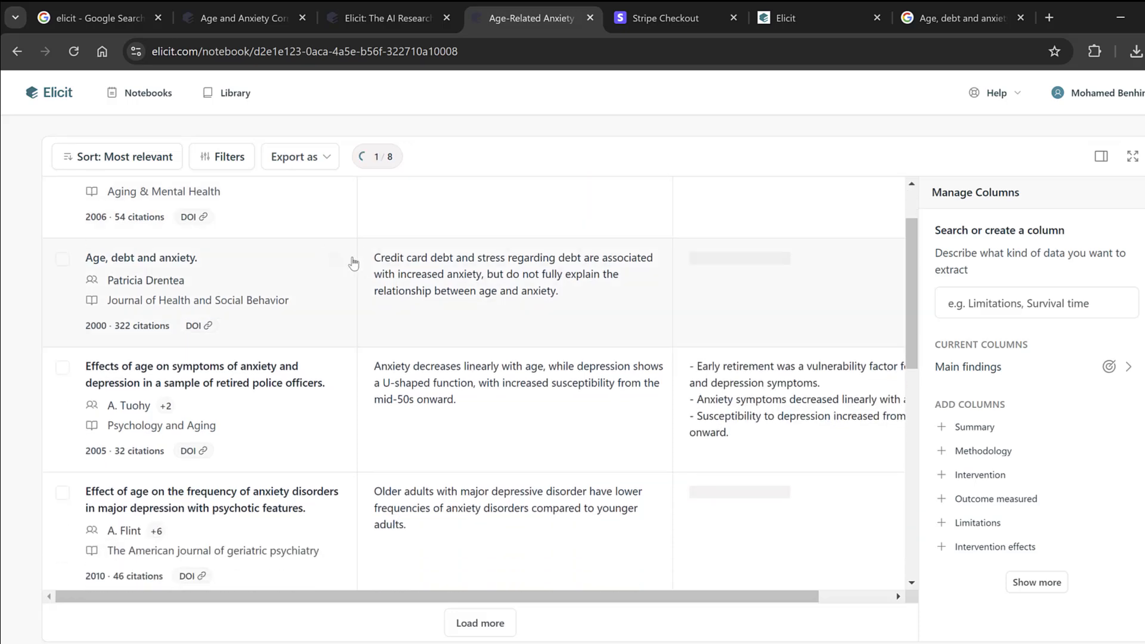
scroll(down, 3)
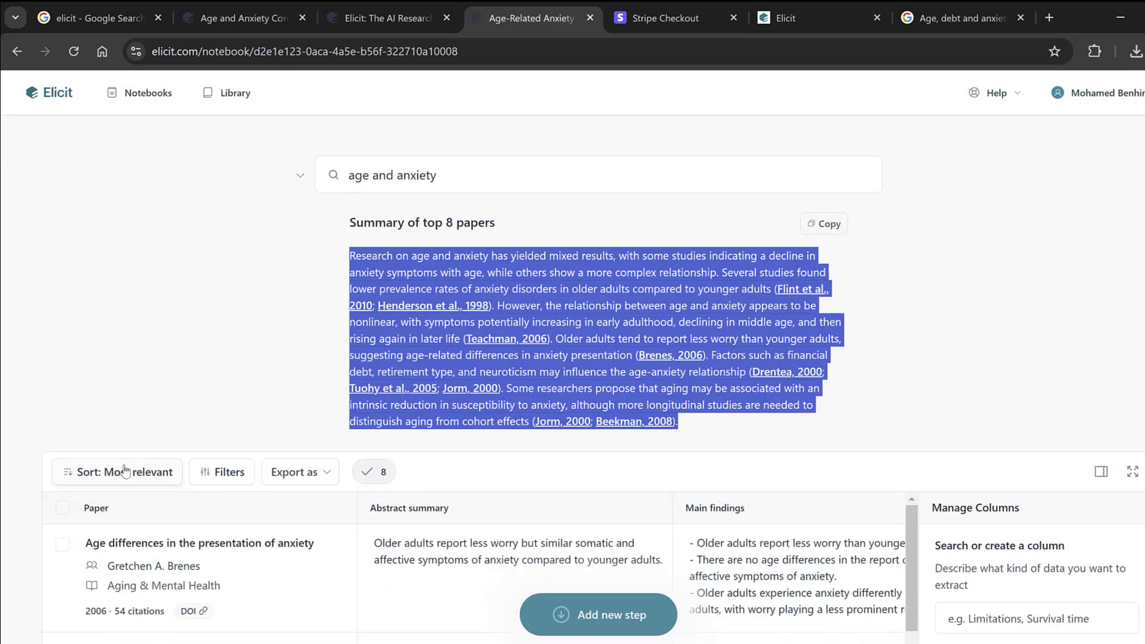
Sort the papers by Most recent, putting the 2010 Flint study first.
click(116, 471)
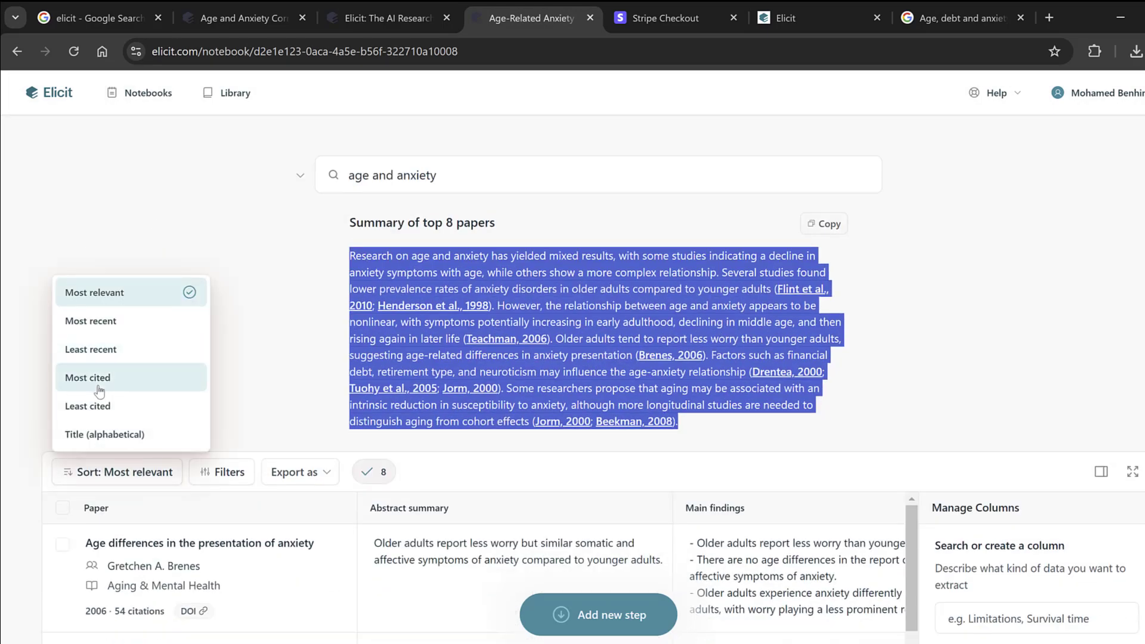
mouse_move(89, 320)
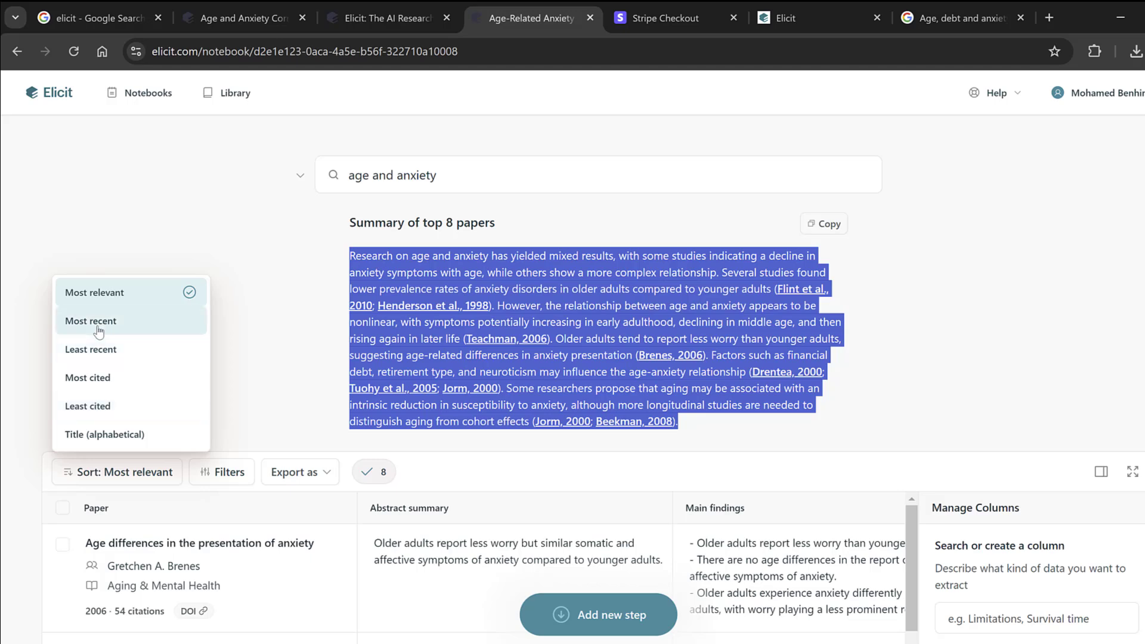
click(89, 321)
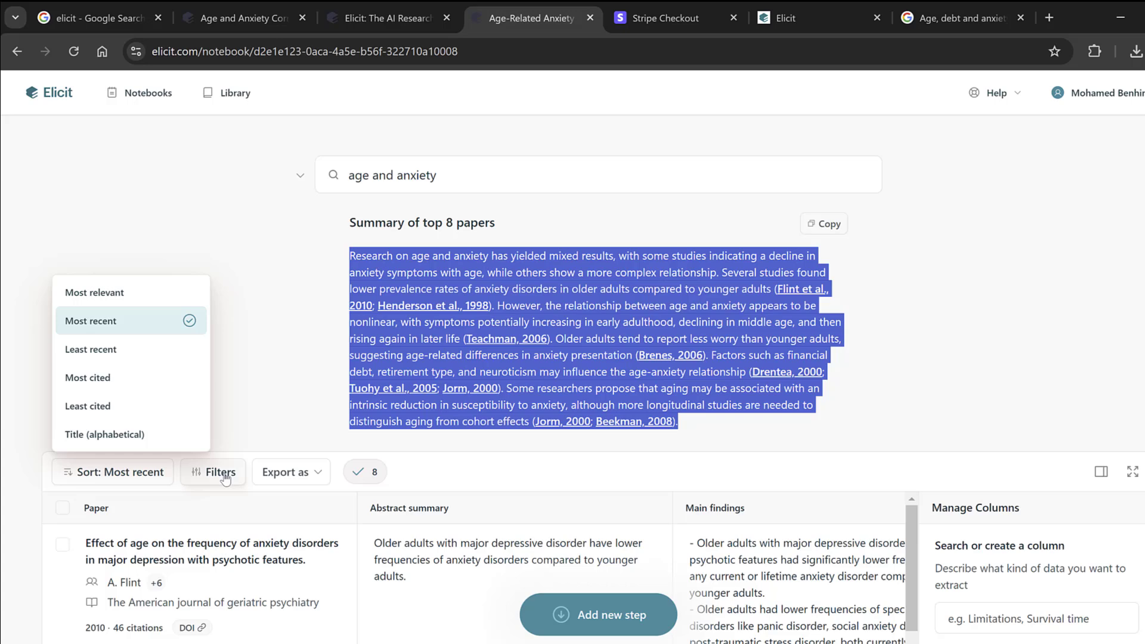
Filter the results to publication year 2010 onward and apply it, regenerating the summary.
click(213, 472)
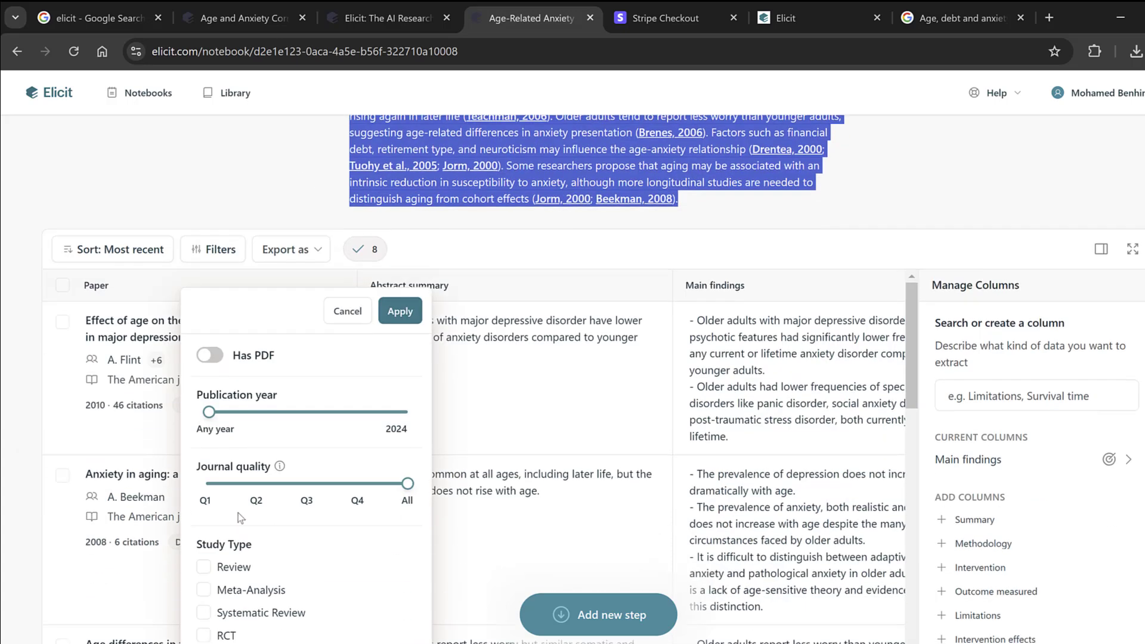
drag(207, 412, 353, 380)
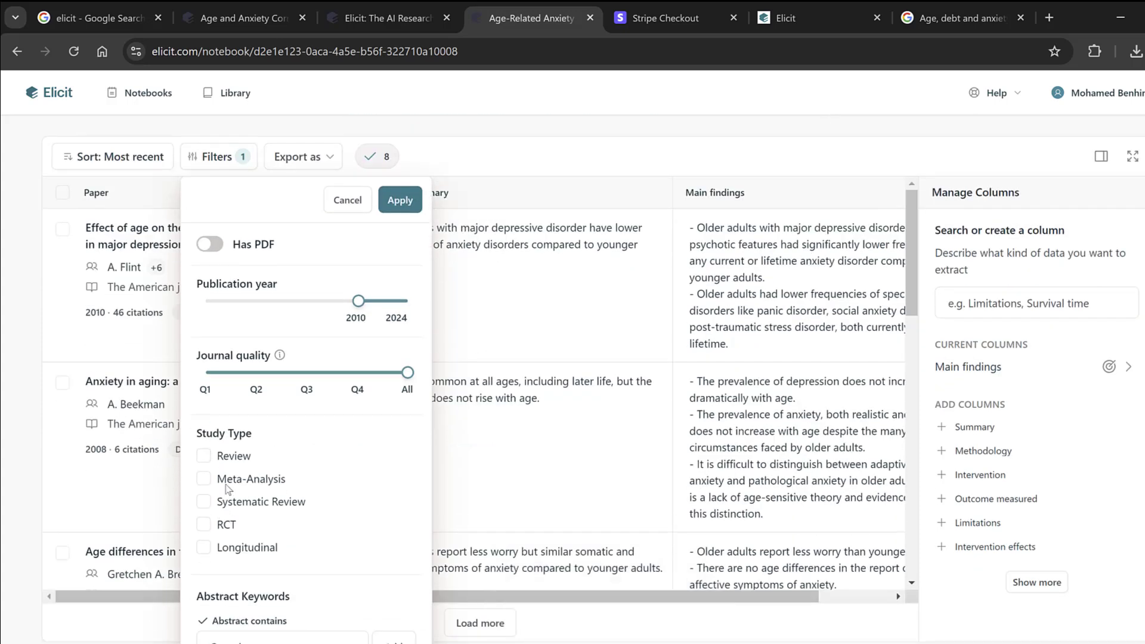
scroll(down, 3)
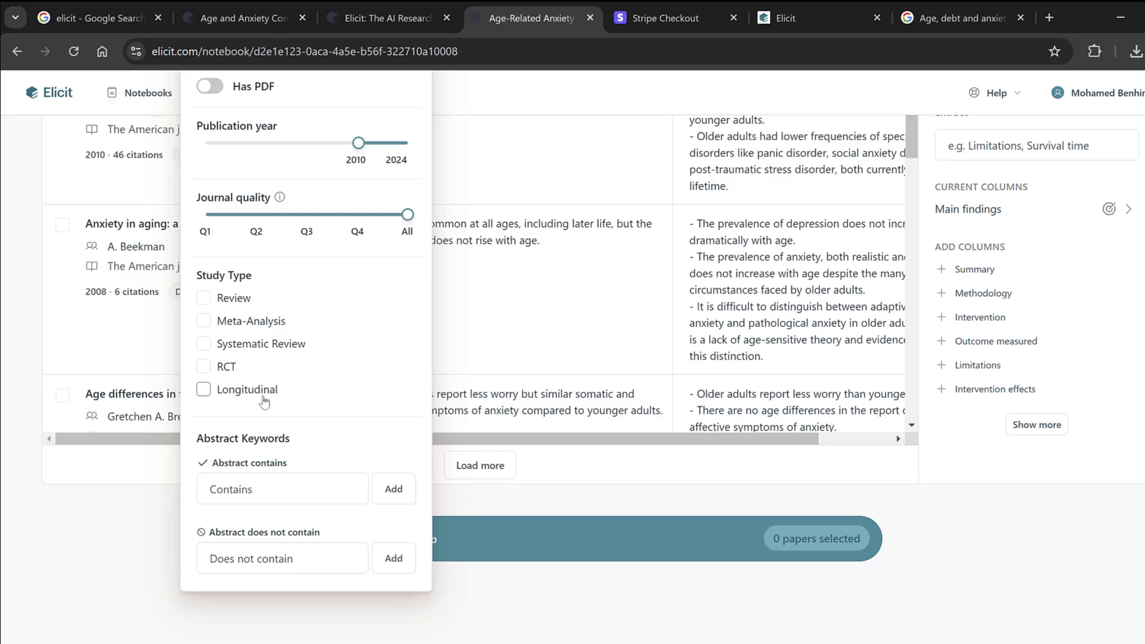
scroll(down, 3)
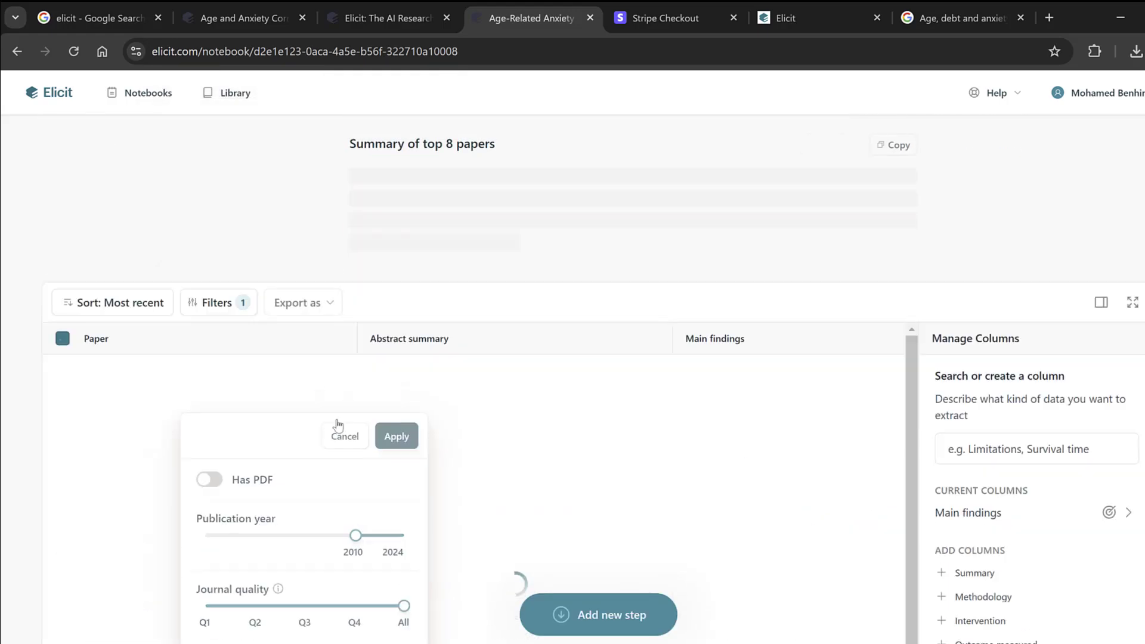
click(396, 437)
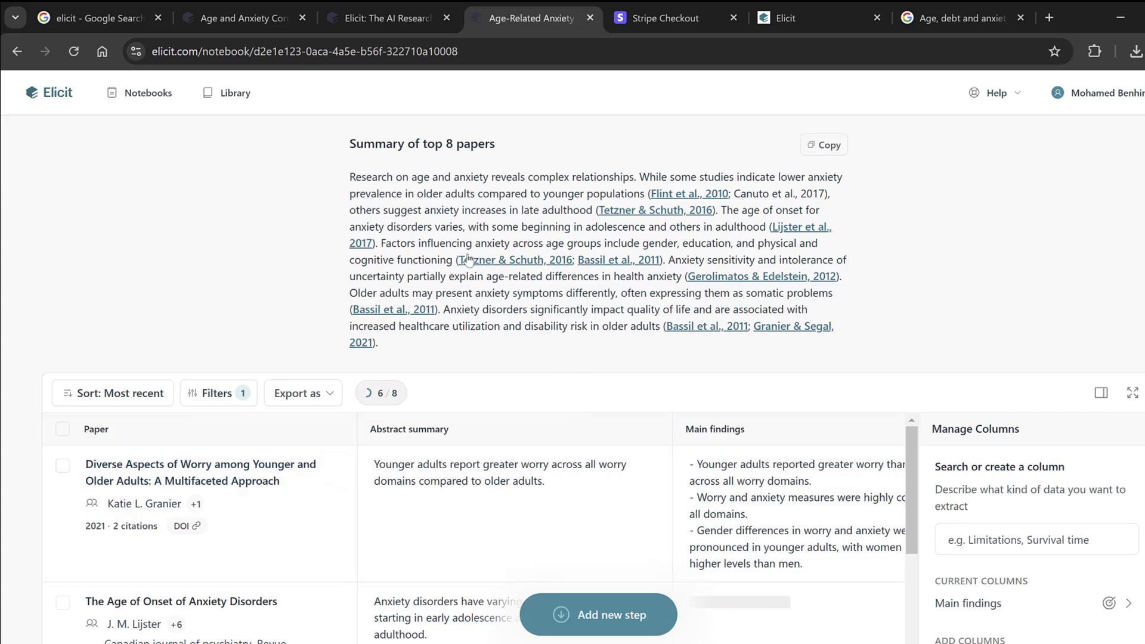
mouse_move(795, 291)
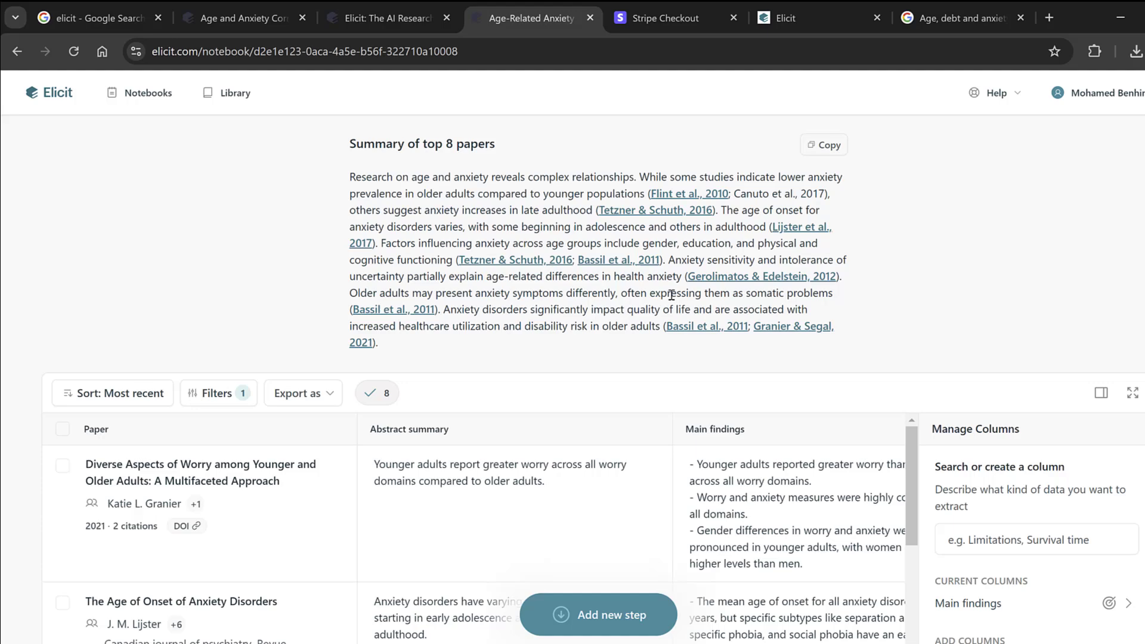
scroll(down, 3)
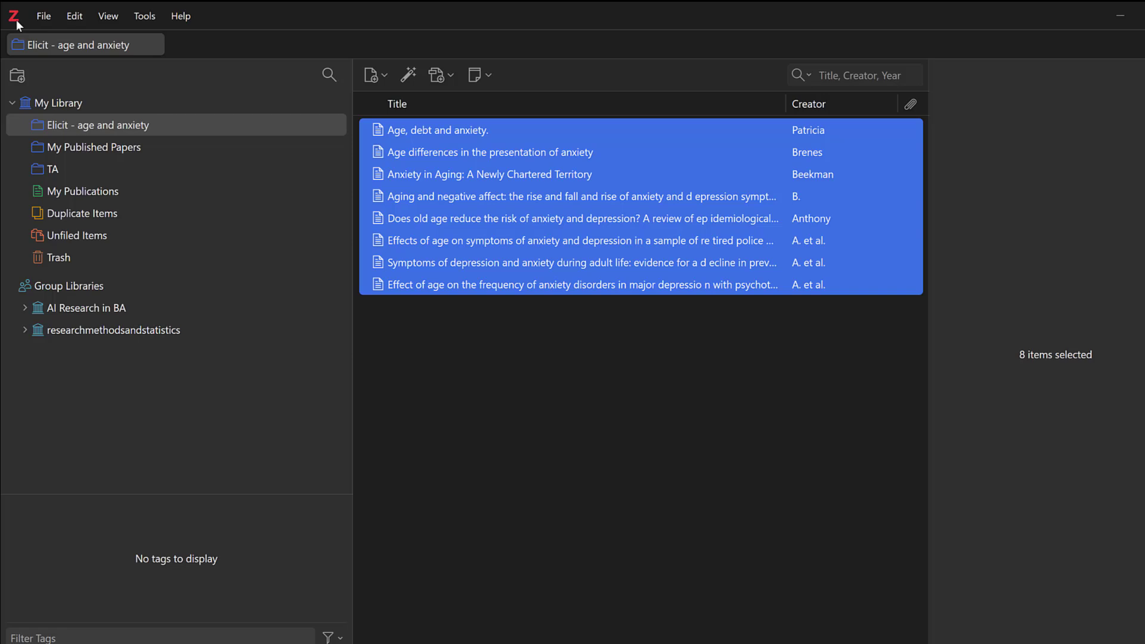
mouse_move(15, 25)
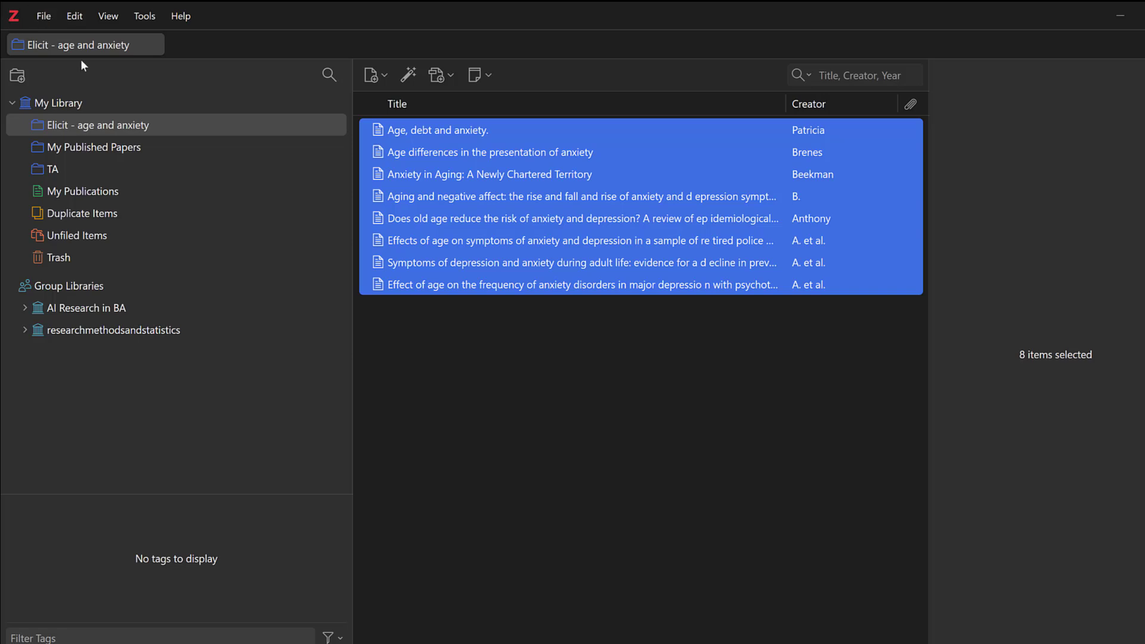
mouse_move(455, 132)
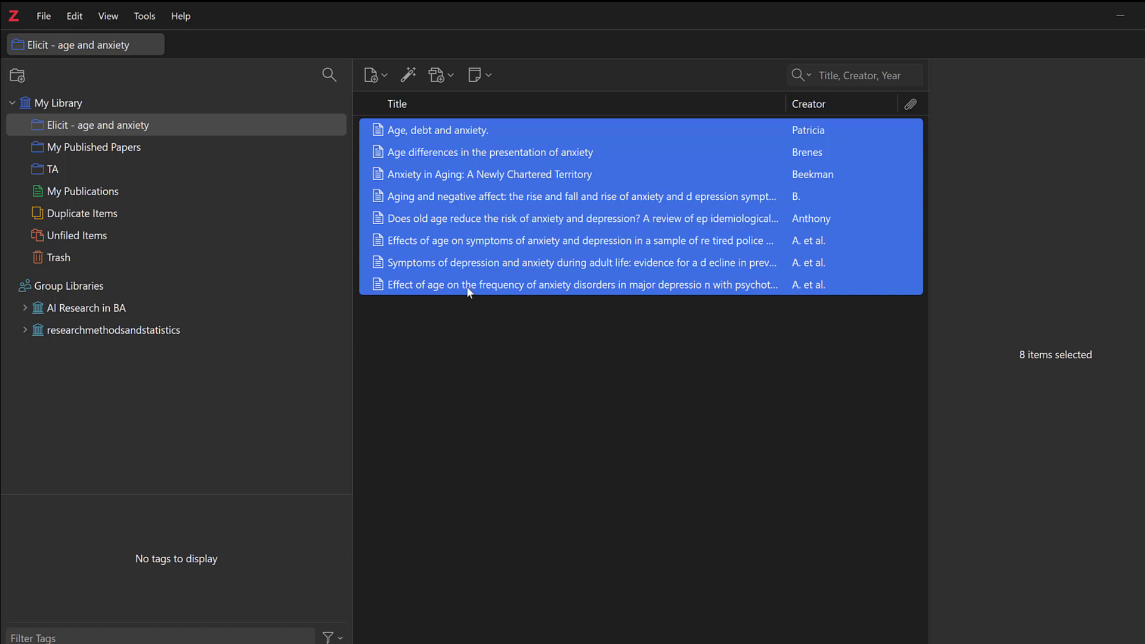
mouse_move(475, 284)
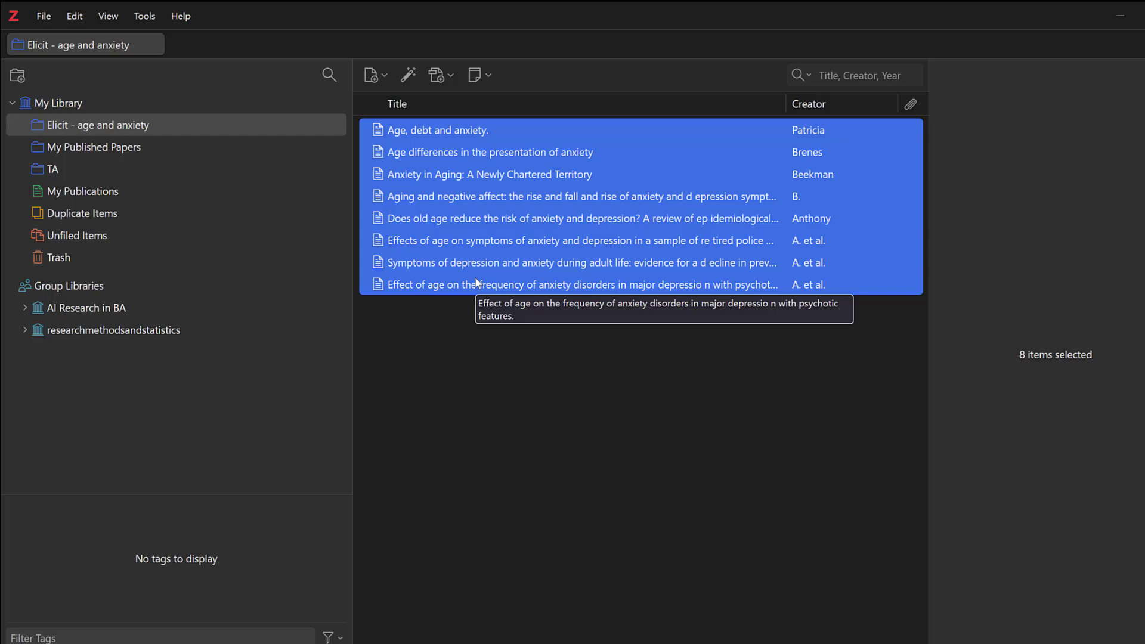